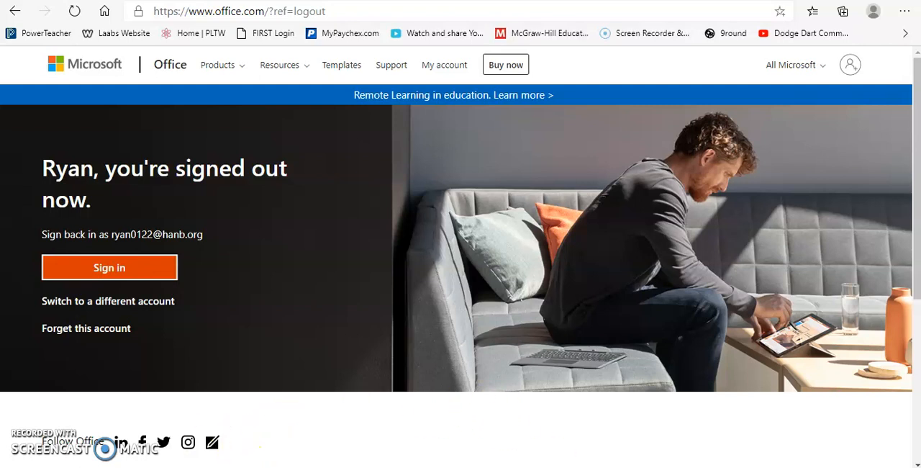
pyautogui.moveTo(98, 377)
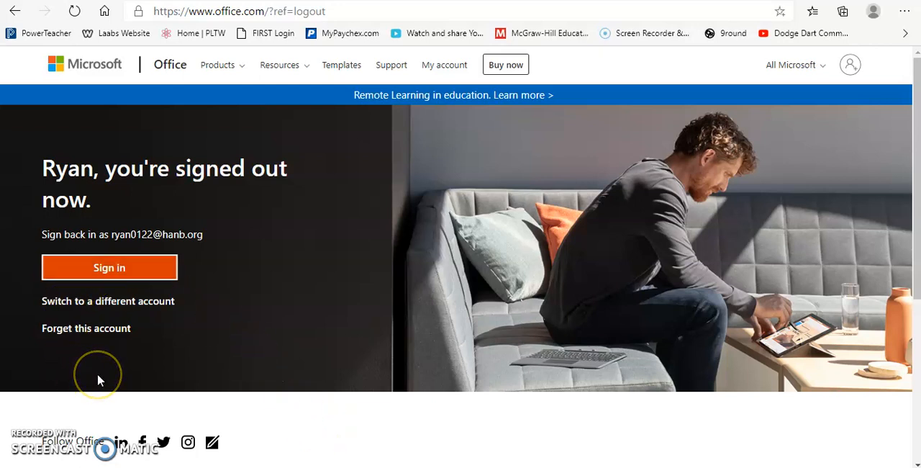
pyautogui.moveTo(155, 345)
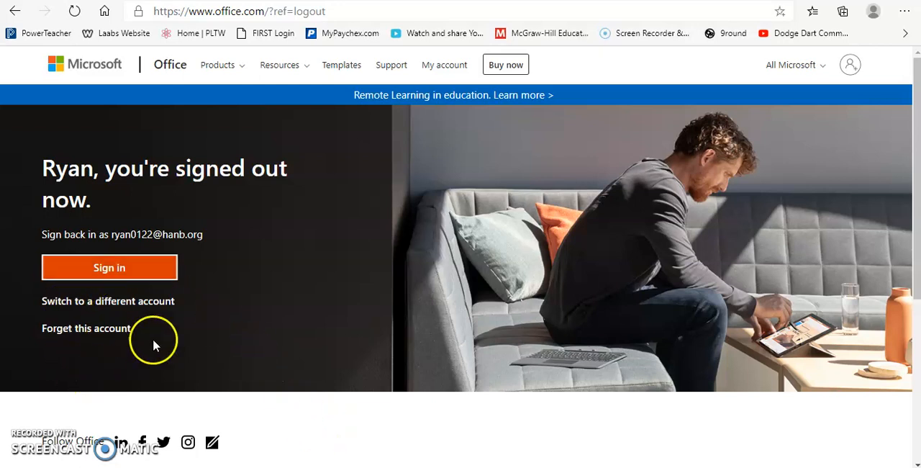
pyautogui.moveTo(151, 12)
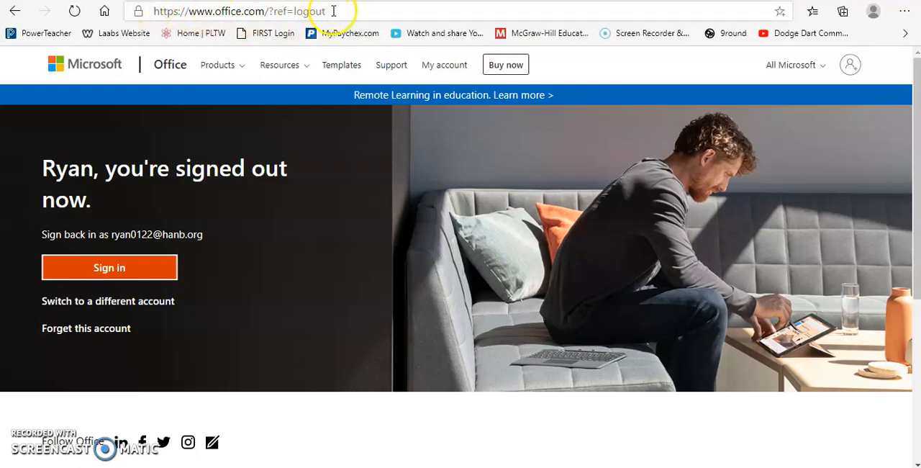
pyautogui.moveTo(335, 10)
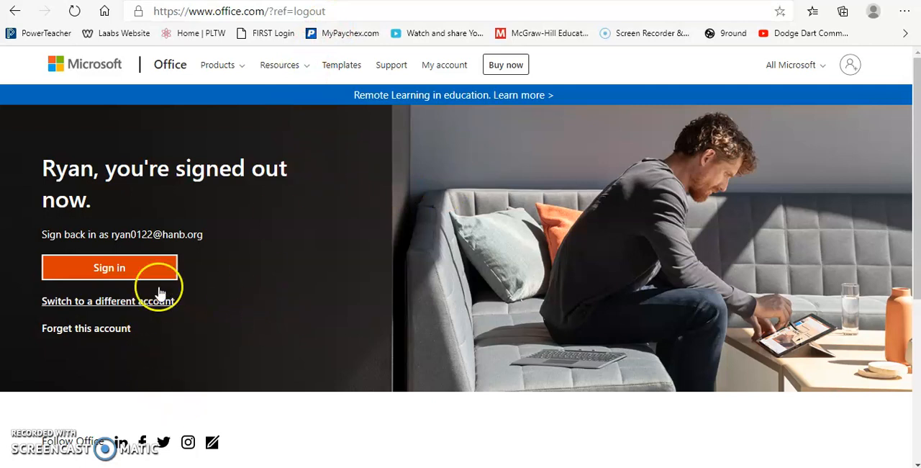
# - Start signing back in to the school account from the signed-out Office page
pyautogui.click(109, 267)
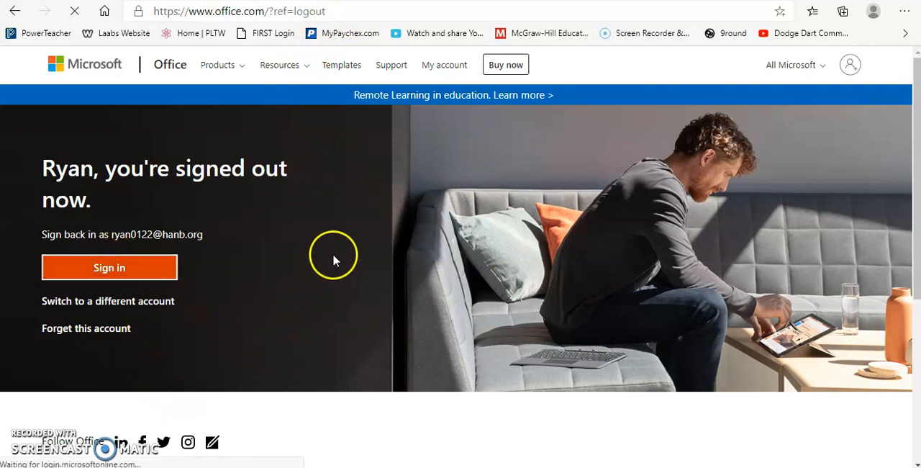
# - Enter the account password on the Microsoft sign-in page and submit it
pyautogui.click(110, 267)
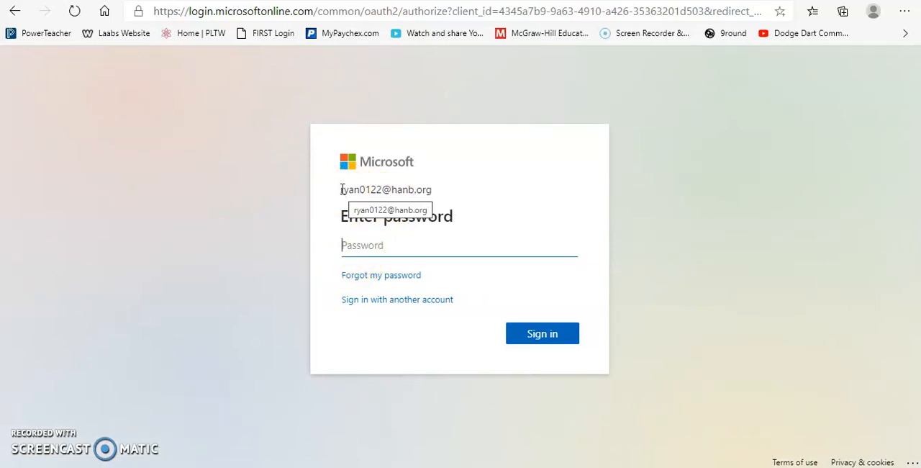
pyautogui.doubleClick(373, 189)
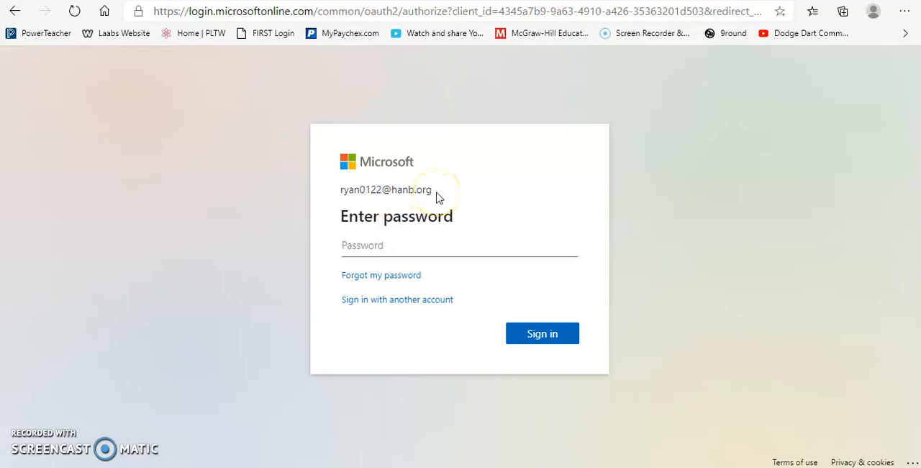
pyautogui.moveTo(404, 221)
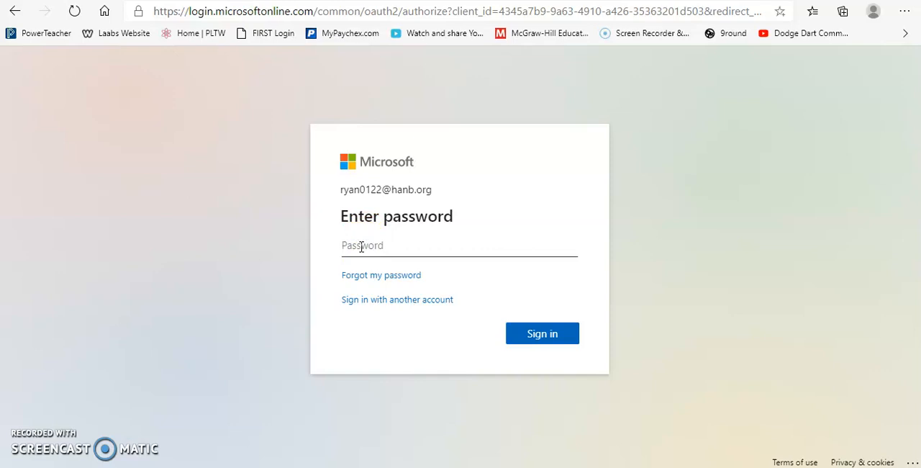
pyautogui.write('•')
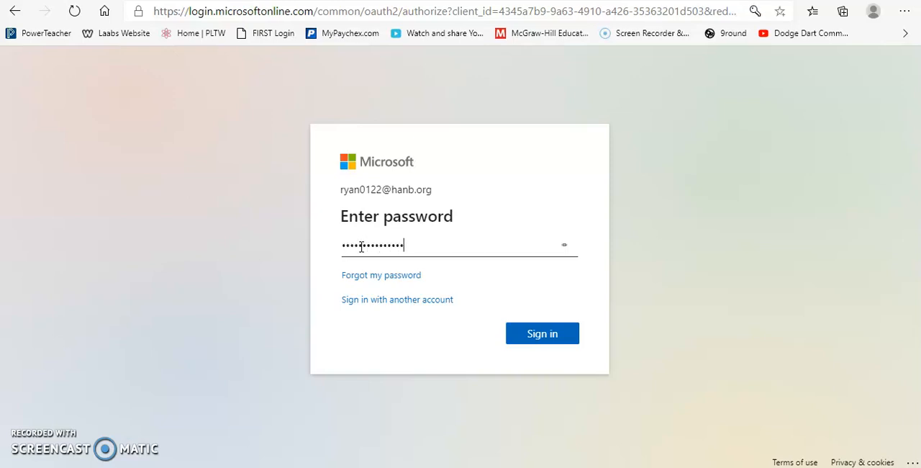
pyautogui.click(542, 333)
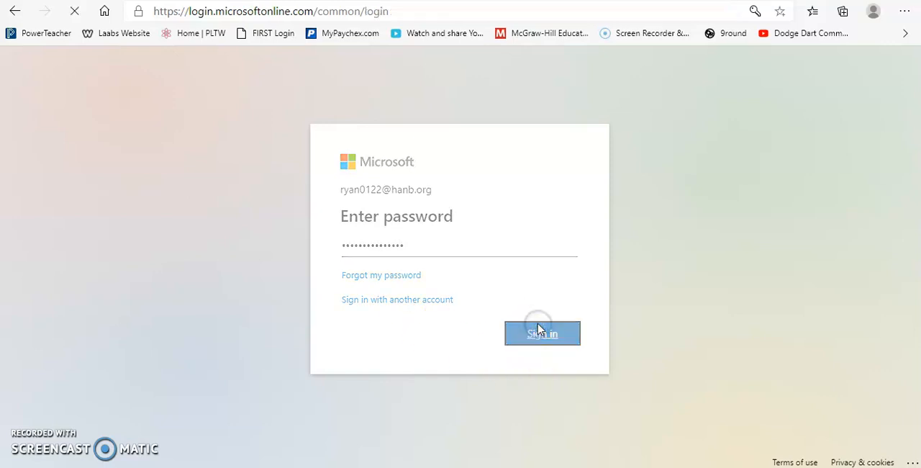
# - Dismiss the stay-signed-in prompt and launch Teams from the Office 365 home page
pyautogui.click(543, 333)
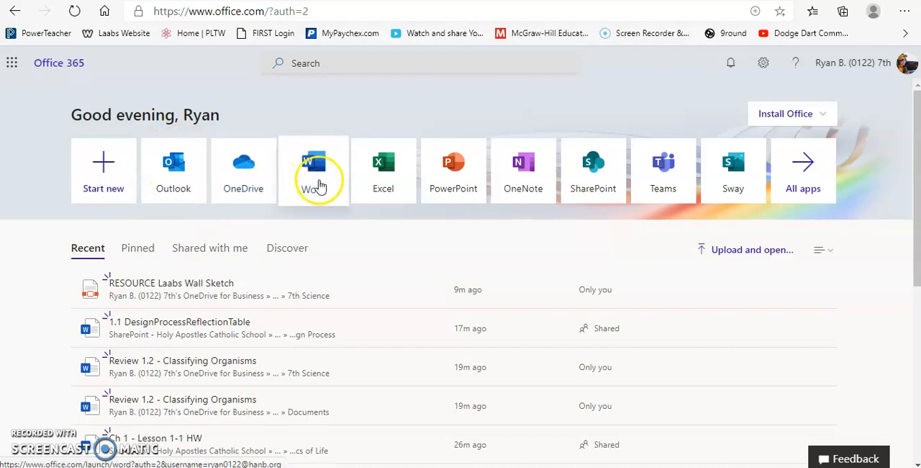
pyautogui.moveTo(452, 190)
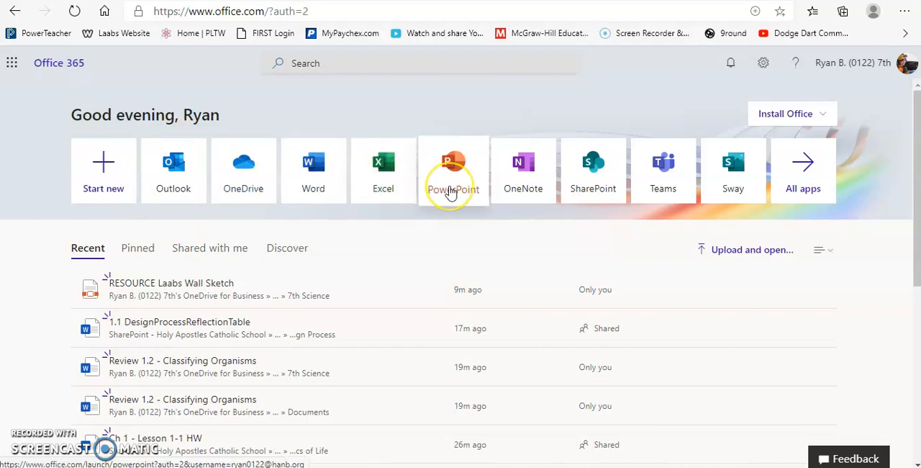
pyautogui.moveTo(651, 135)
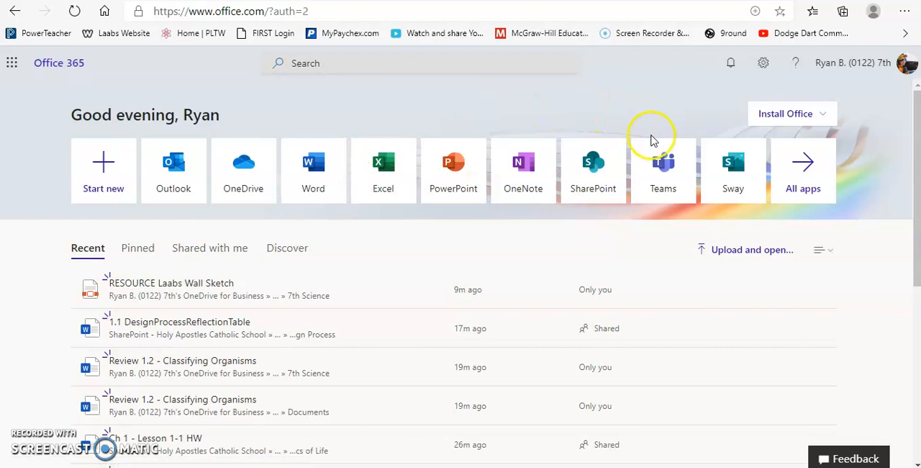
pyautogui.moveTo(641, 166)
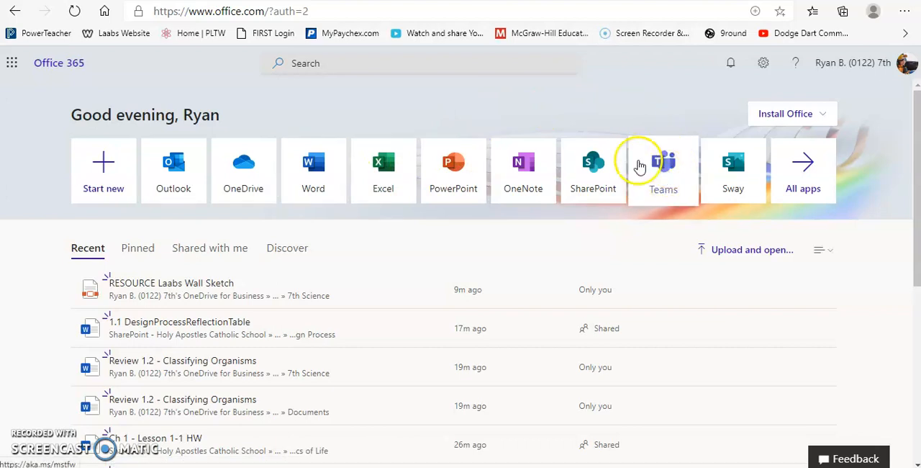
pyautogui.click(663, 161)
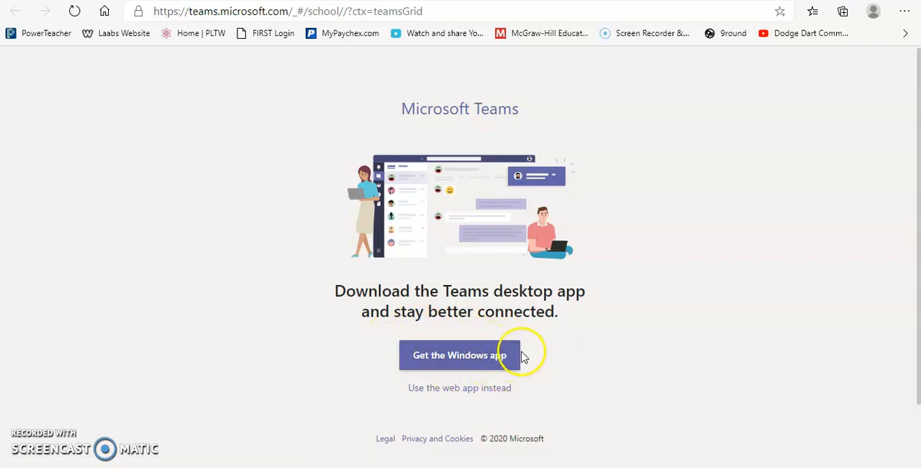
pyautogui.moveTo(410, 388)
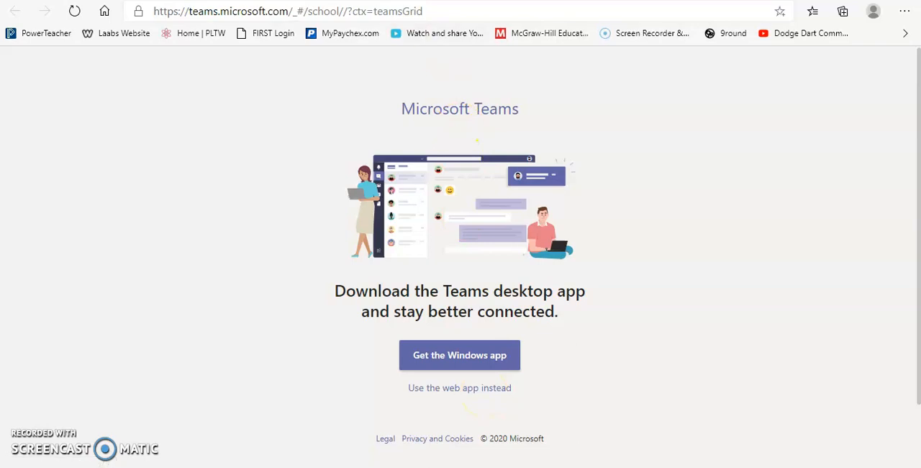
pyautogui.moveTo(460, 392)
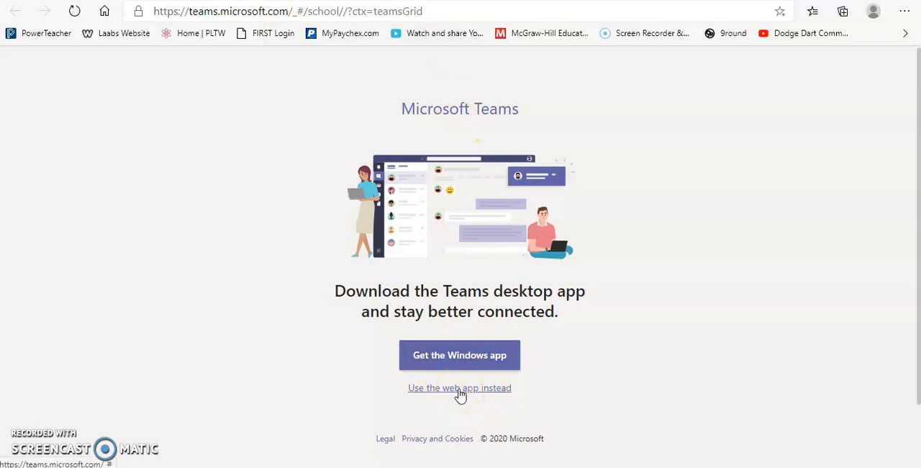
# - Use the Teams web app instead of downloading, and scroll through the class teams grid
pyautogui.click(460, 387)
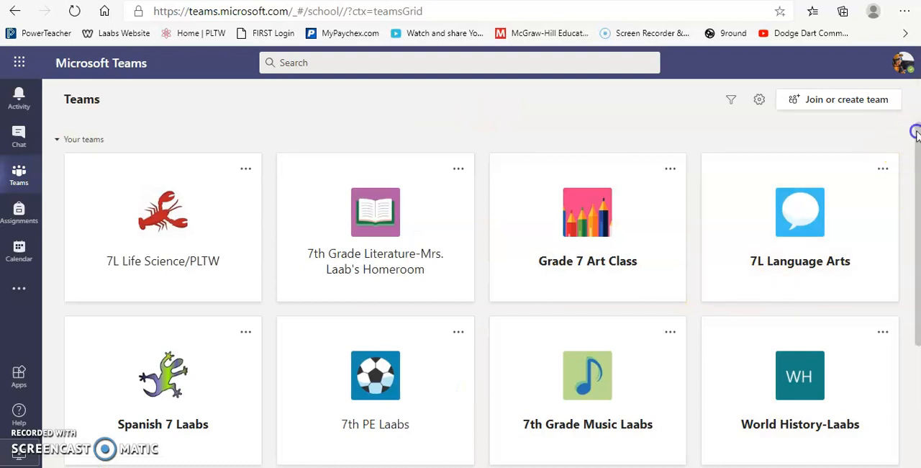
pyautogui.scroll(-3)
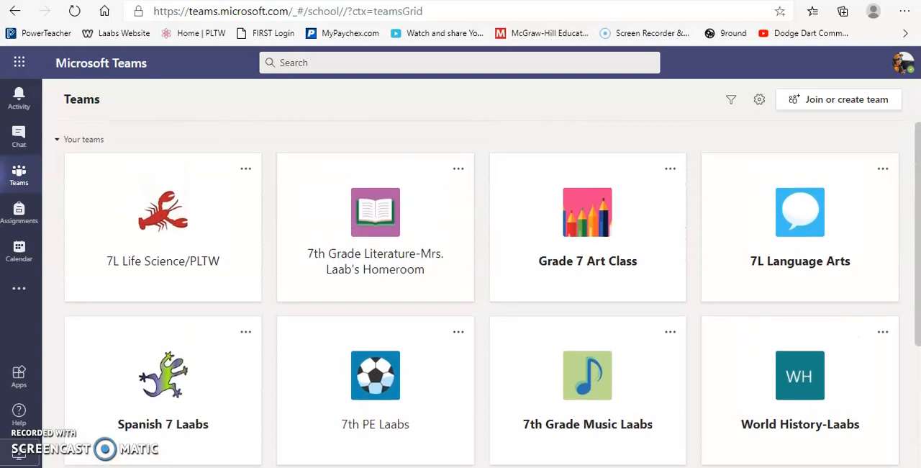
pyautogui.scroll(-3)
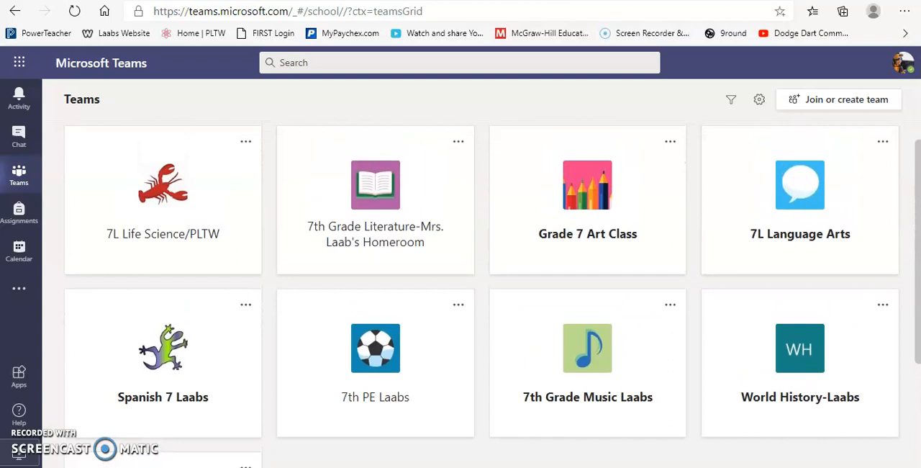
pyautogui.moveTo(509, 289)
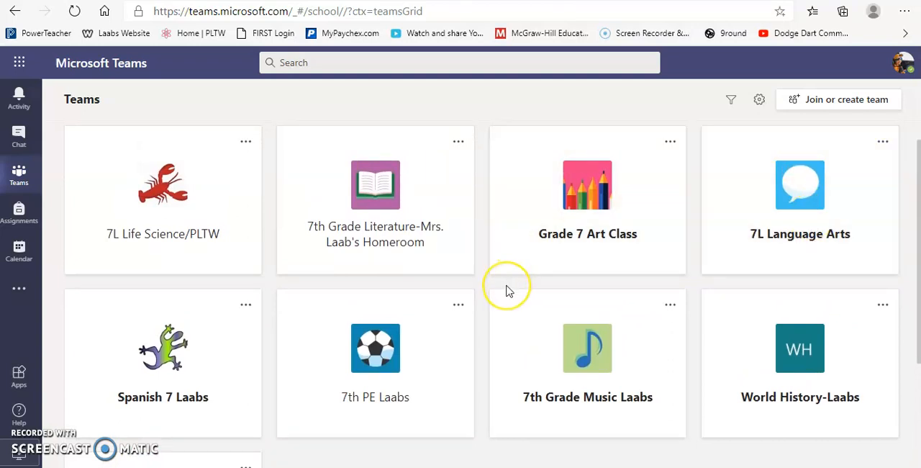
pyautogui.moveTo(448, 288)
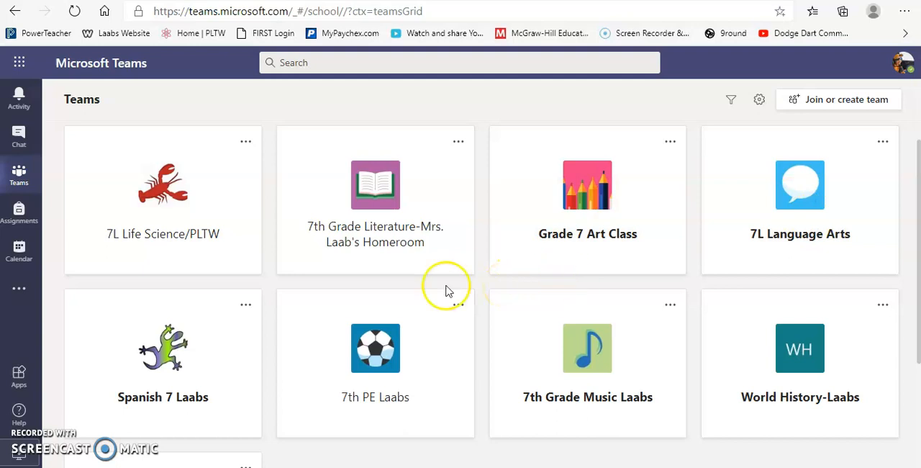
pyautogui.moveTo(427, 208)
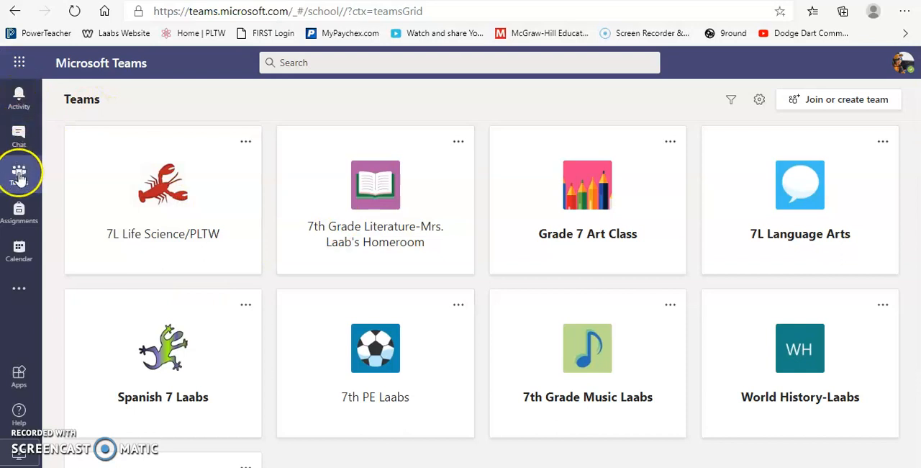
pyautogui.moveTo(22, 108)
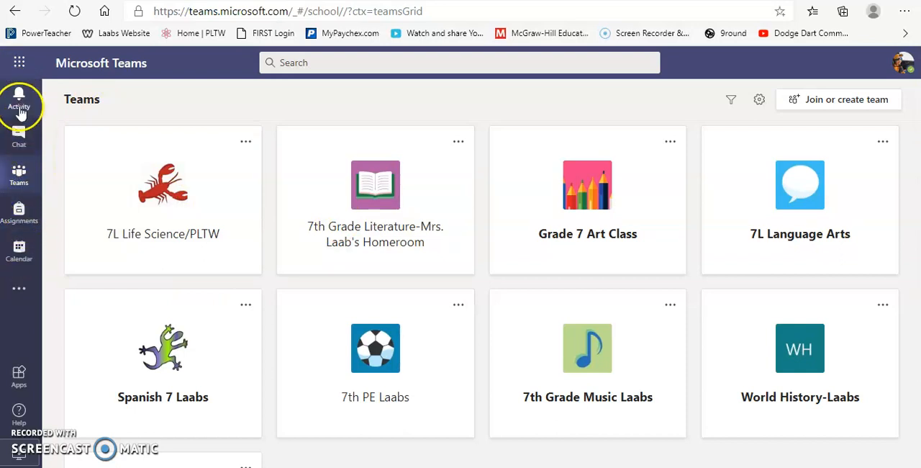
# - View the Activity feed, then the Assignments chat with returned 1.1 Characteristics of Life work
pyautogui.click(19, 101)
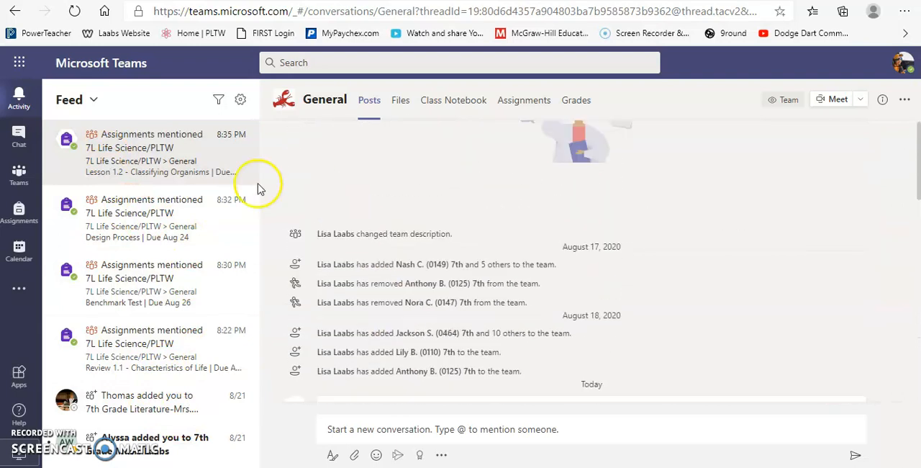
pyautogui.click(19, 136)
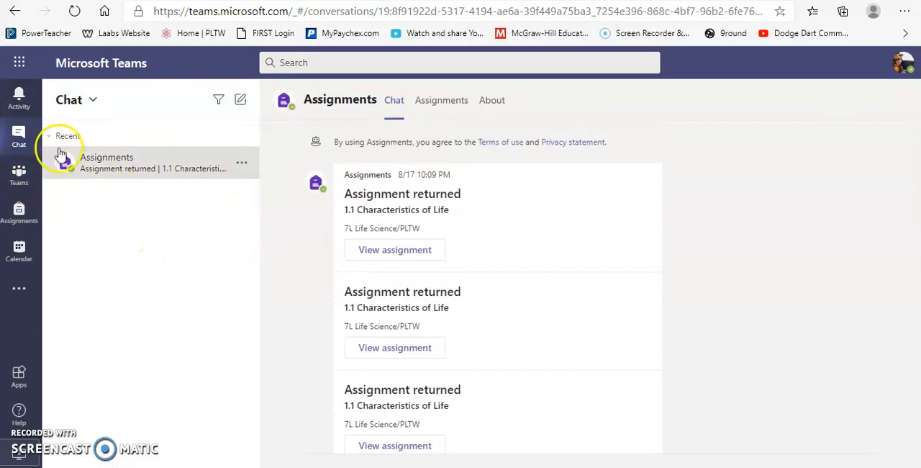
pyautogui.moveTo(24, 101)
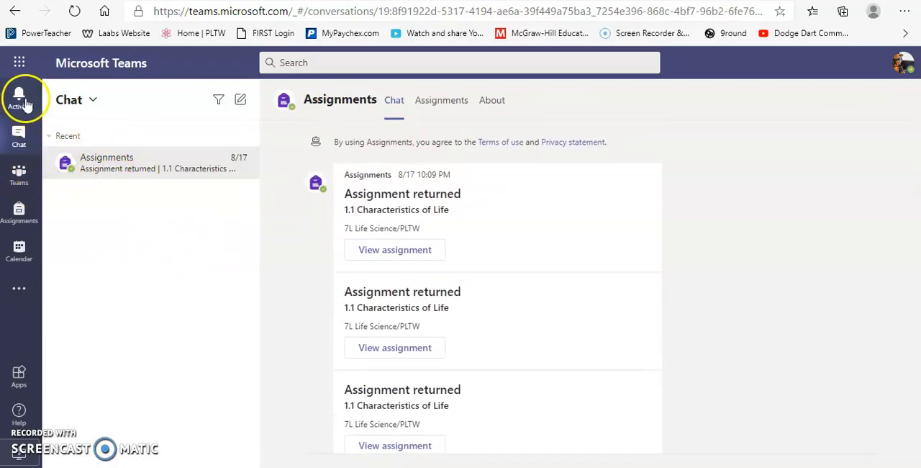
pyautogui.moveTo(18, 137)
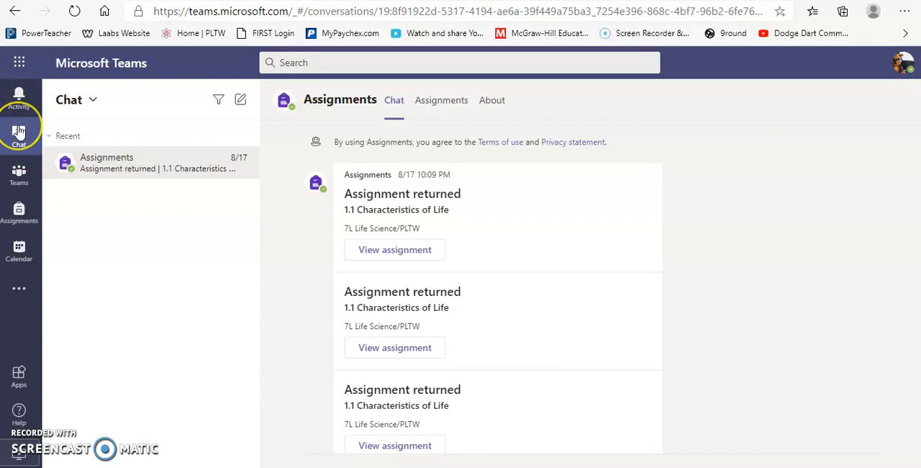
pyautogui.moveTo(21, 173)
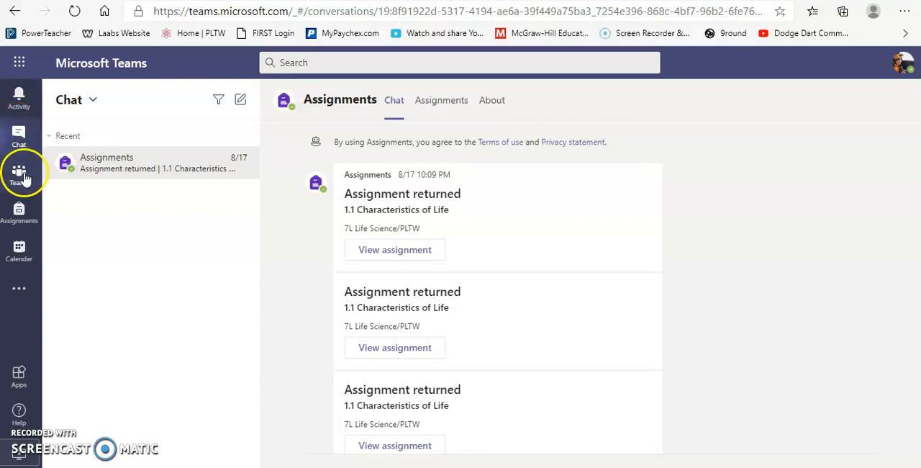
pyautogui.click(19, 173)
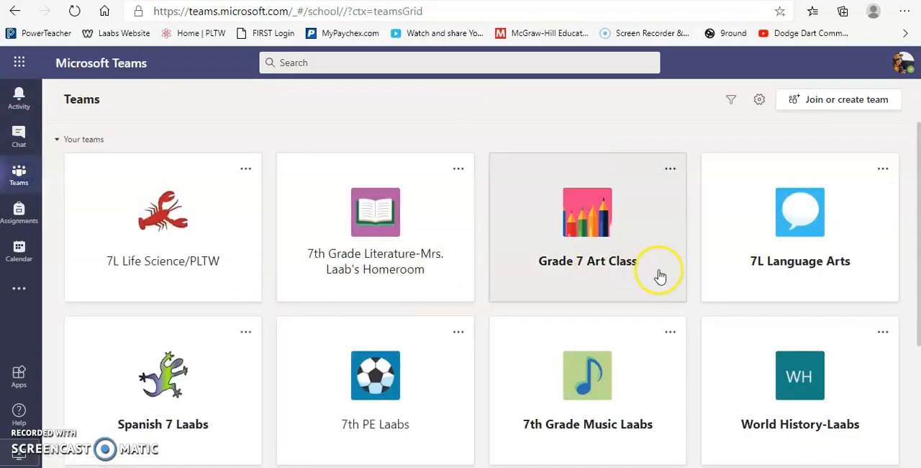
pyautogui.moveTo(197, 176)
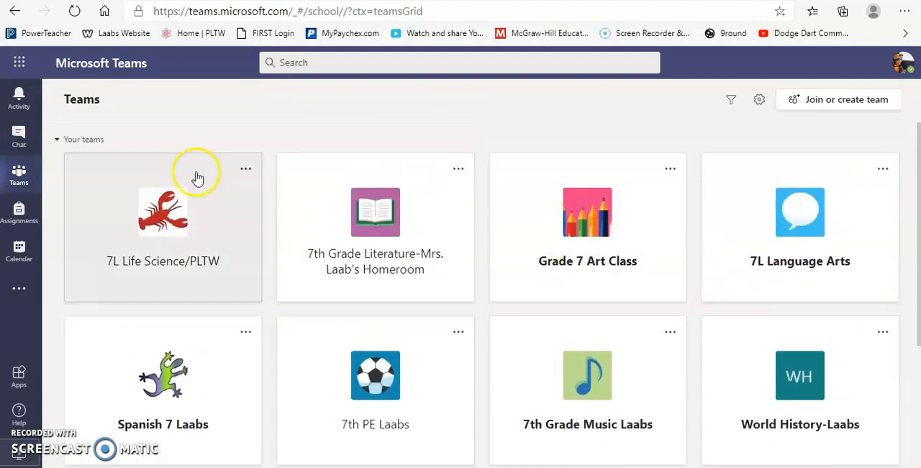
pyautogui.moveTo(696, 366)
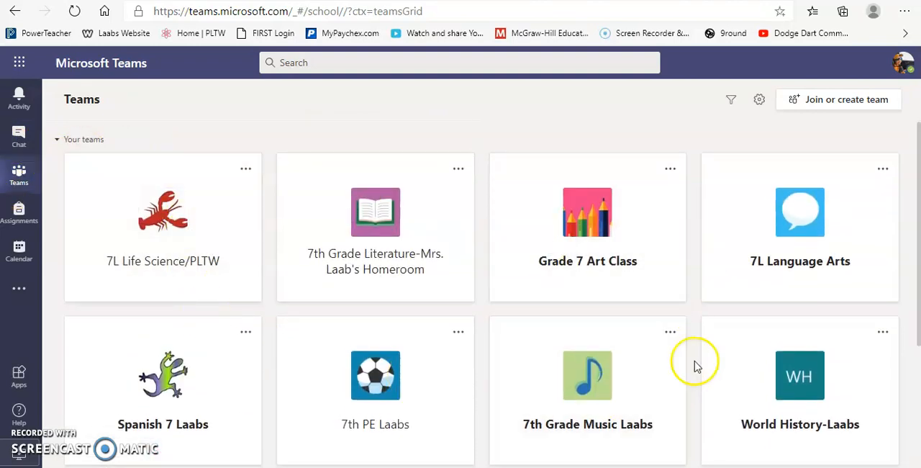
pyautogui.moveTo(281, 268)
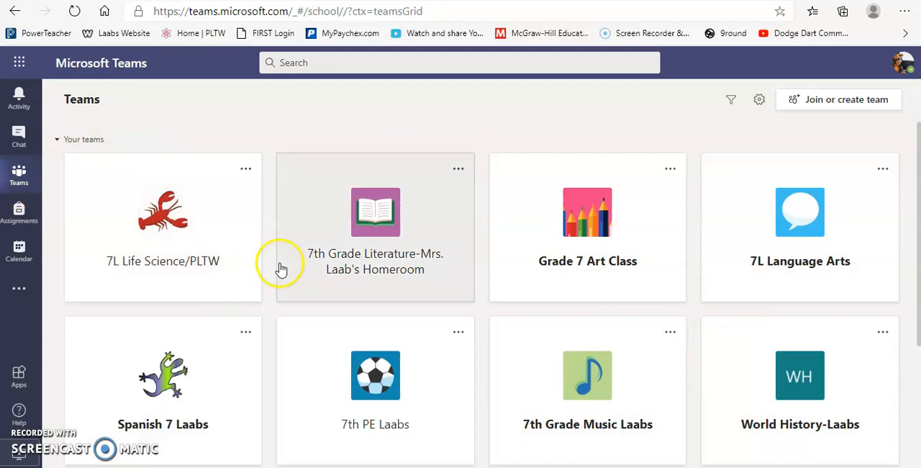
pyautogui.moveTo(98, 249)
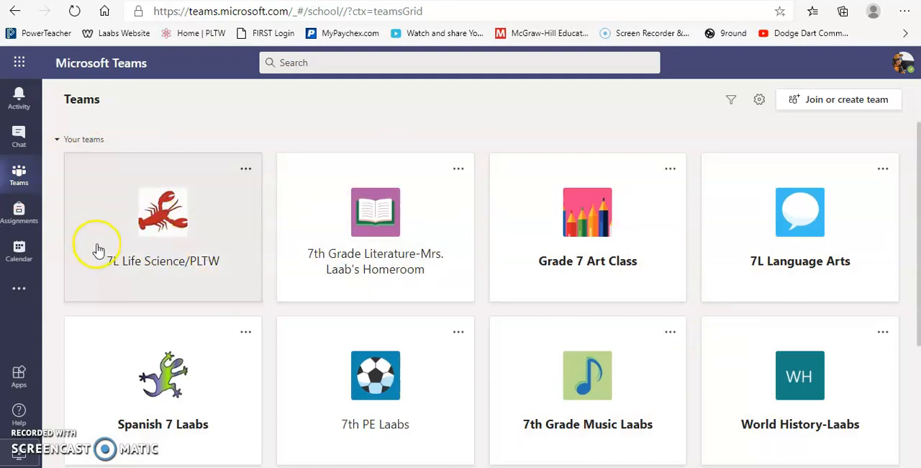
pyautogui.moveTo(89, 229)
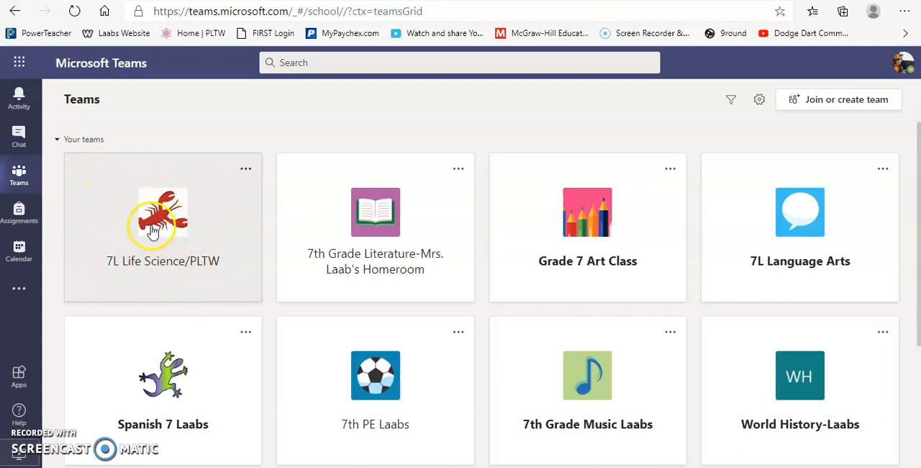
# - Open 7L Life Science/PLTW and scroll its General posts for Characteristics of Life and Design Process
pyautogui.click(162, 223)
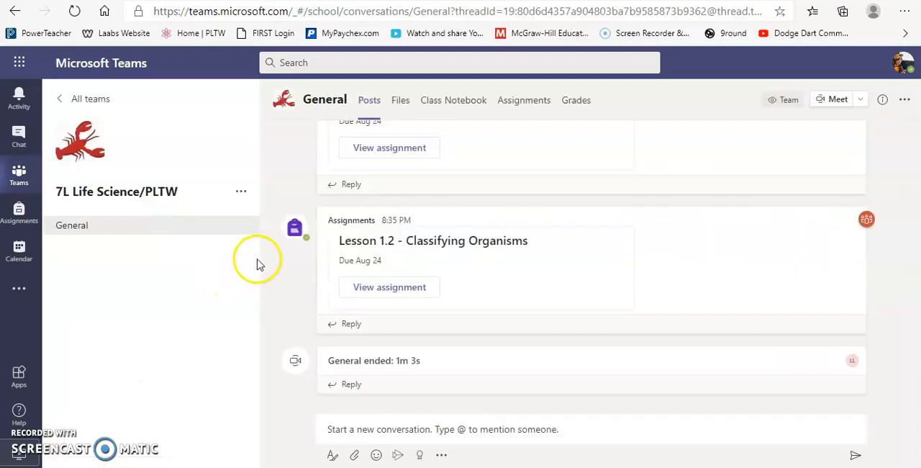
pyautogui.moveTo(368, 100)
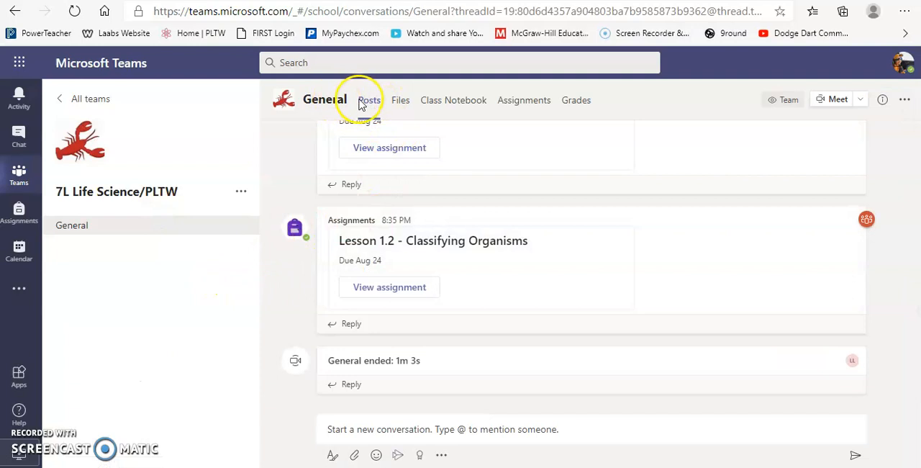
pyautogui.moveTo(425, 230)
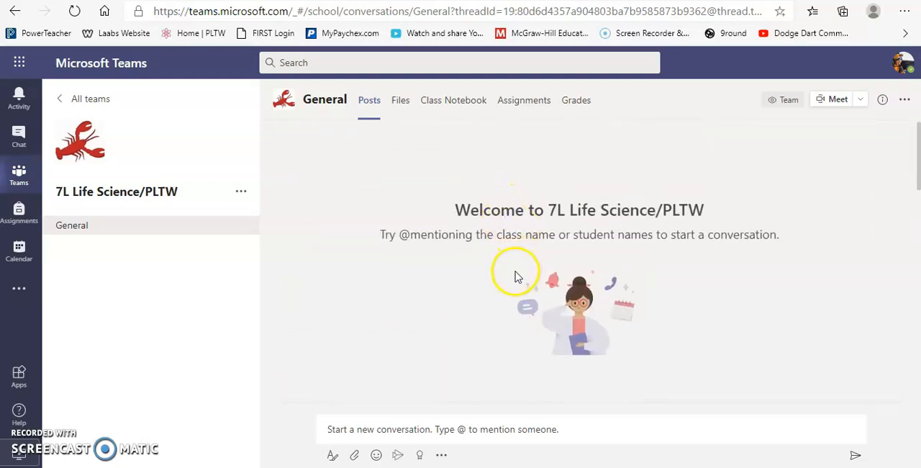
pyautogui.scroll(-3)
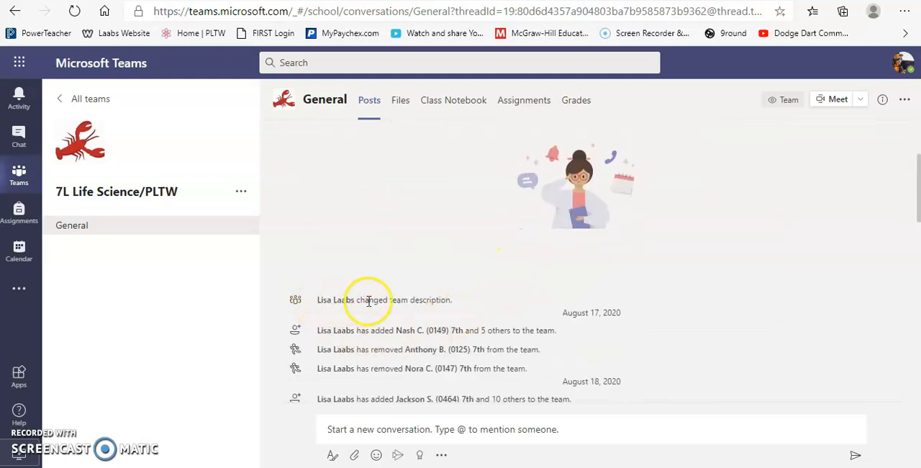
pyautogui.moveTo(429, 377)
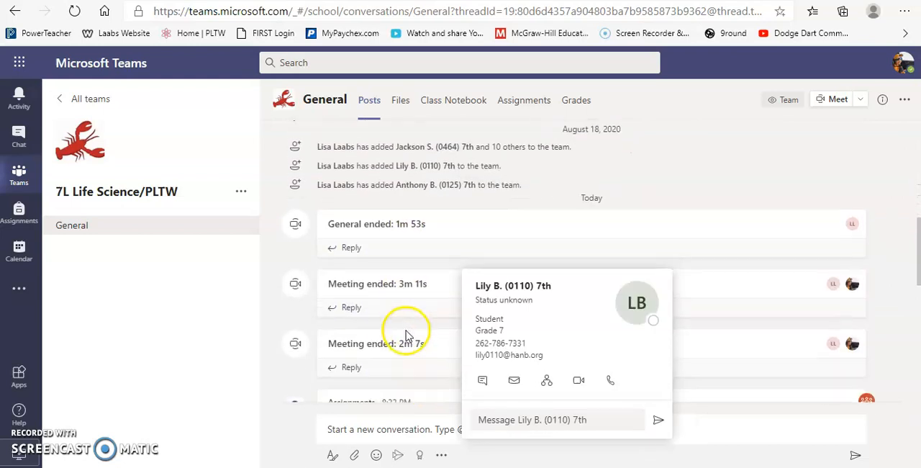
pyautogui.scroll(-3)
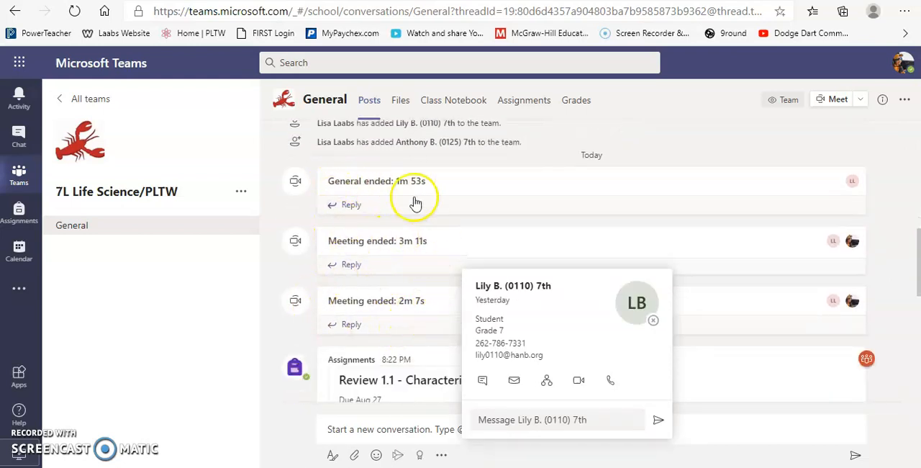
pyautogui.moveTo(757, 349)
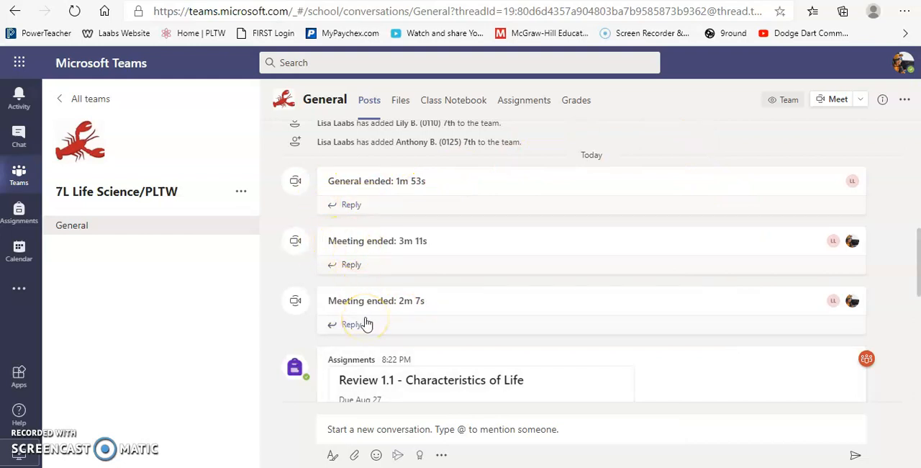
pyautogui.moveTo(465, 276)
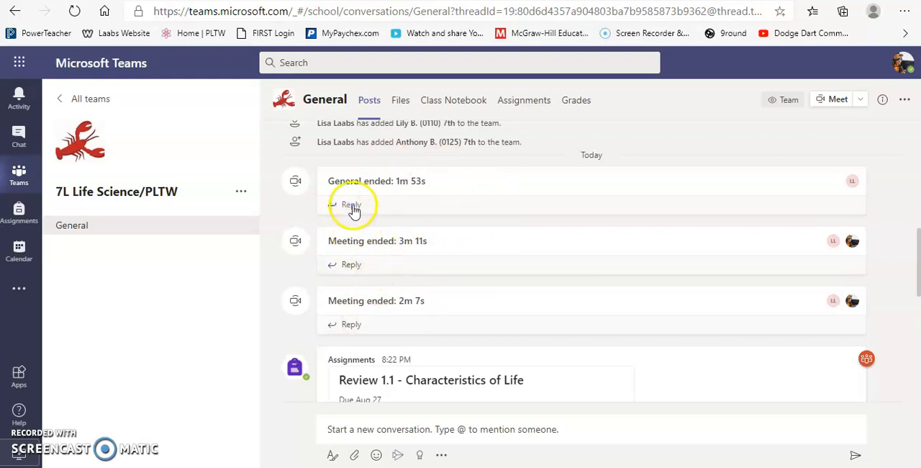
pyautogui.moveTo(340, 205)
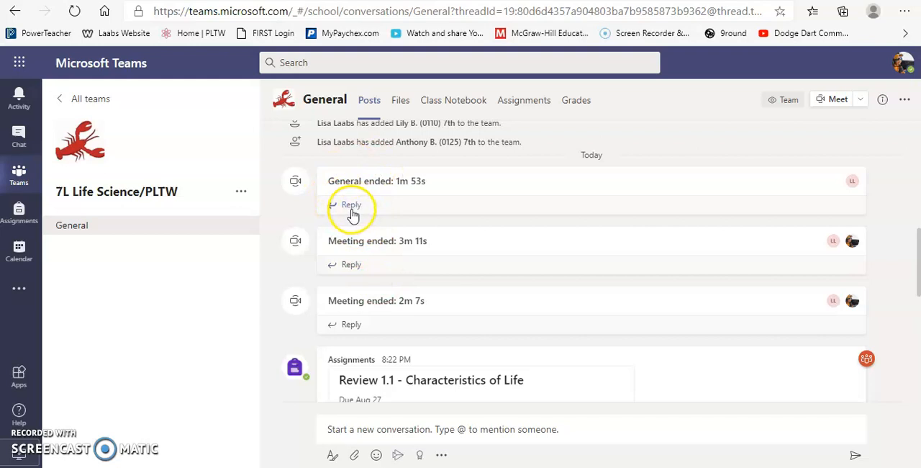
pyautogui.moveTo(441, 214)
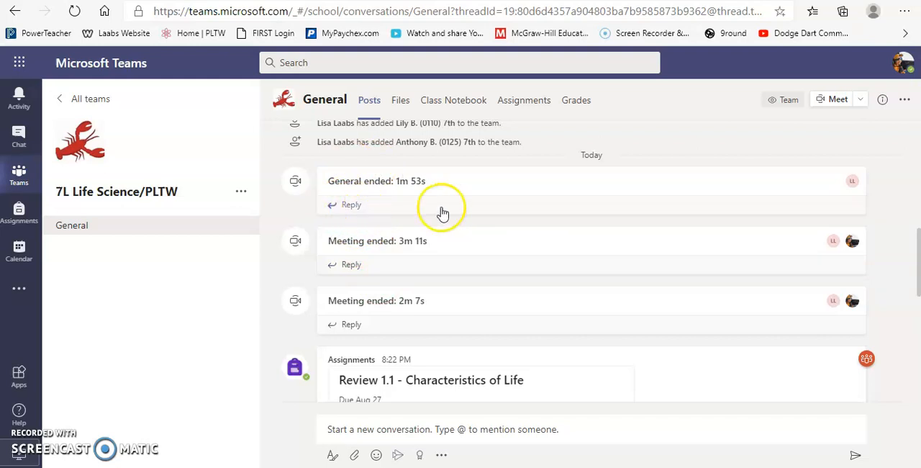
pyautogui.moveTo(329, 184)
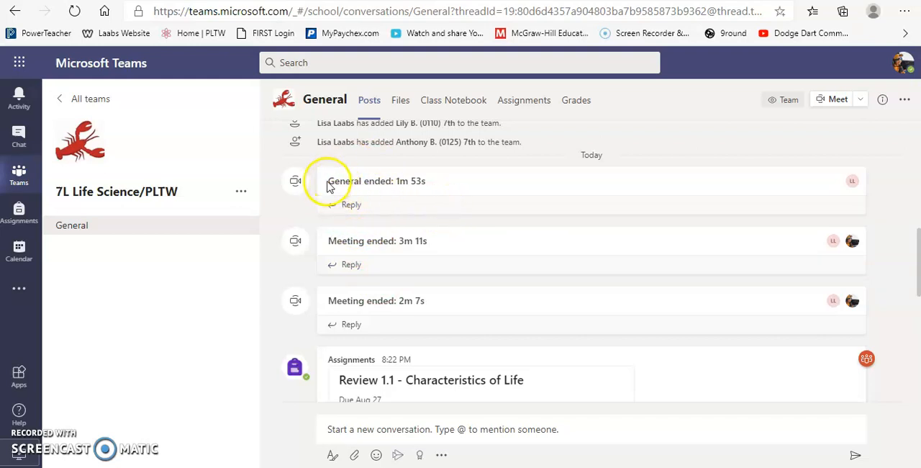
pyautogui.moveTo(460, 207)
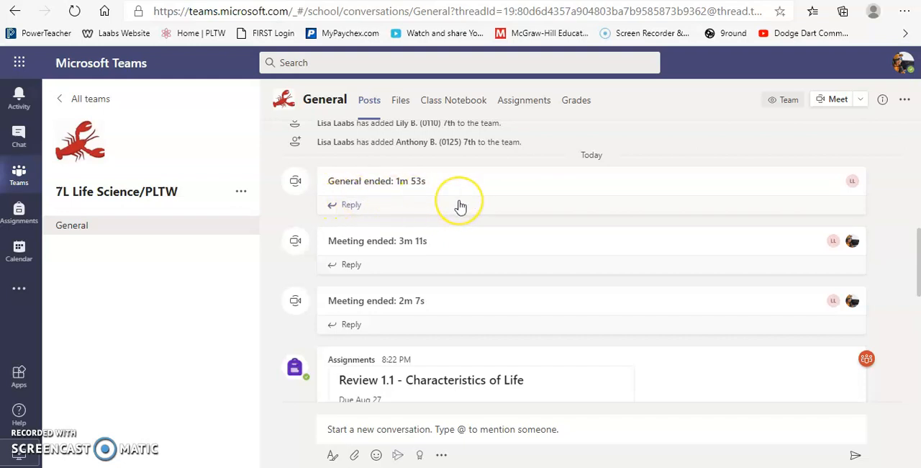
pyautogui.moveTo(446, 209)
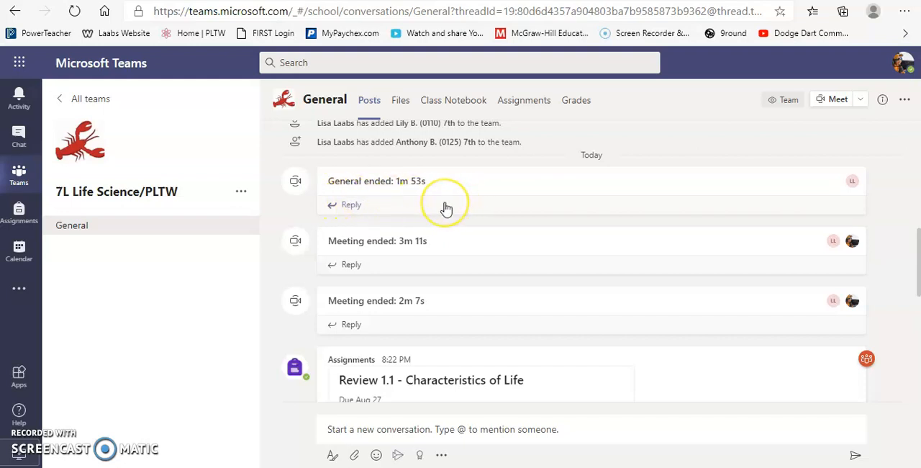
pyautogui.scroll(-3)
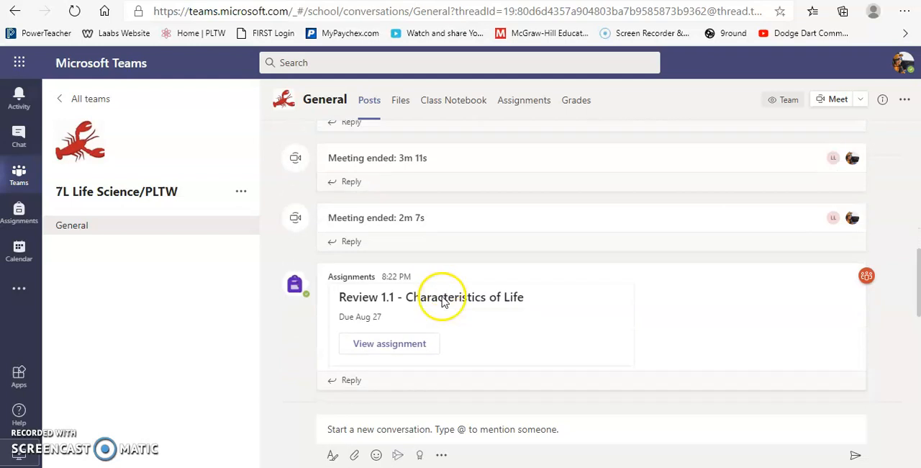
pyautogui.scroll(-3)
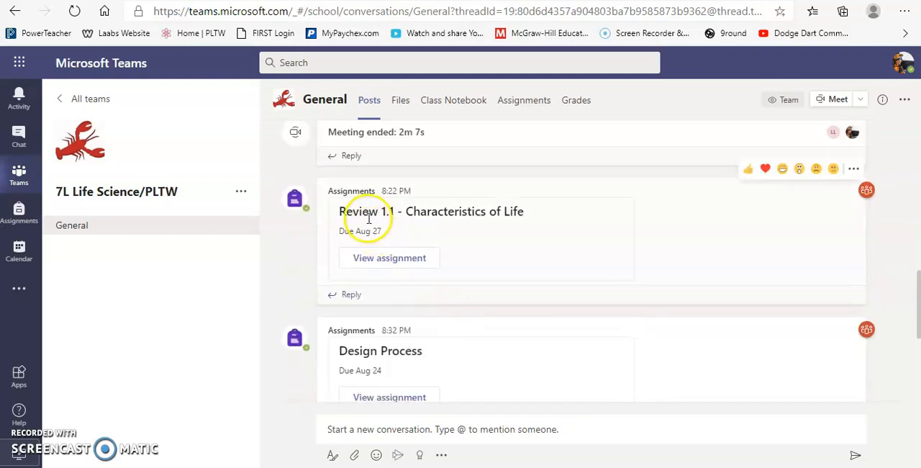
pyautogui.scroll(-3)
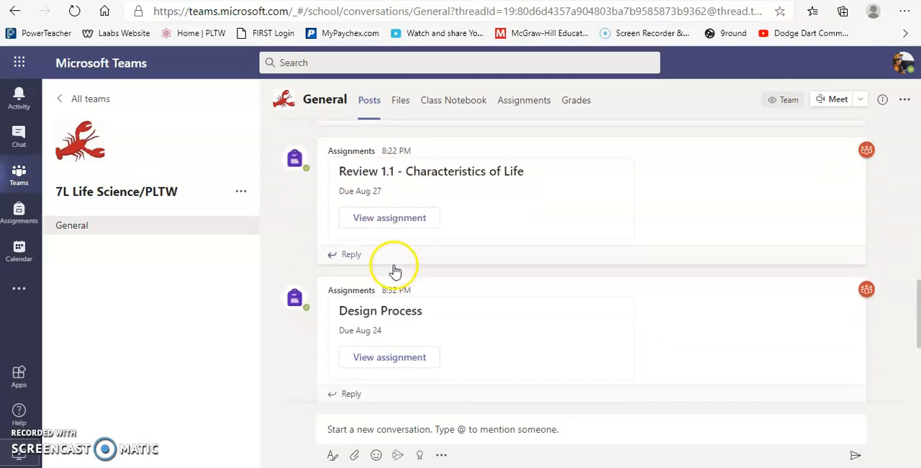
pyautogui.scroll(-3)
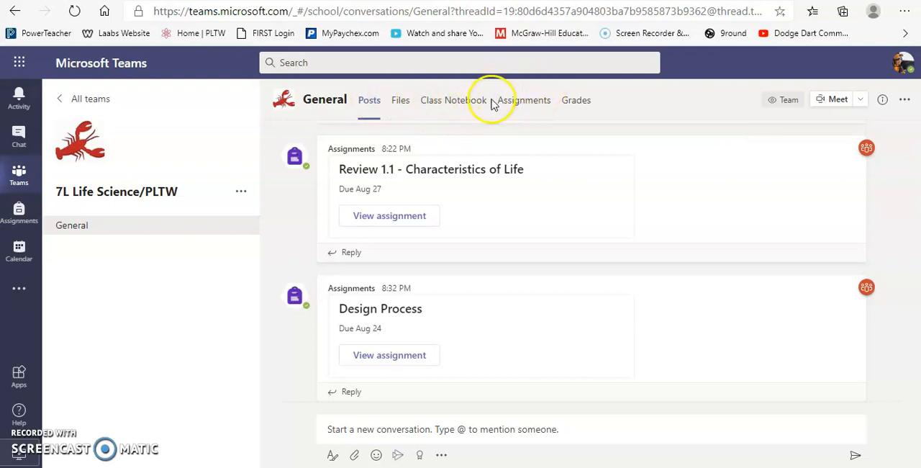
pyautogui.moveTo(521, 106)
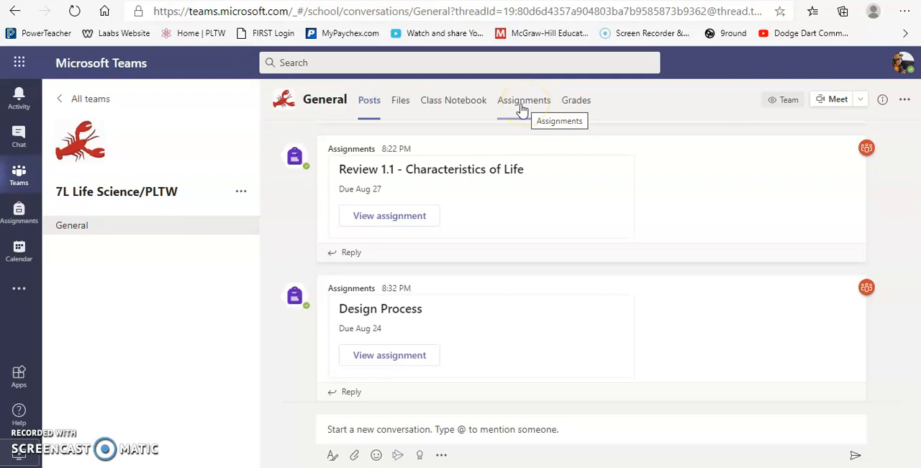
# - Show the class's three assigned items and expand the empty Completed section
pyautogui.click(523, 100)
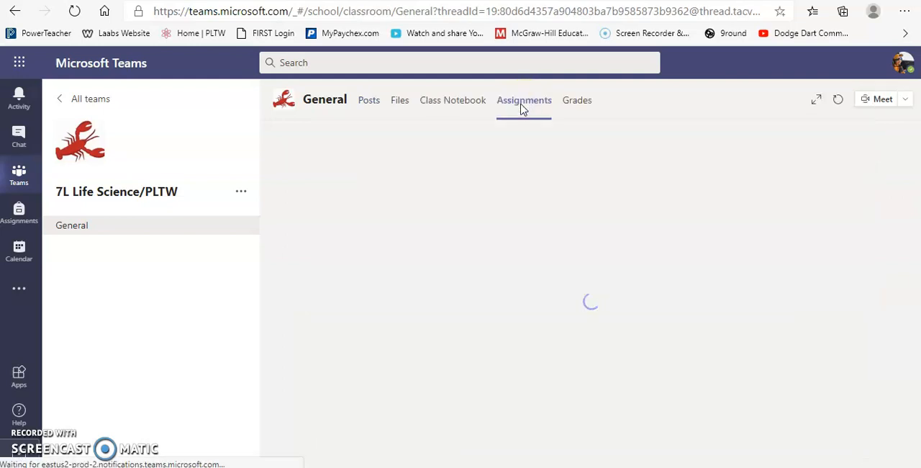
pyautogui.click(523, 100)
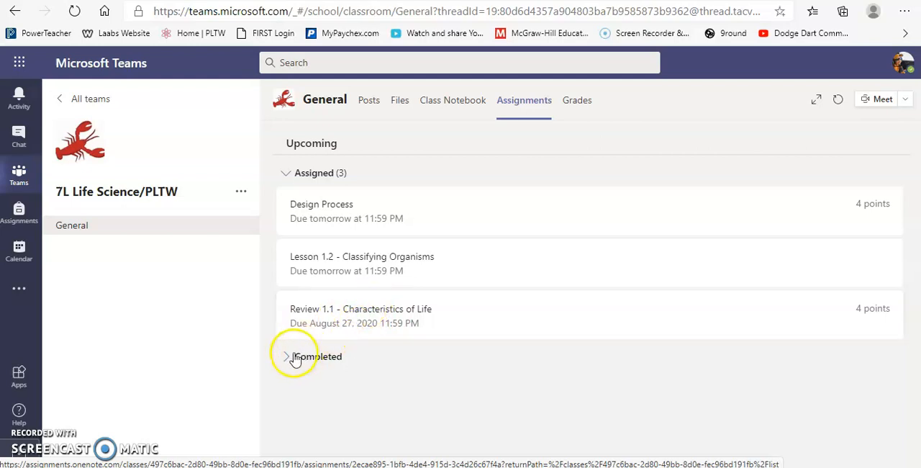
pyautogui.click(287, 356)
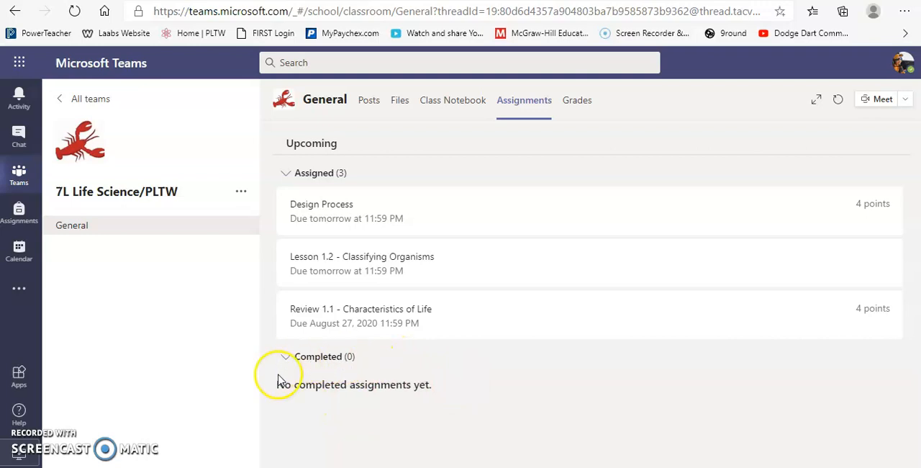
pyautogui.moveTo(408, 385)
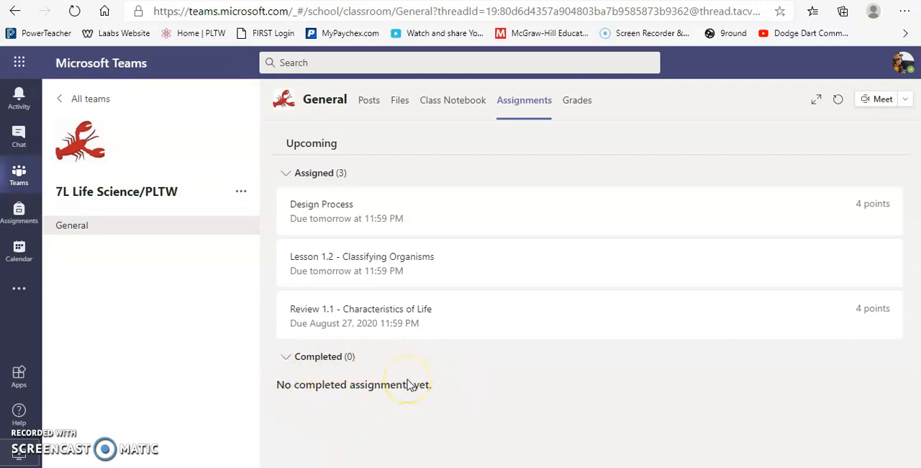
pyautogui.moveTo(331, 249)
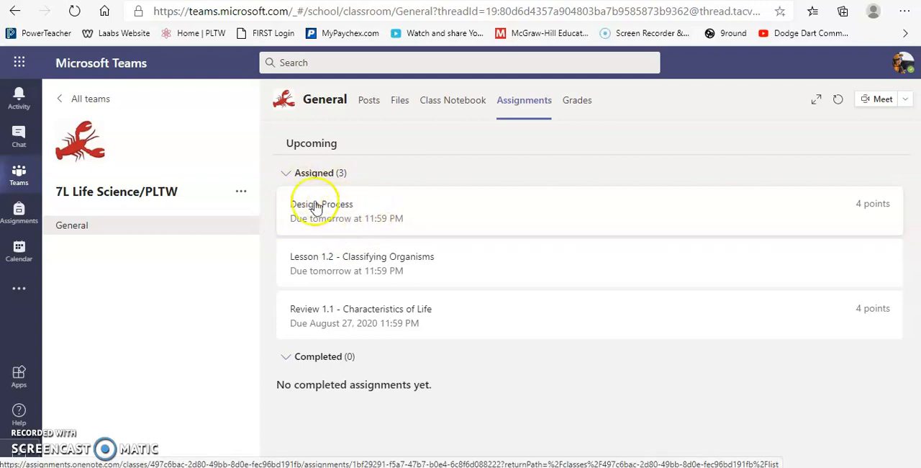
pyautogui.moveTo(288, 363)
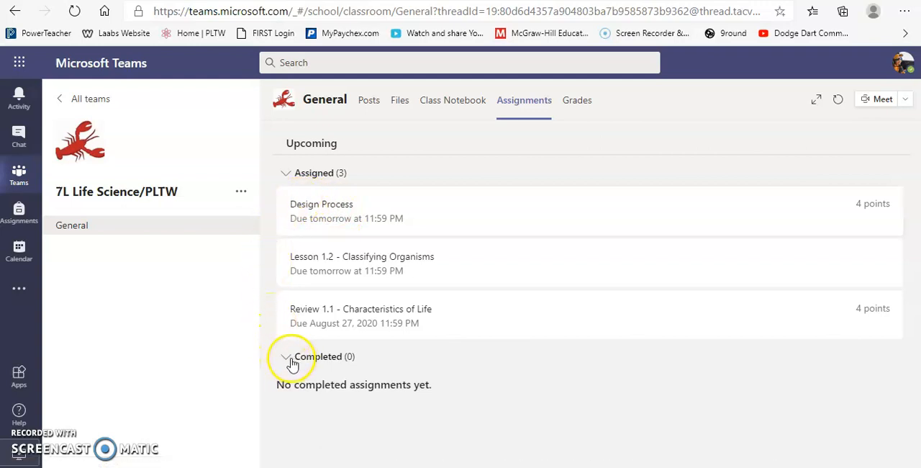
pyautogui.moveTo(288, 363)
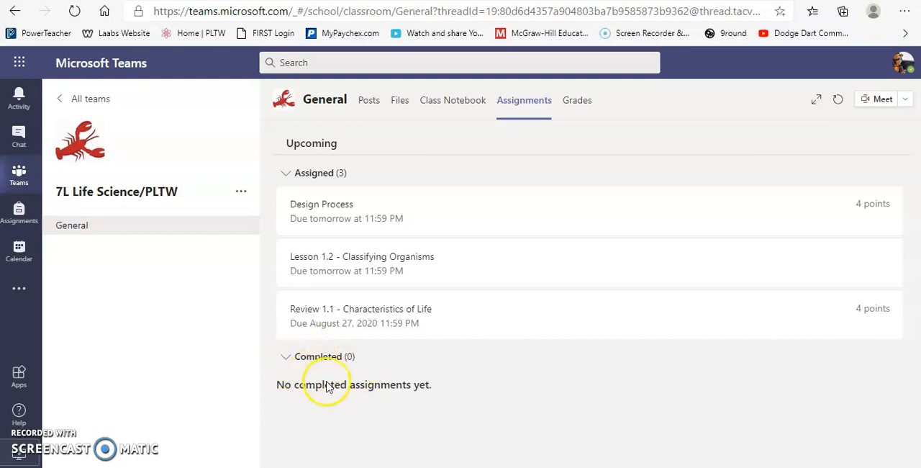
pyautogui.moveTo(383, 367)
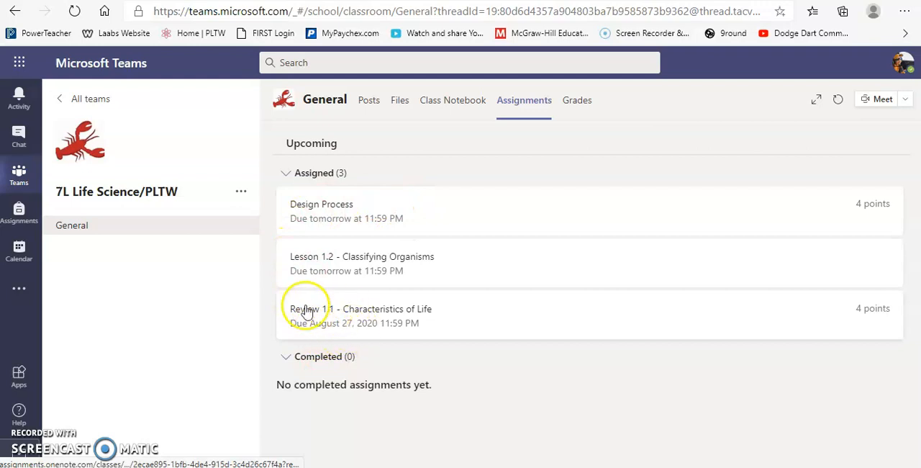
pyautogui.moveTo(297, 322)
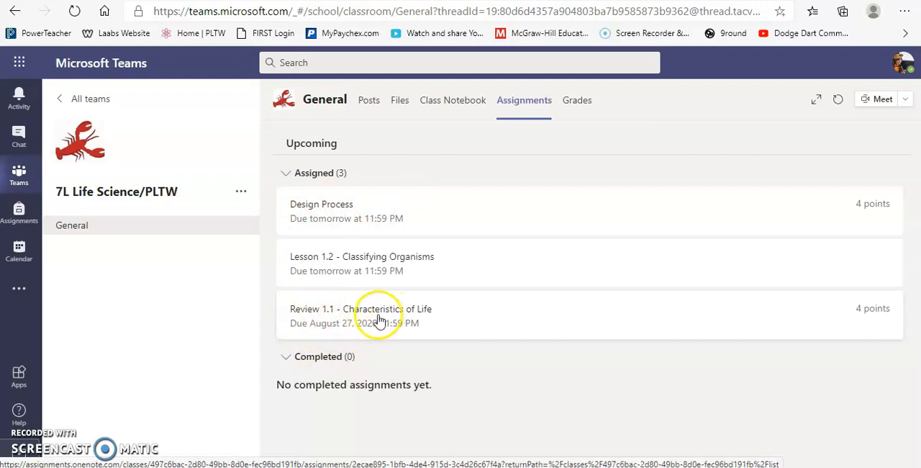
pyautogui.click(379, 315)
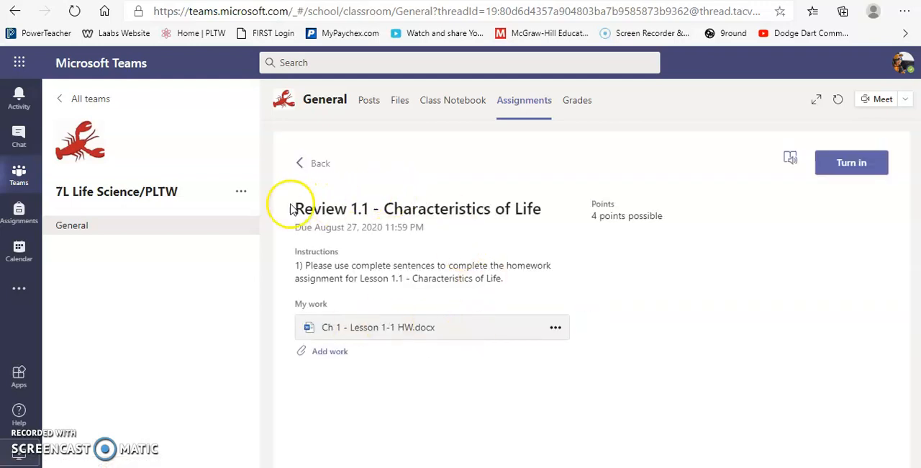
pyautogui.moveTo(625, 256)
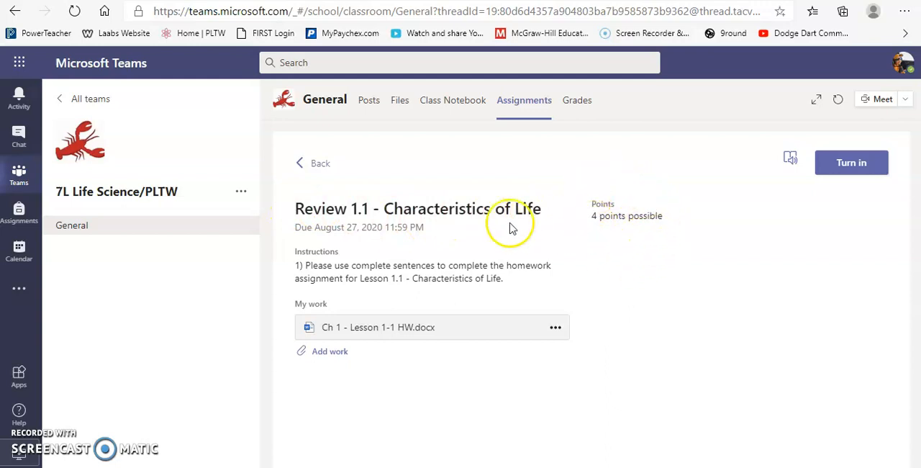
pyautogui.moveTo(387, 226)
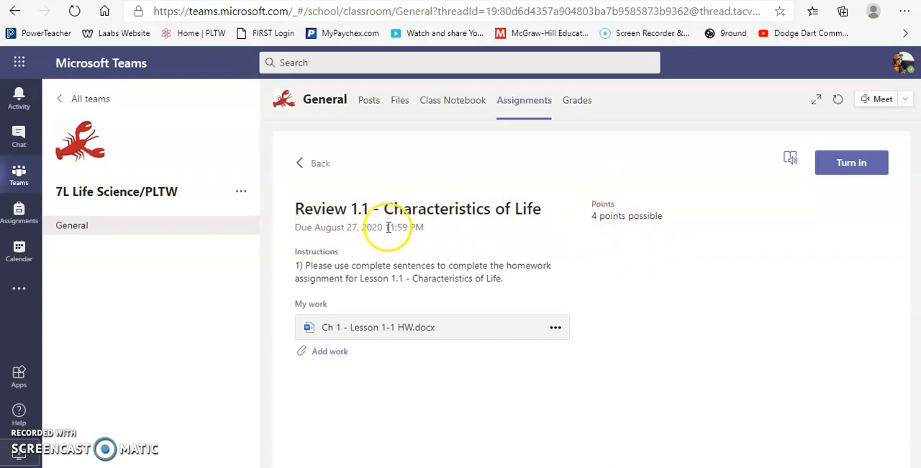
pyautogui.moveTo(394, 278)
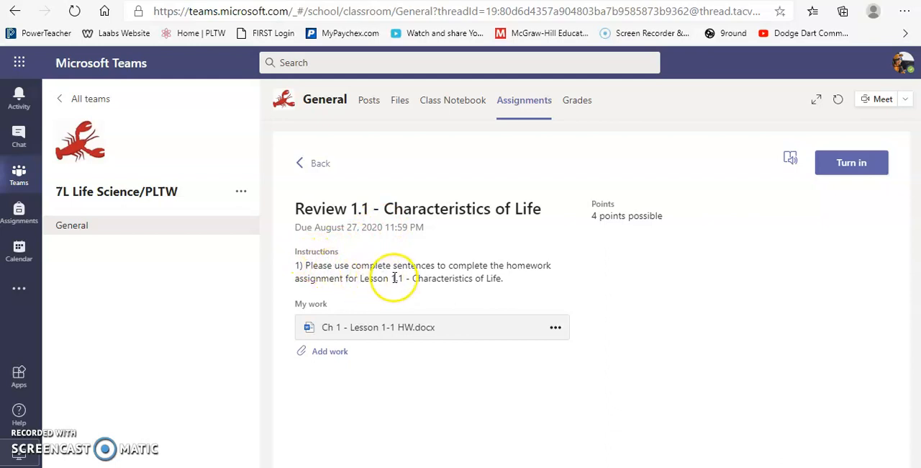
pyautogui.moveTo(535, 265)
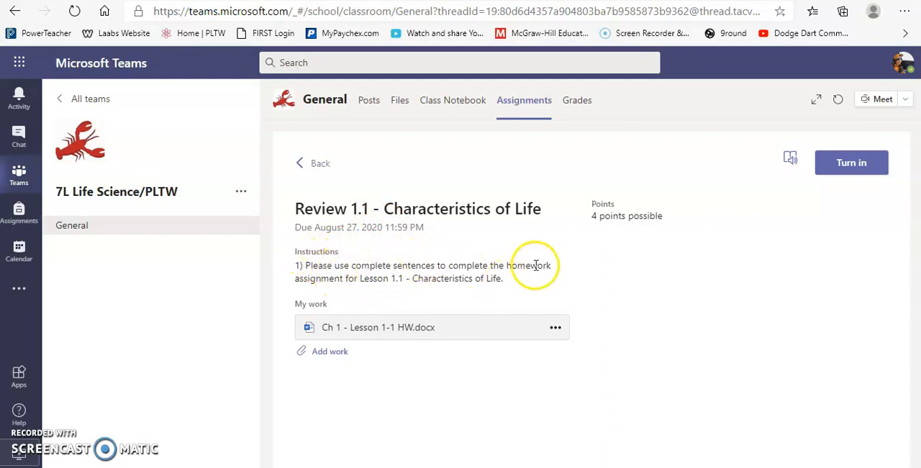
pyautogui.moveTo(461, 280)
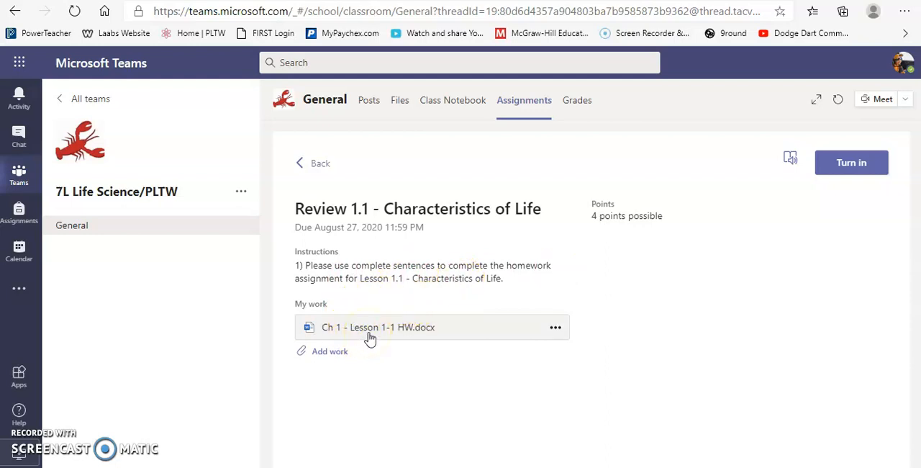
pyautogui.moveTo(423, 331)
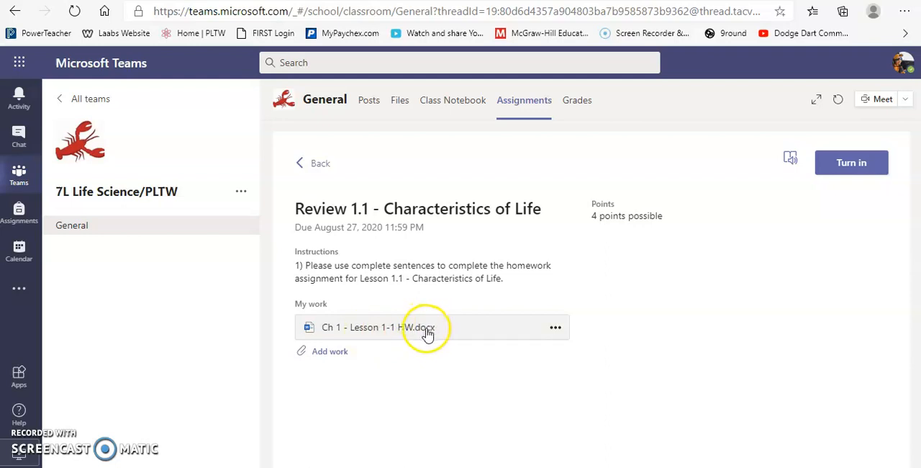
pyautogui.moveTo(393, 329)
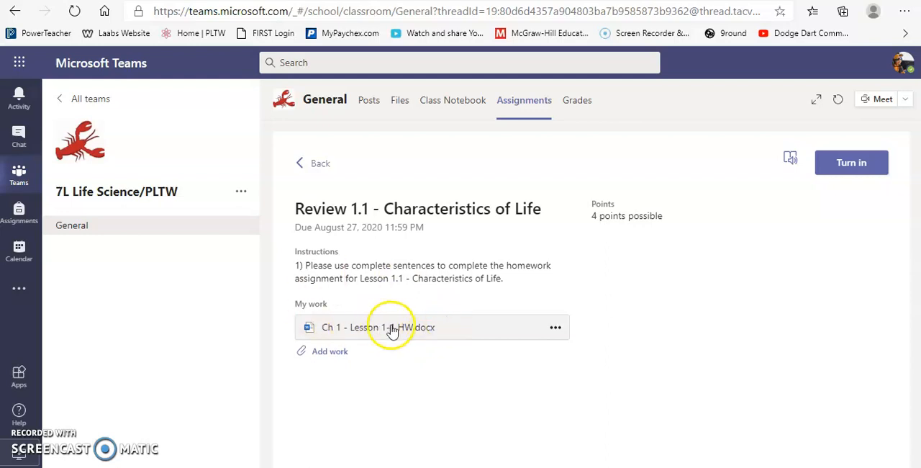
pyautogui.moveTo(406, 331)
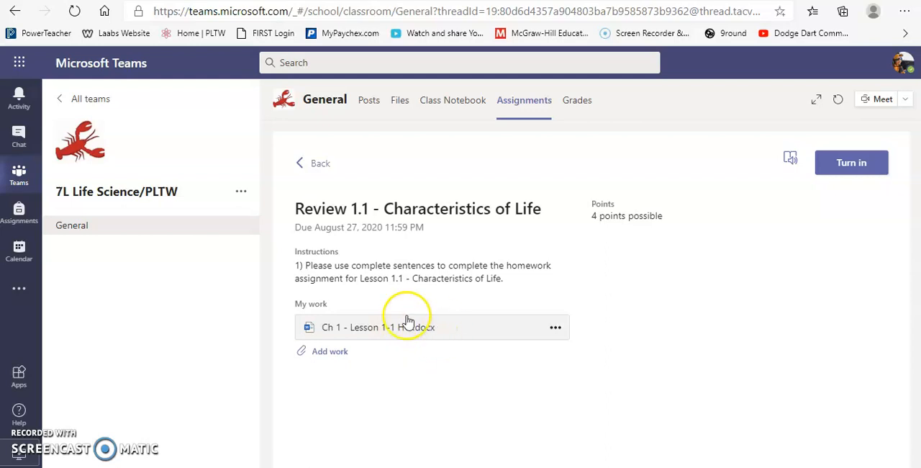
# - Open HW.docx for editing and select the answer 'Breathing' in question 1
pyautogui.click(377, 327)
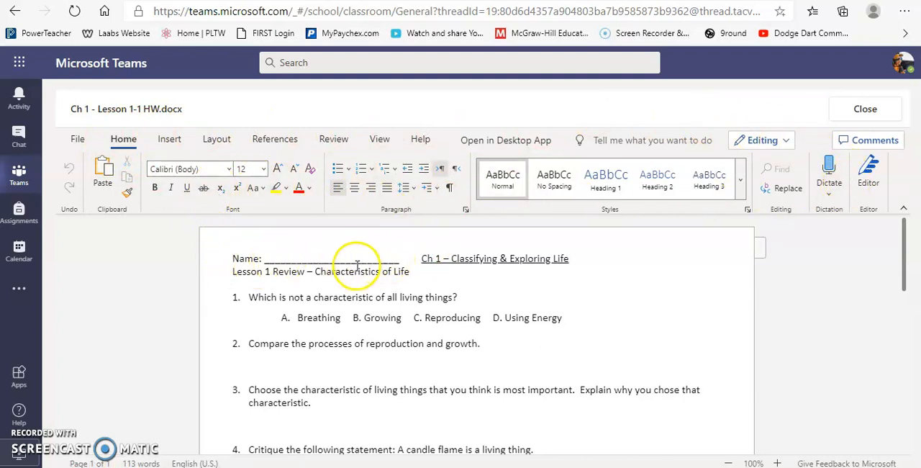
pyautogui.scroll(-3)
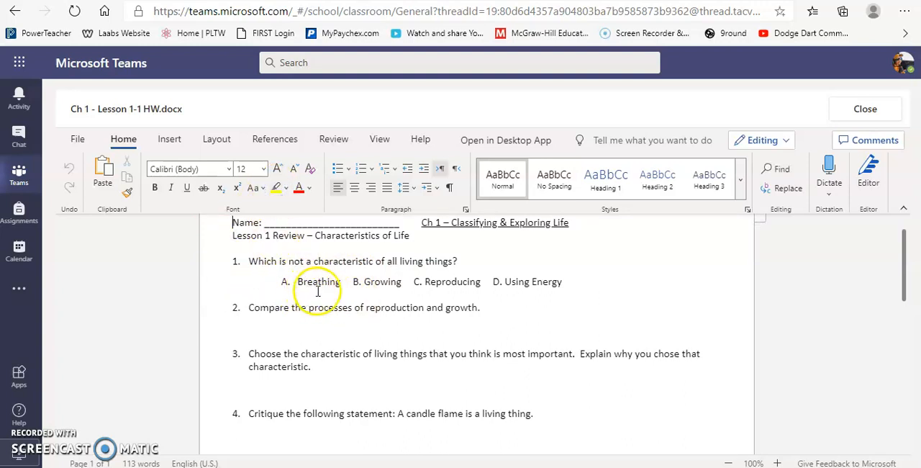
pyautogui.doubleClick(318, 282)
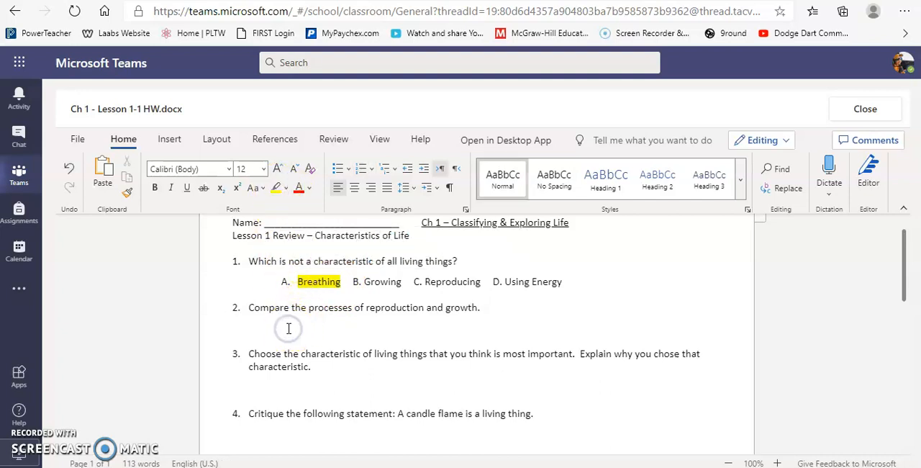
# - Type 'Writing in complete sentence.' as the answer to question 2
pyautogui.write('Writing')
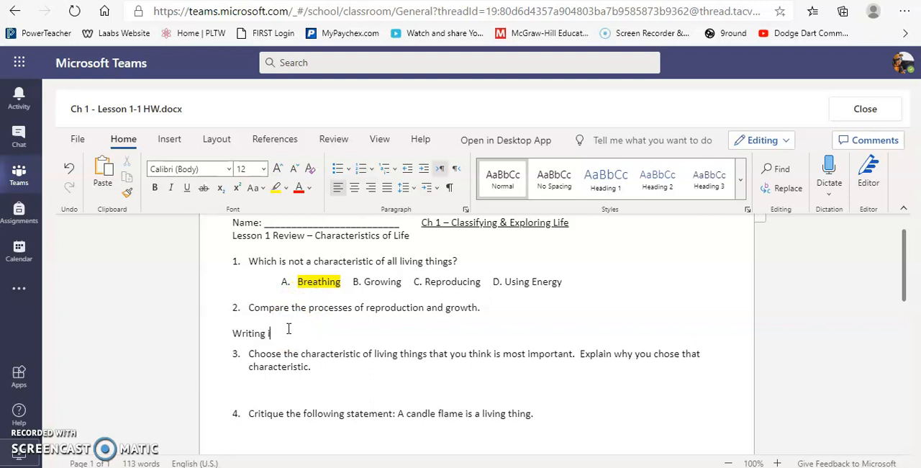
pyautogui.write('in complete sent')
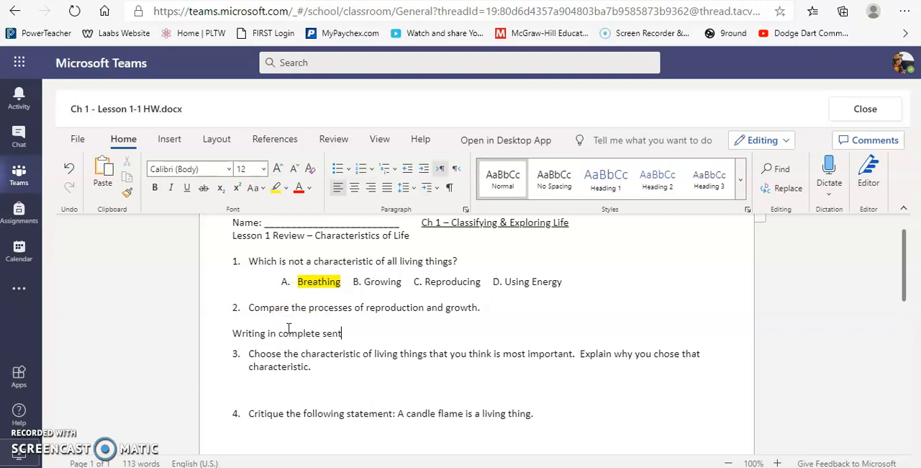
pyautogui.write('ence.')
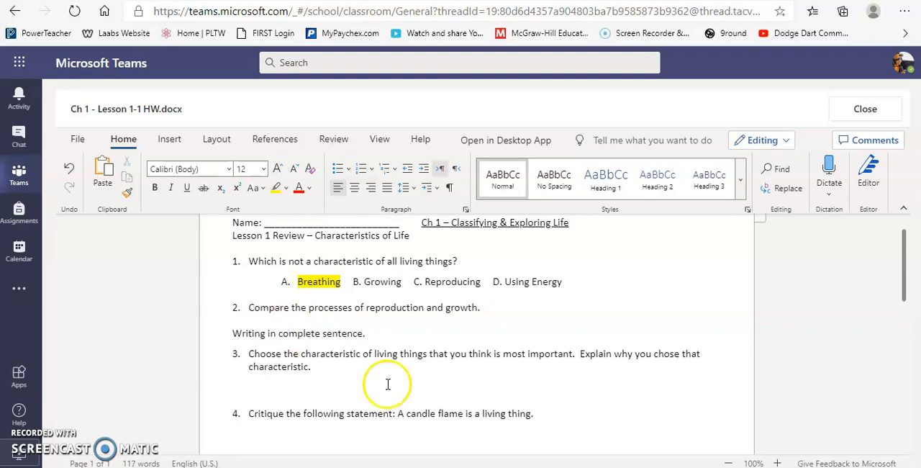
pyautogui.moveTo(235, 267)
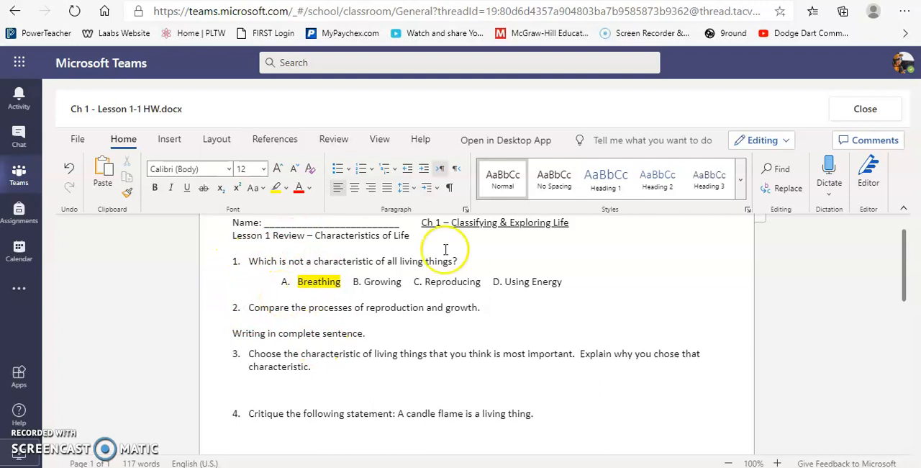
# - Close the Word document to return to the Review 1.1 - Characteristics of Life assignment
pyautogui.click(865, 108)
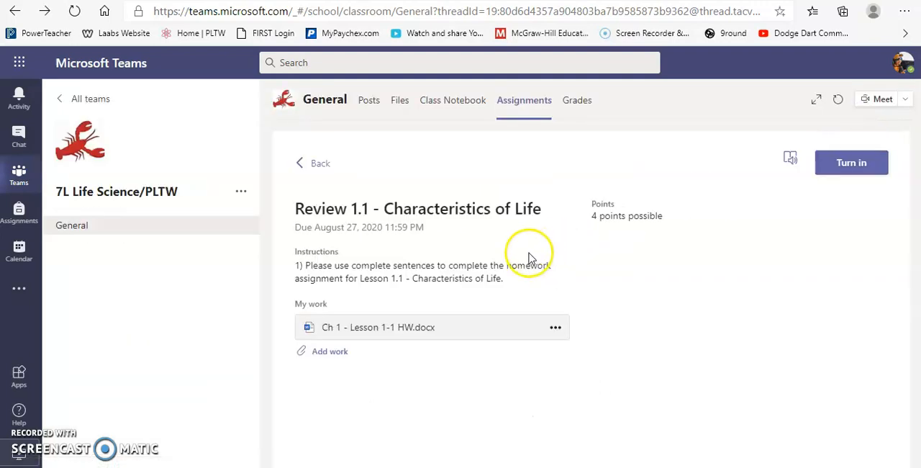
pyautogui.moveTo(329, 280)
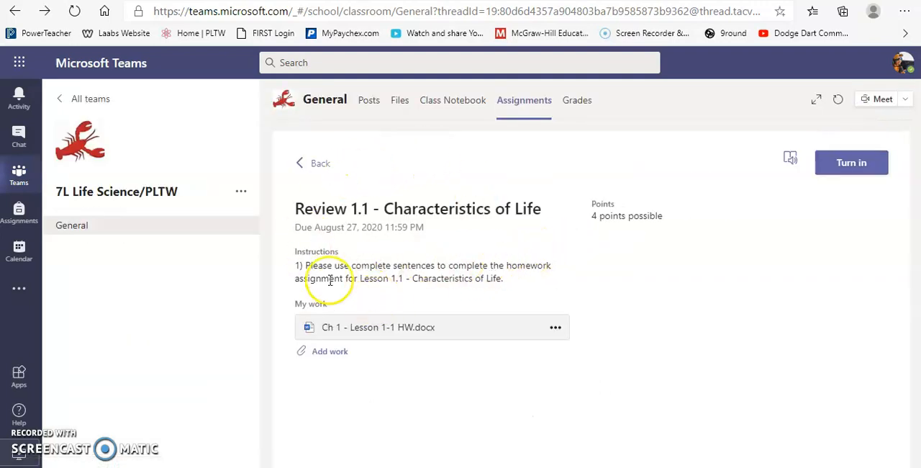
pyautogui.moveTo(274, 185)
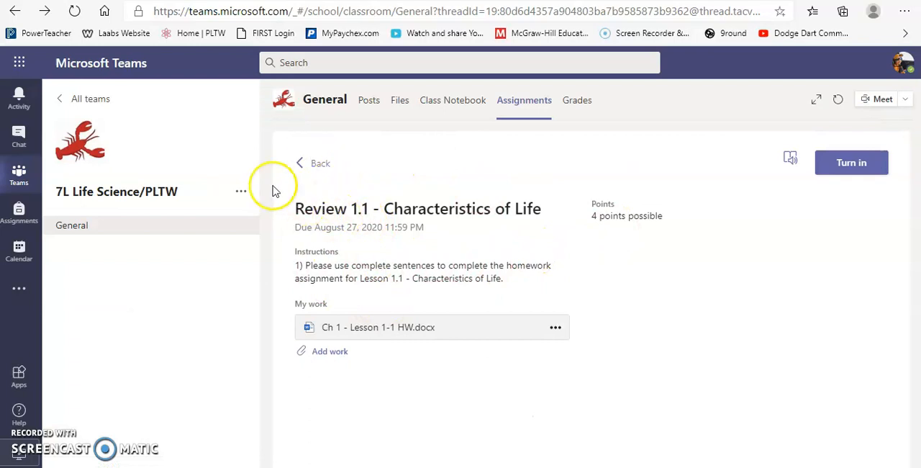
pyautogui.moveTo(86, 99)
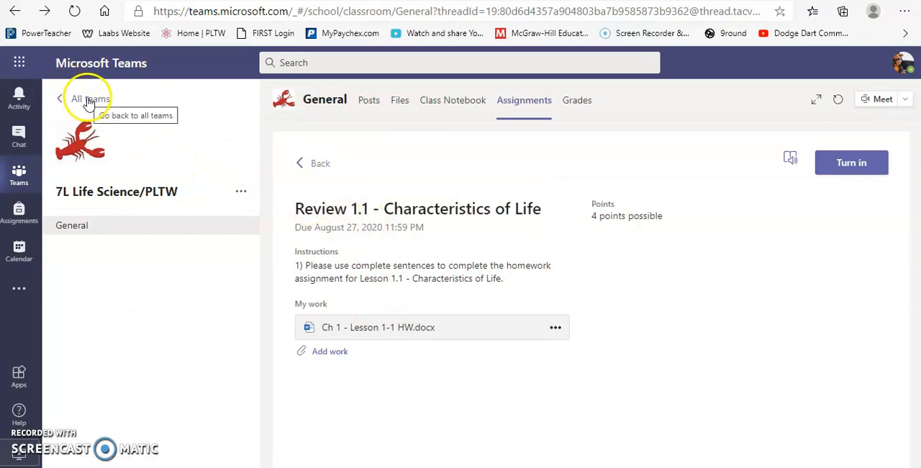
pyautogui.moveTo(19, 176)
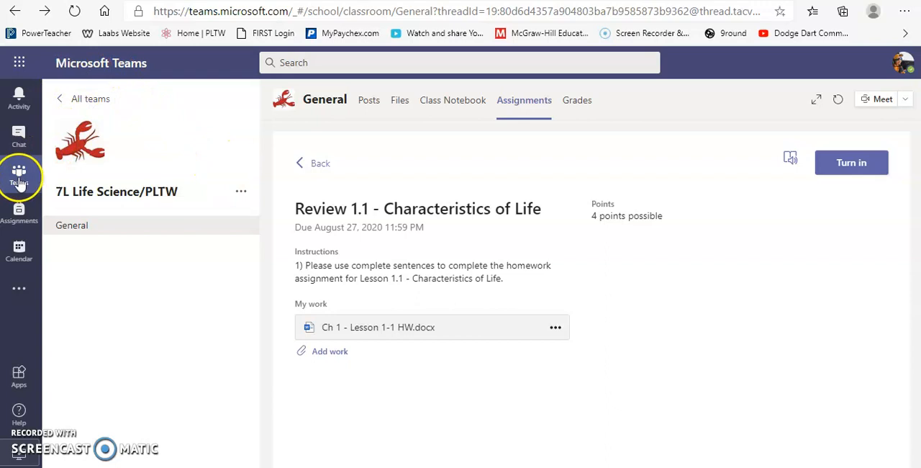
# - Leave the Life Science class and return to the grid of all class teams
pyautogui.click(19, 175)
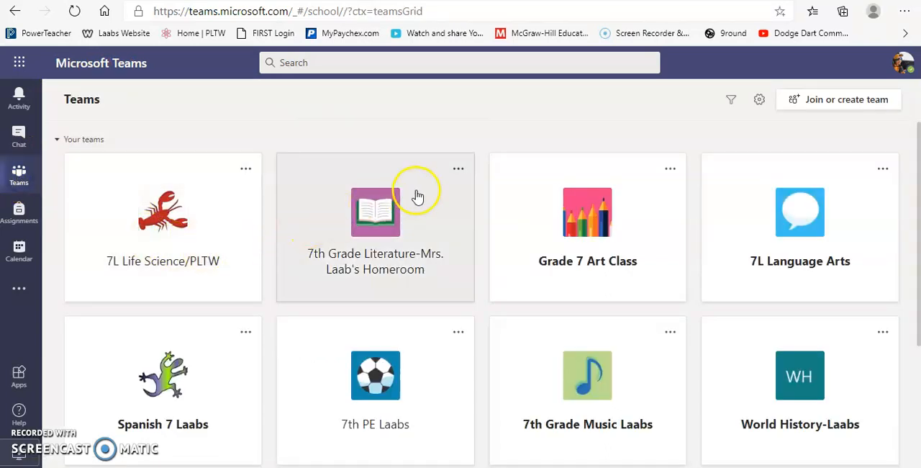
pyautogui.moveTo(792, 262)
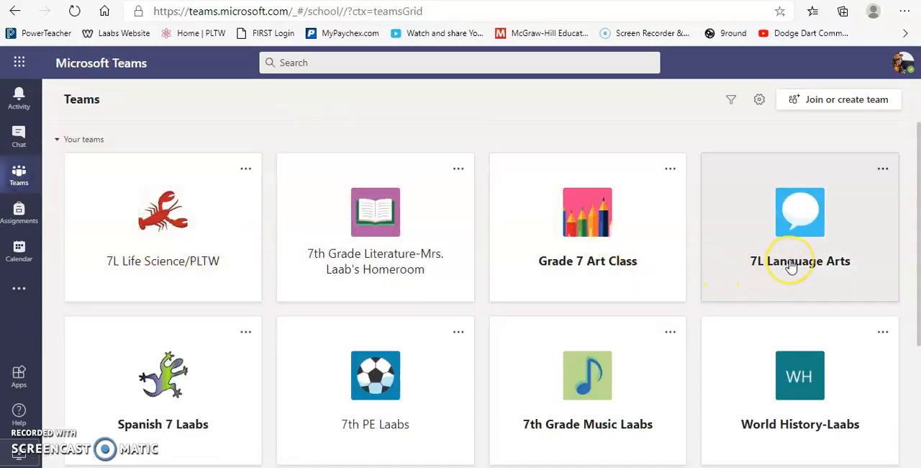
pyautogui.moveTo(815, 268)
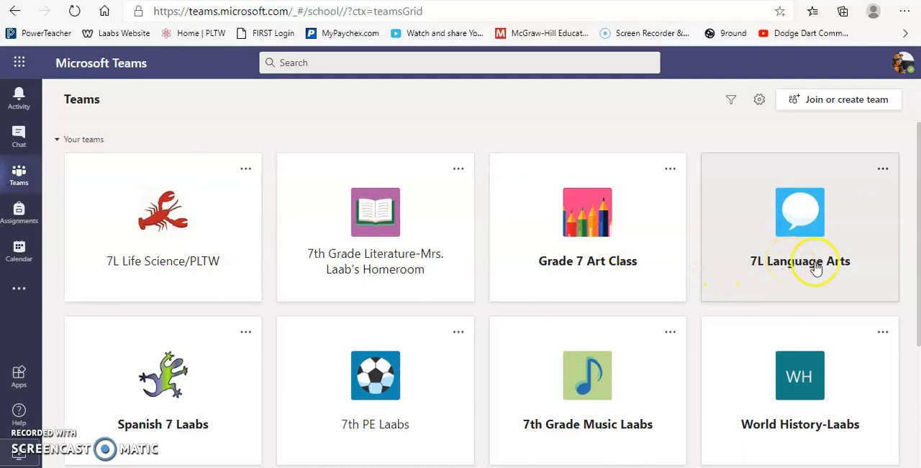
pyautogui.moveTo(184, 130)
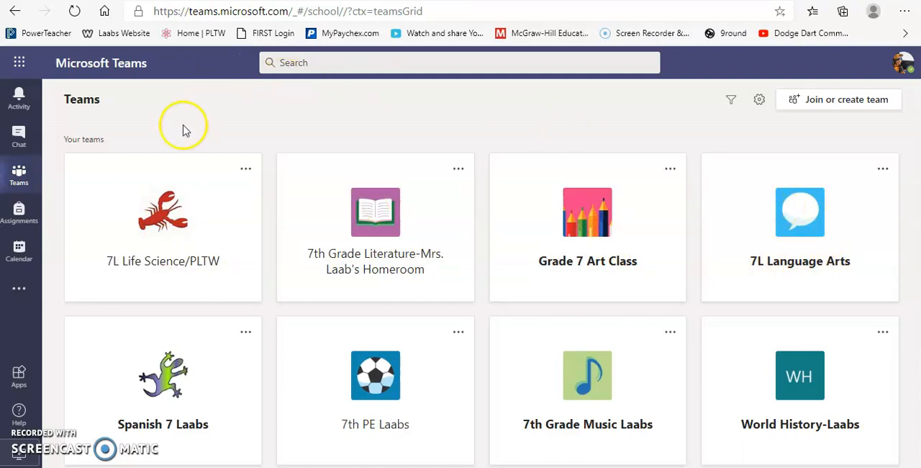
pyautogui.moveTo(152, 230)
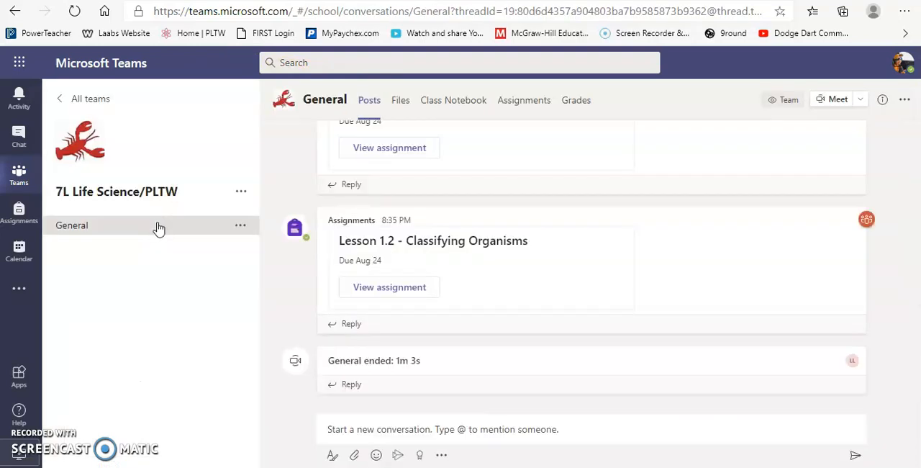
# - Open Review 1.1 - Characteristics of Life from the 7L Life Science/PLTW assignments list
pyautogui.click(523, 100)
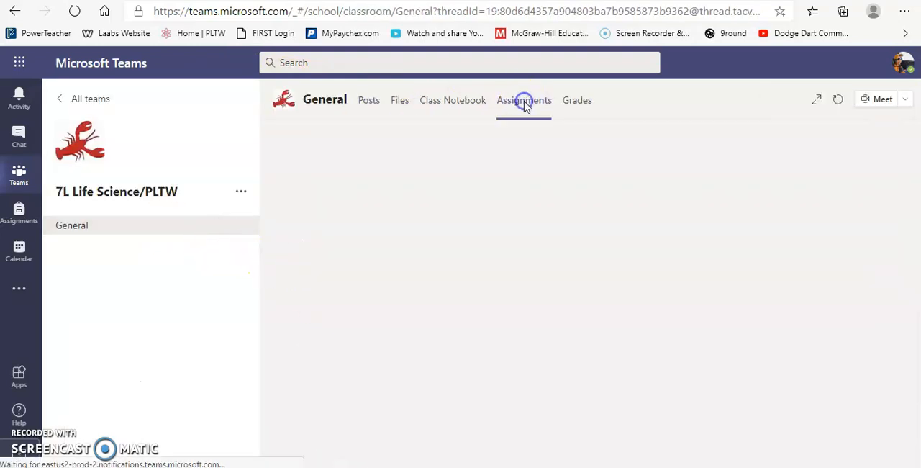
pyautogui.click(524, 100)
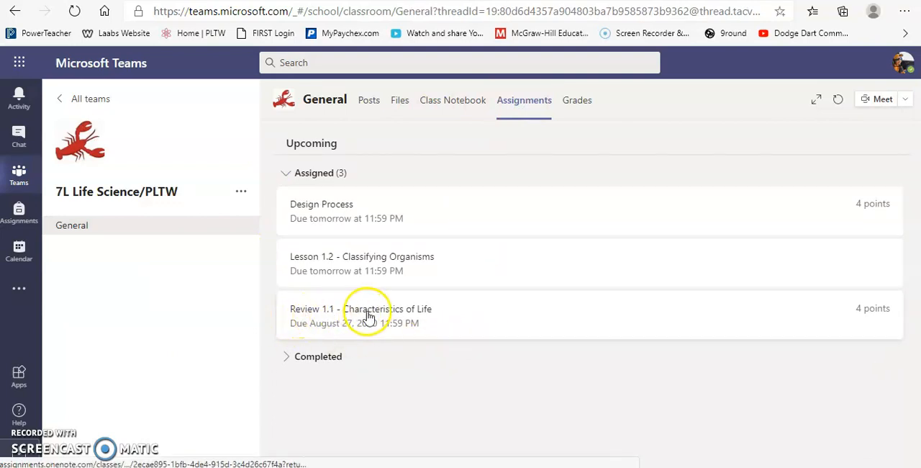
pyautogui.click(369, 316)
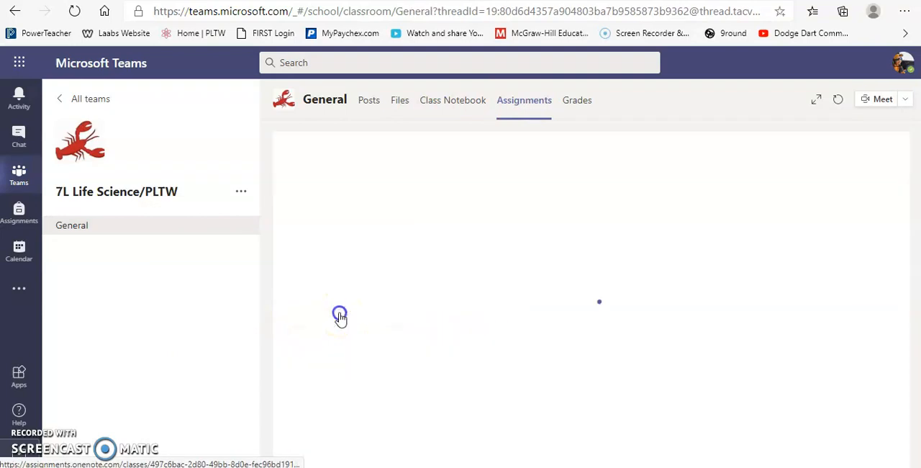
# - Reopen HW.docx, look through questions 3–7, and close the homework file
pyautogui.click(340, 318)
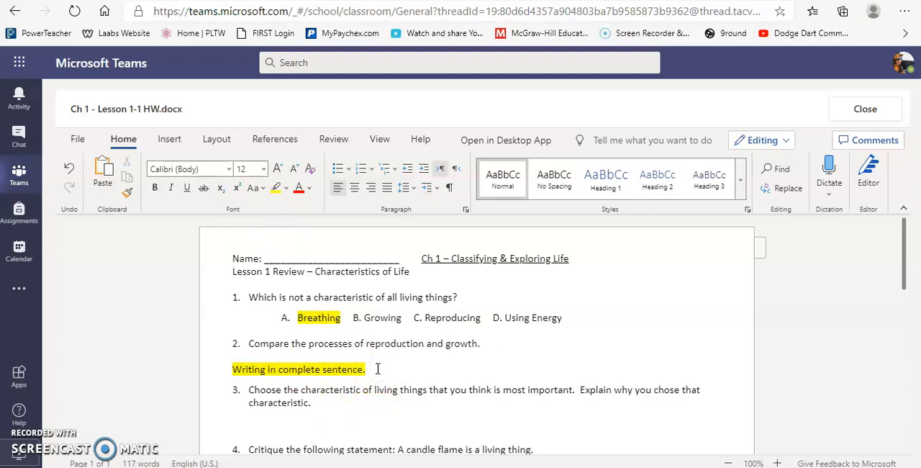
pyautogui.scroll(-3)
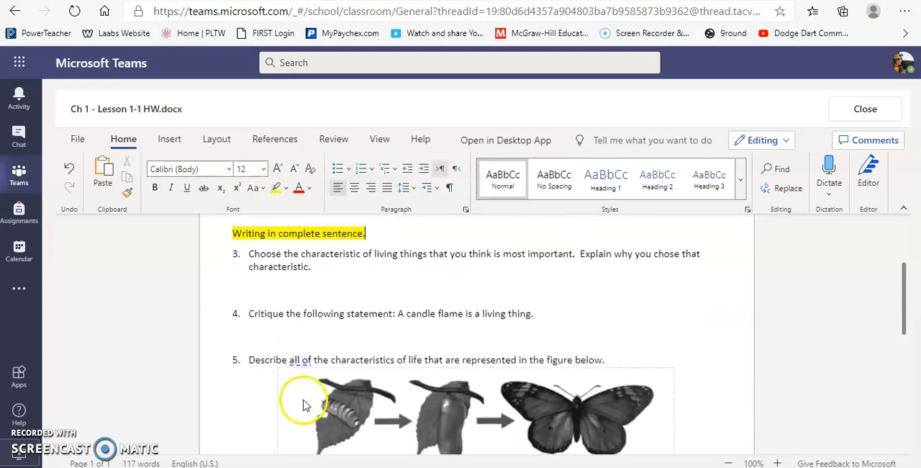
pyautogui.scroll(-3)
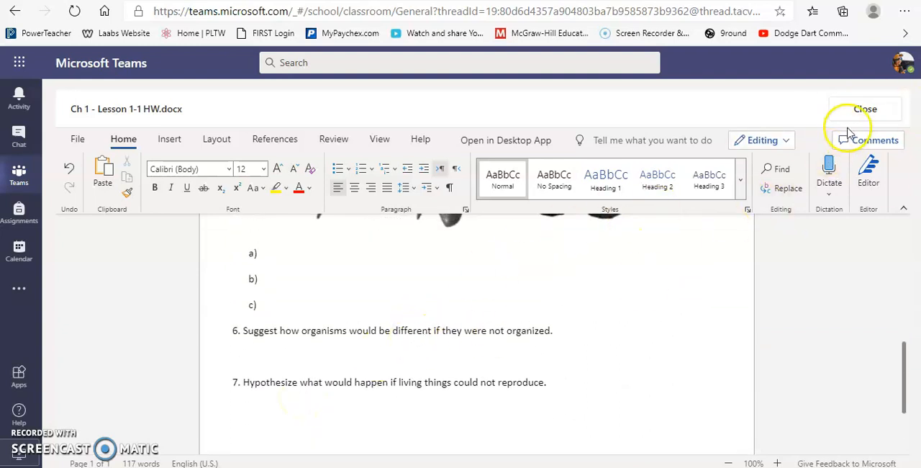
pyautogui.click(865, 109)
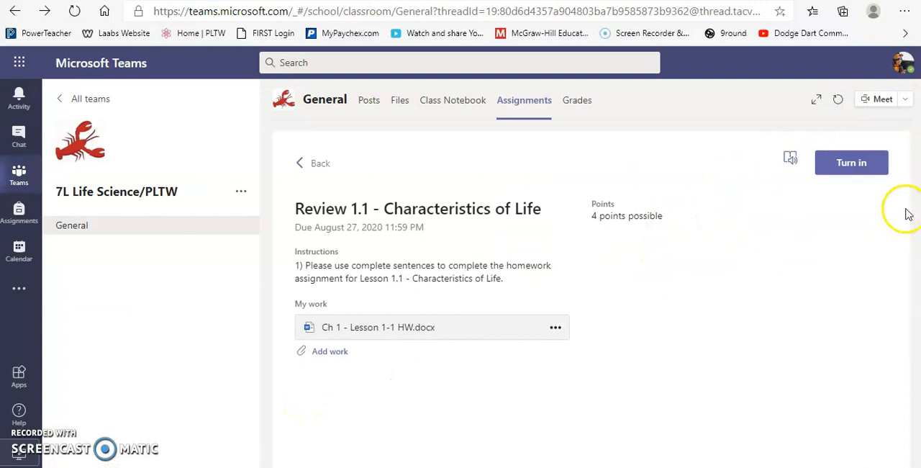
pyautogui.click(851, 162)
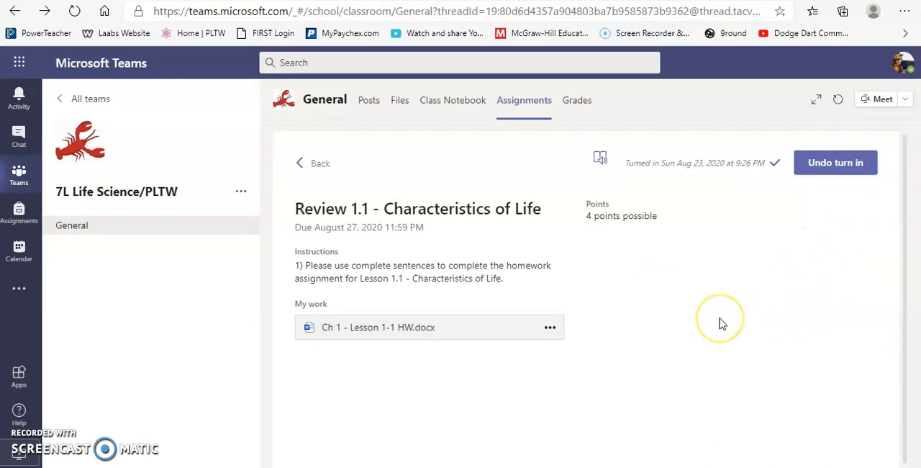
pyautogui.moveTo(627, 160)
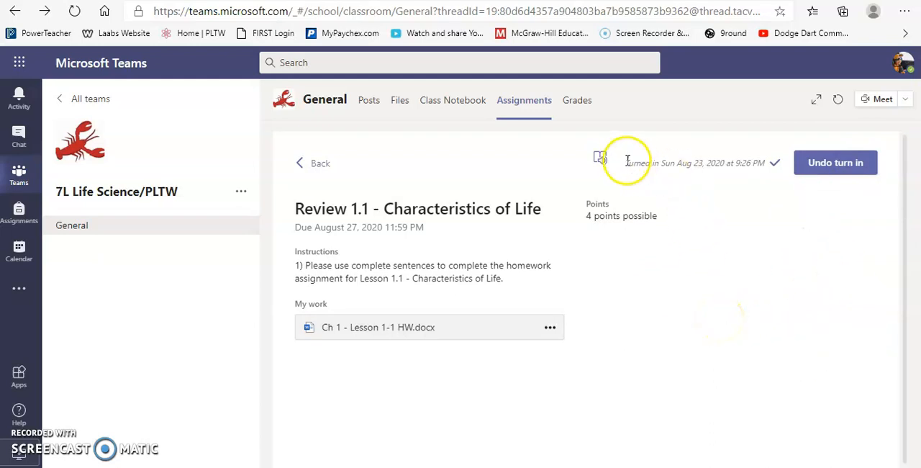
pyautogui.moveTo(764, 163)
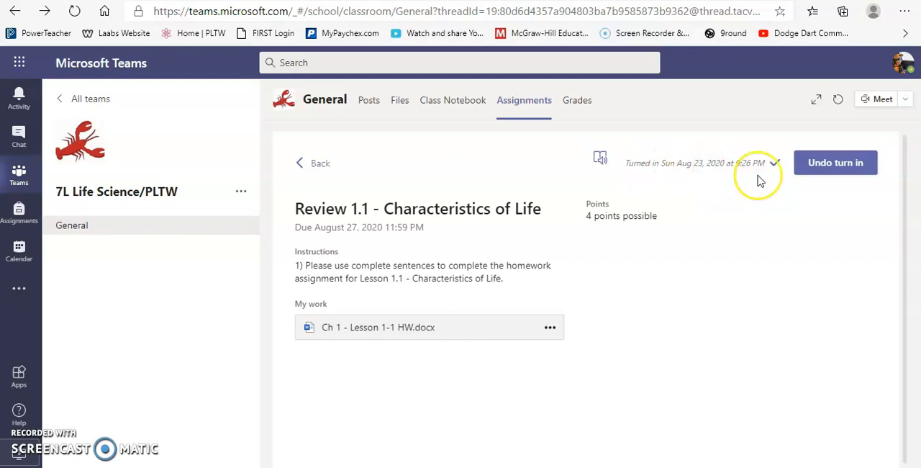
pyautogui.moveTo(333, 154)
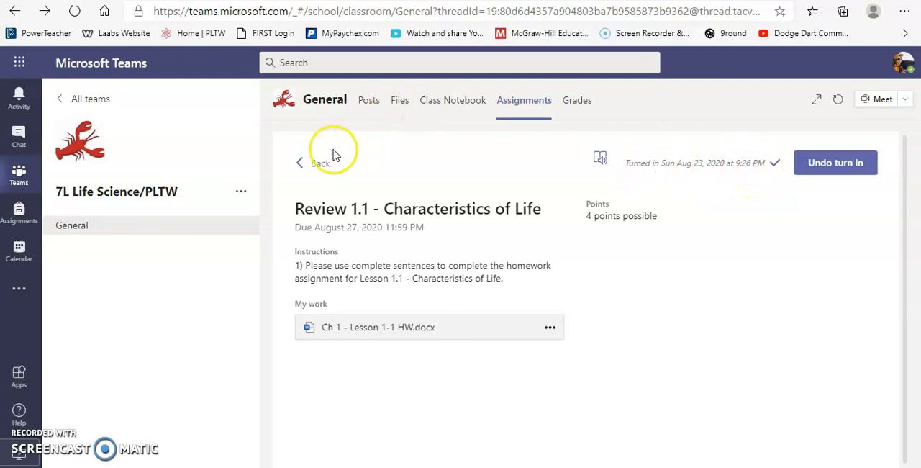
# - Confirm Review 1.1 - Characteristics of Life is listed under Completed, then return to assignments
pyautogui.click(301, 162)
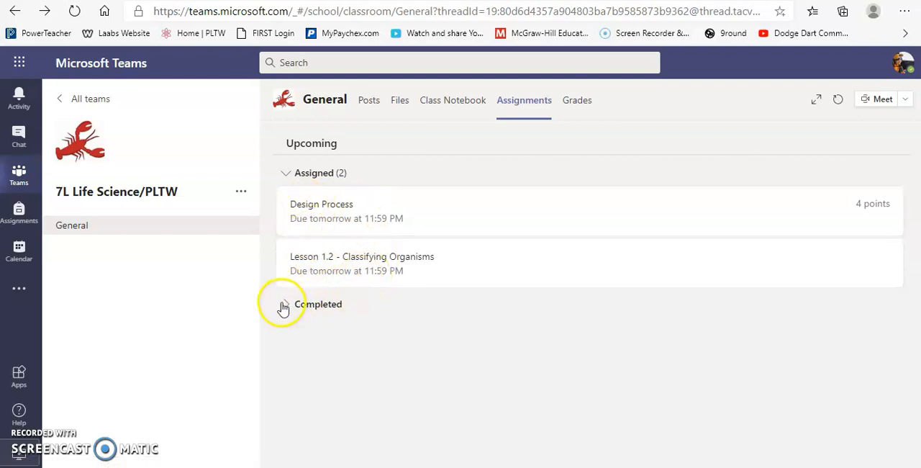
pyautogui.click(283, 304)
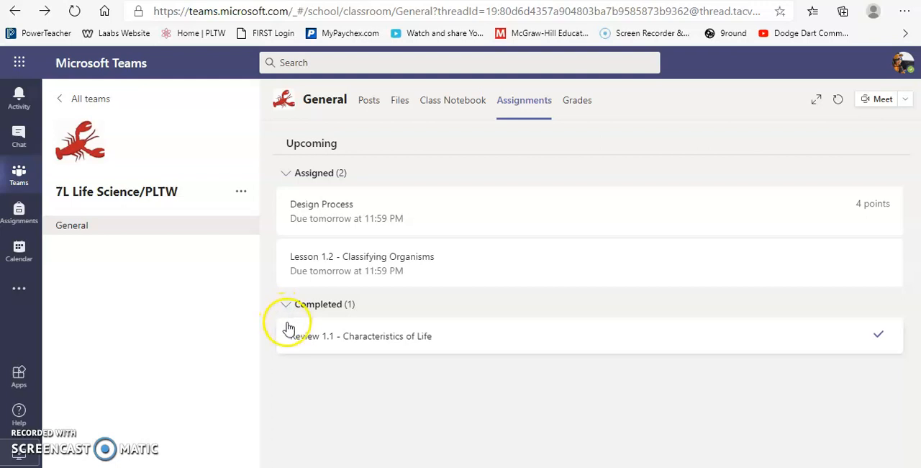
pyautogui.moveTo(319, 346)
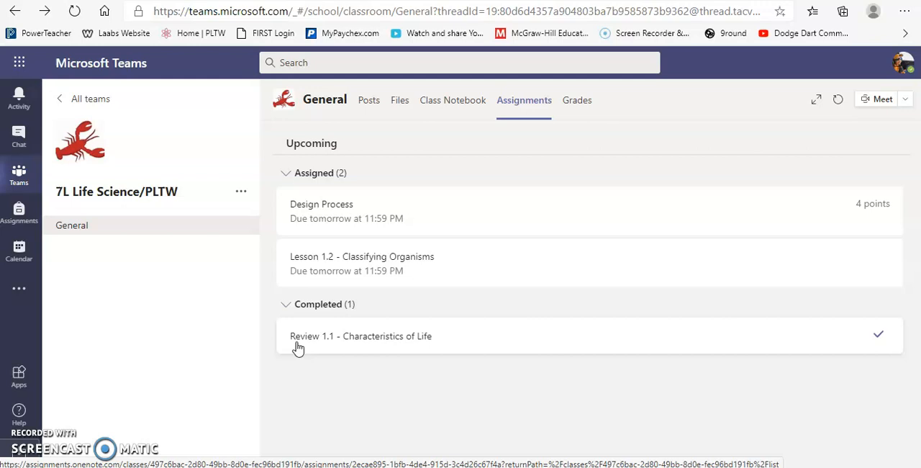
pyautogui.moveTo(391, 339)
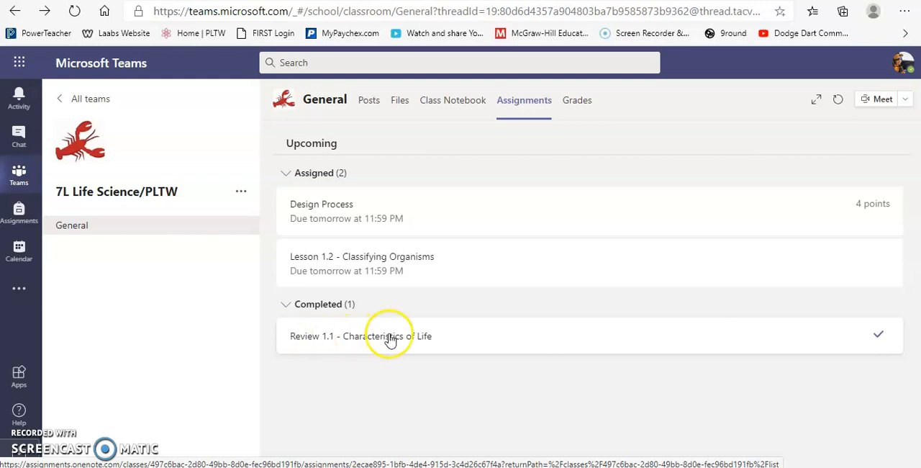
pyautogui.moveTo(430, 326)
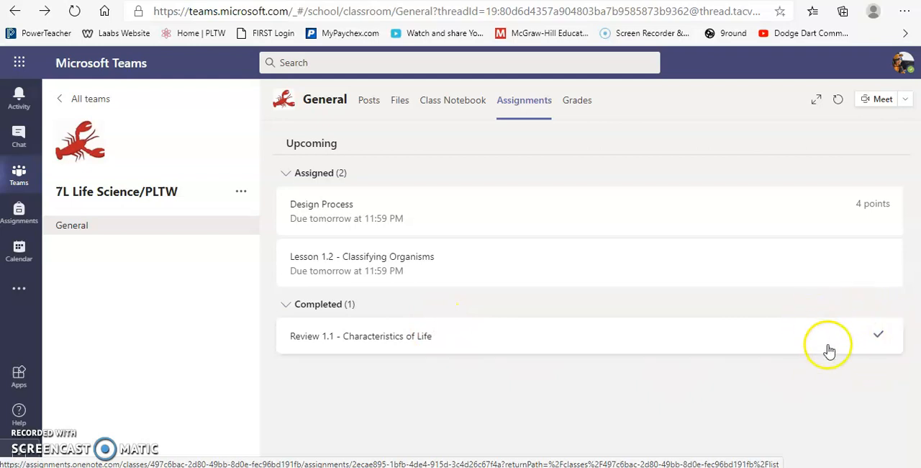
pyautogui.click(360, 337)
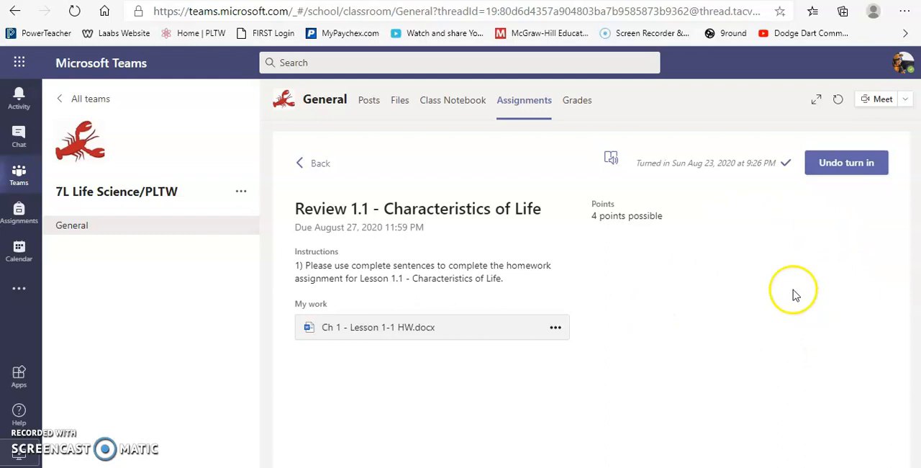
pyautogui.moveTo(668, 302)
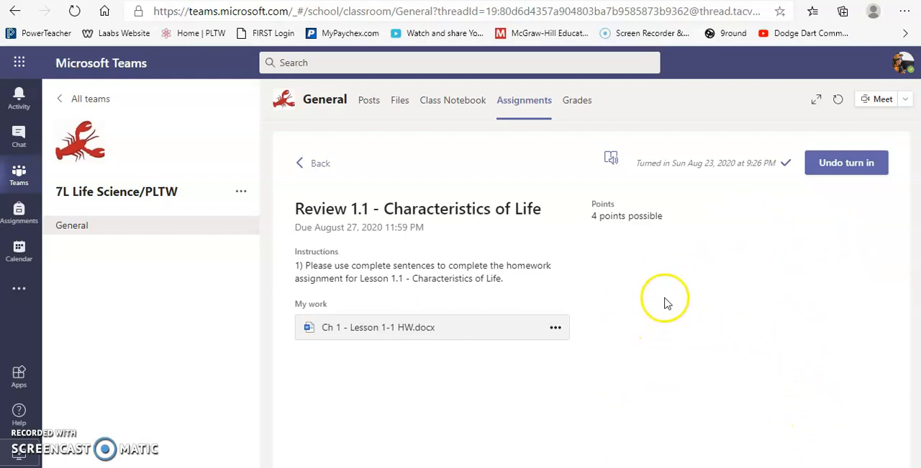
pyautogui.moveTo(678, 273)
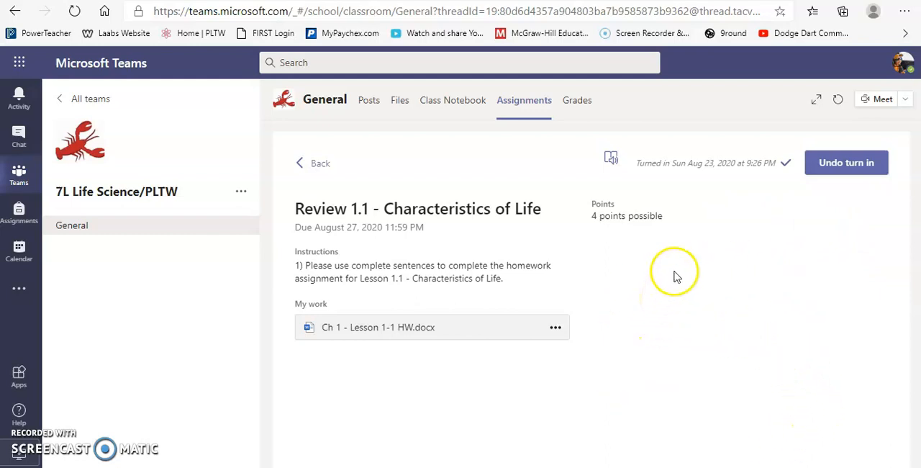
pyautogui.moveTo(784, 216)
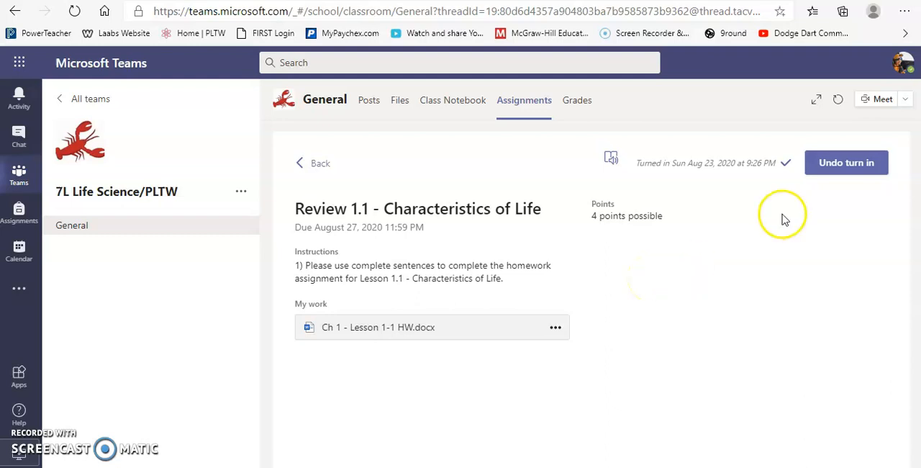
pyautogui.moveTo(315, 163)
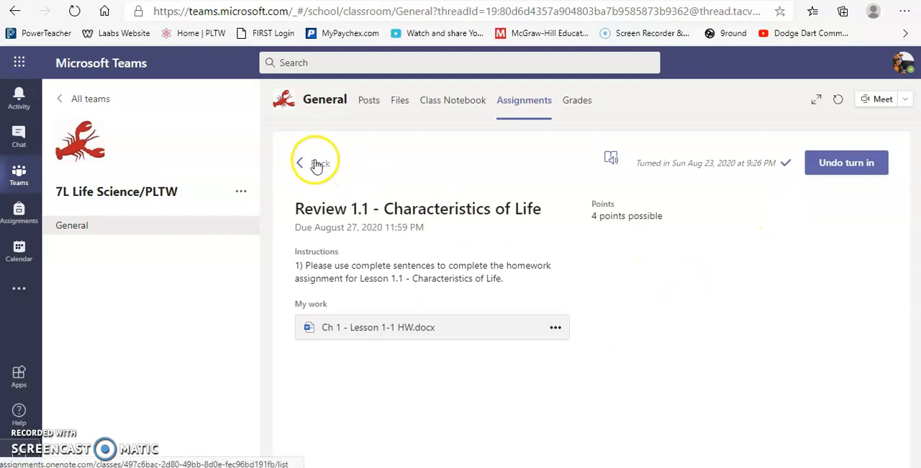
pyautogui.click(301, 161)
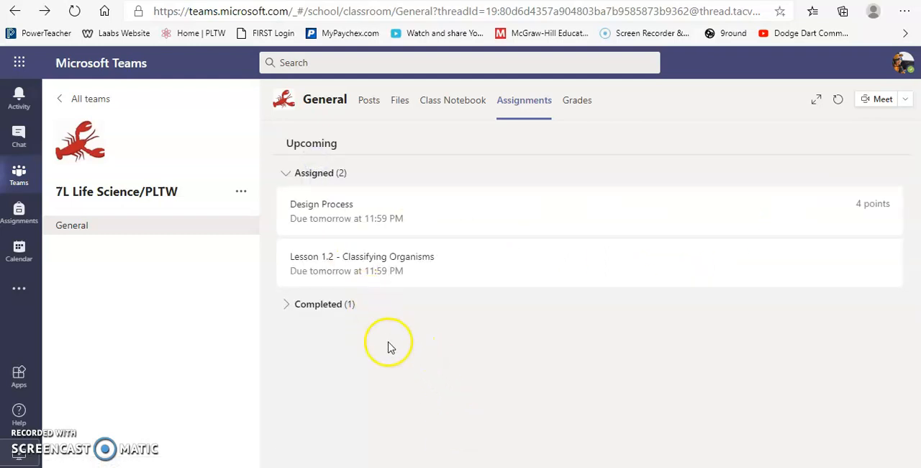
pyautogui.moveTo(390, 309)
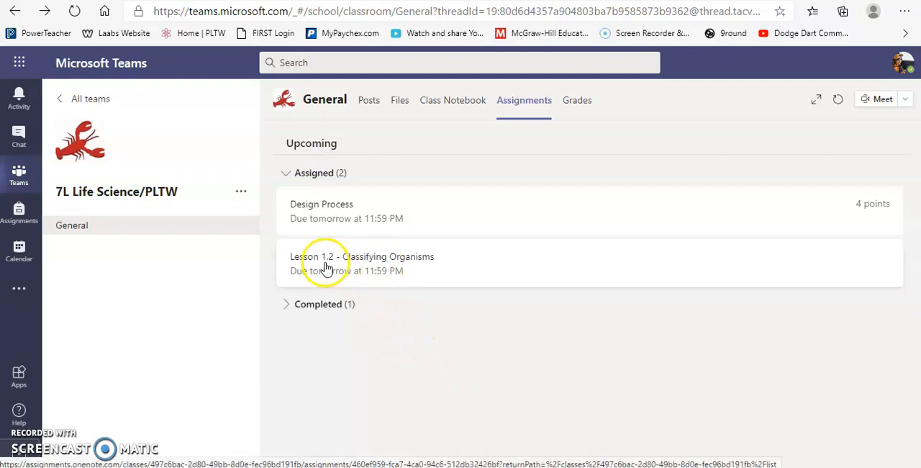
pyautogui.moveTo(397, 272)
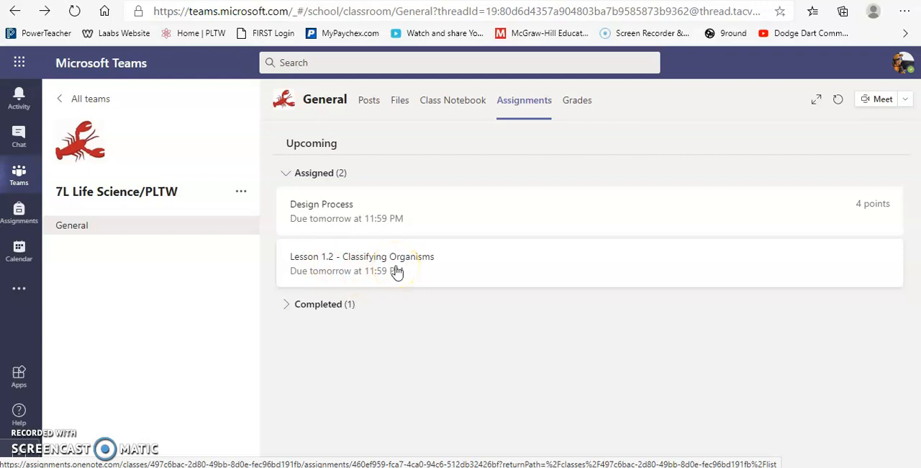
# - Open the Lesson 1.2 - Classifying Organisms assignment card to view its instructions
pyautogui.click(361, 256)
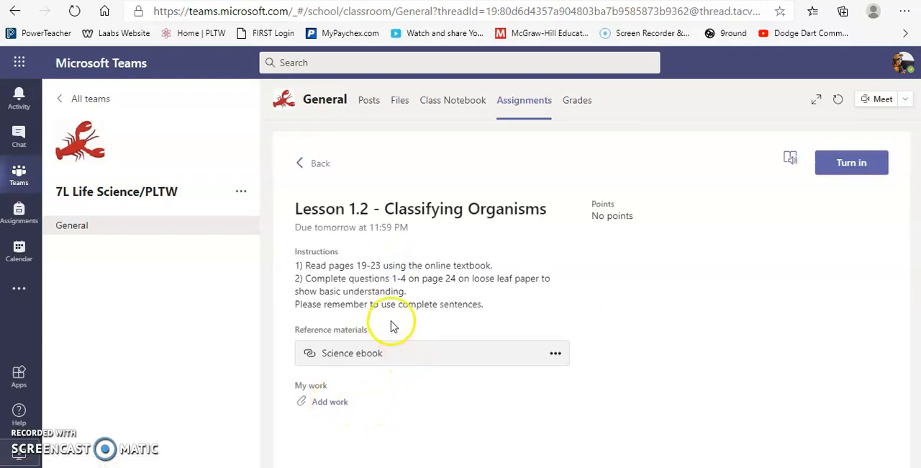
pyautogui.moveTo(380, 331)
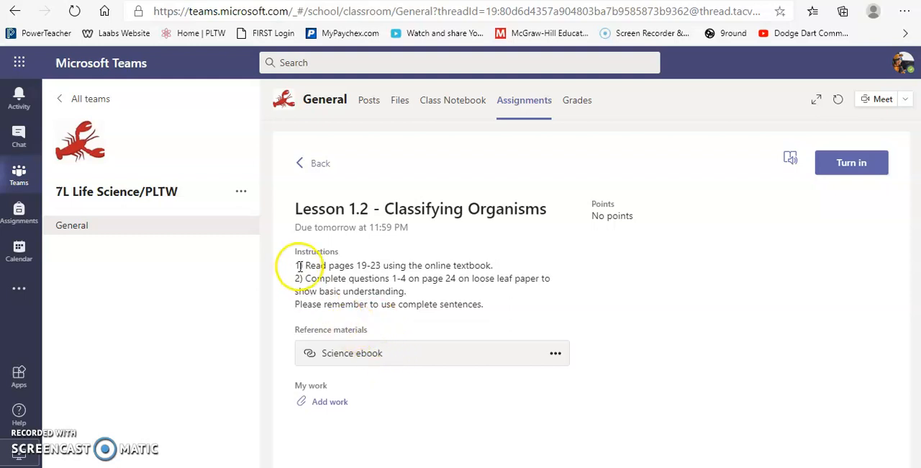
pyautogui.moveTo(365, 265)
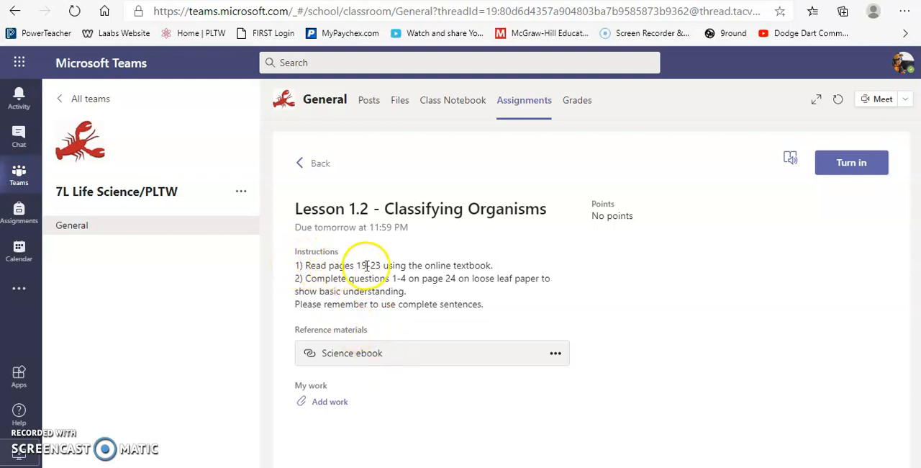
pyautogui.moveTo(478, 265)
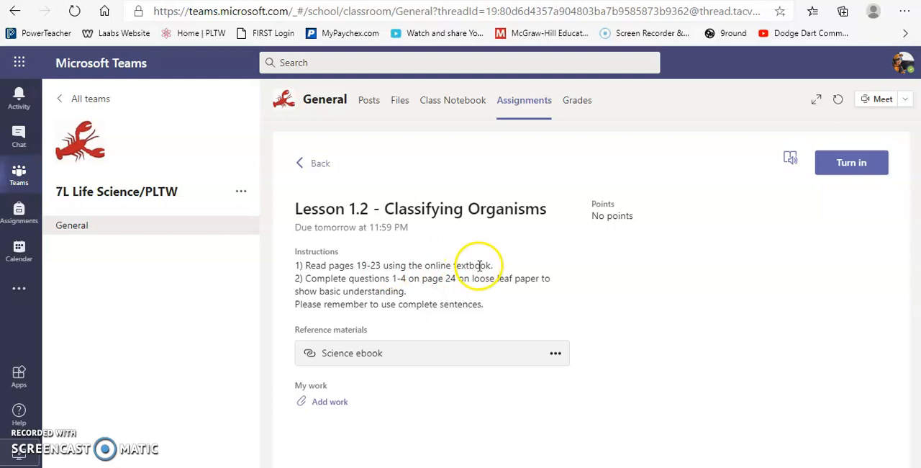
pyautogui.moveTo(433, 259)
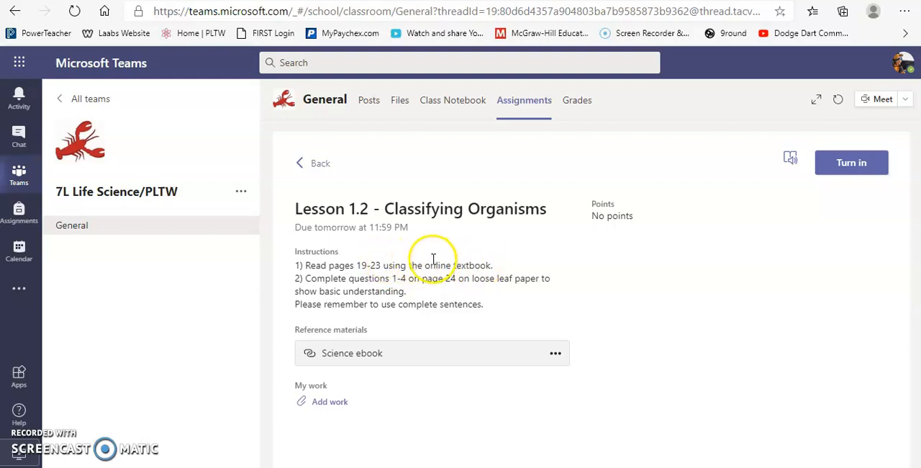
pyautogui.moveTo(443, 284)
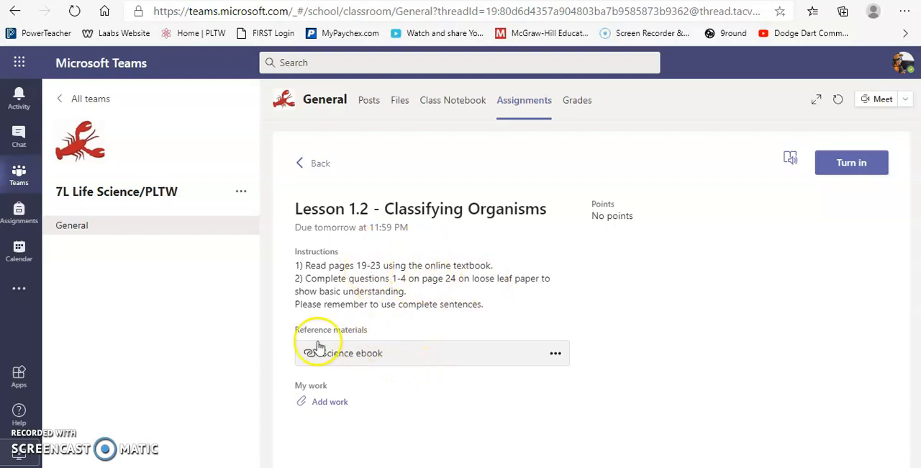
pyautogui.moveTo(376, 358)
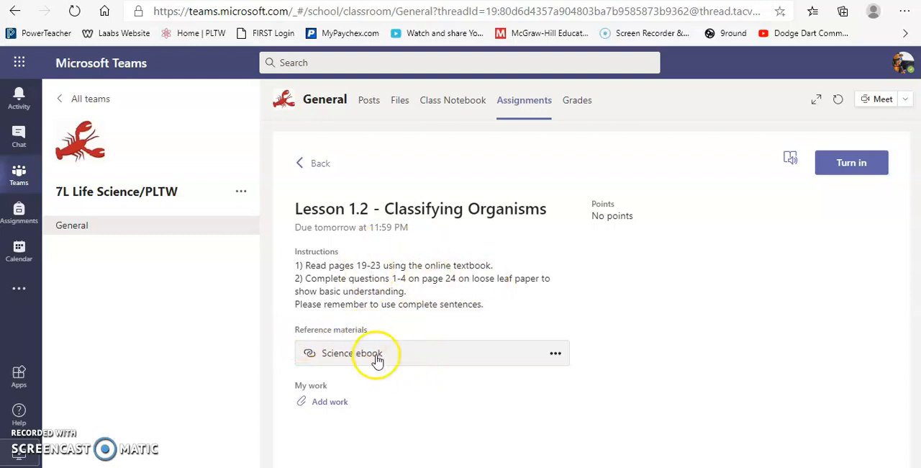
pyautogui.click(351, 353)
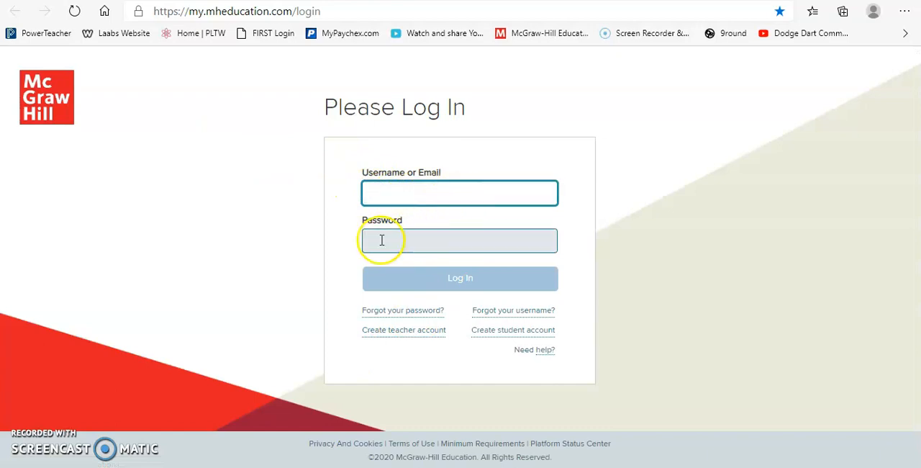
pyautogui.click(459, 193)
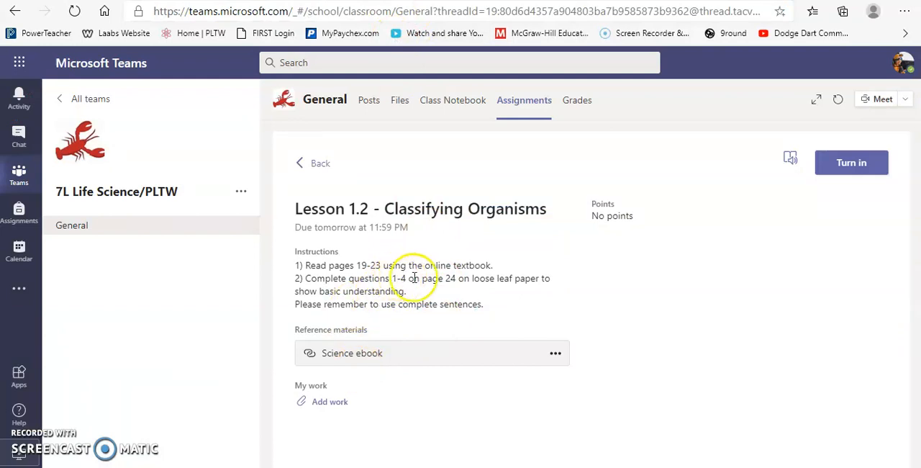
pyautogui.moveTo(361, 459)
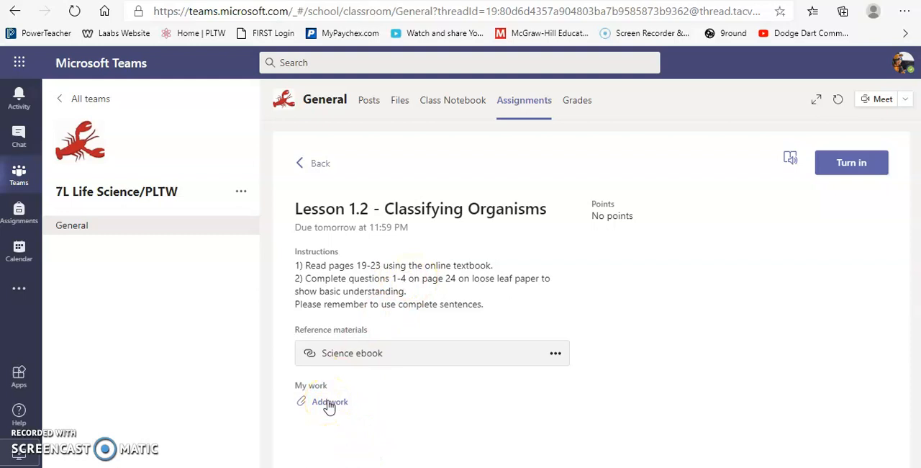
# - Open the Add work file picker under My work for Lesson 1.2
pyautogui.click(327, 402)
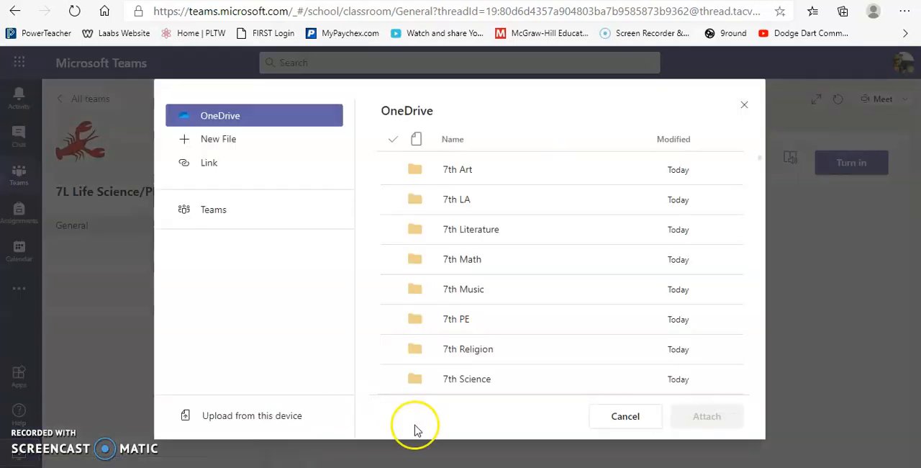
pyautogui.moveTo(294, 88)
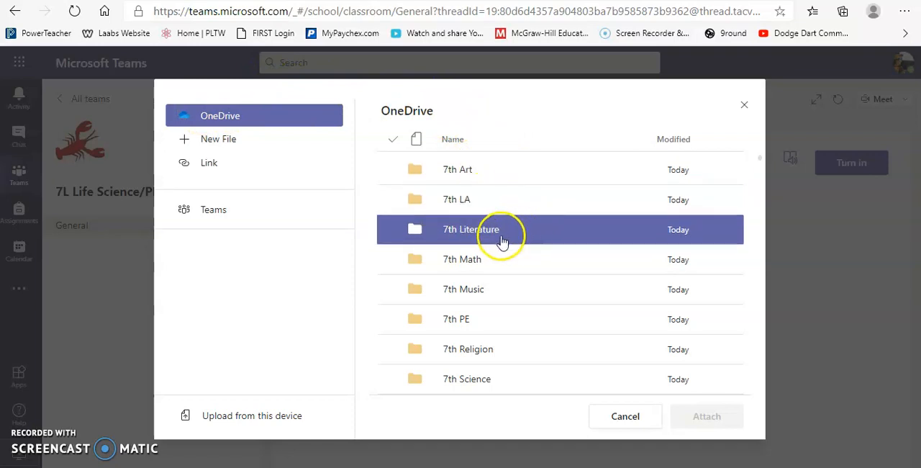
pyautogui.moveTo(482, 319)
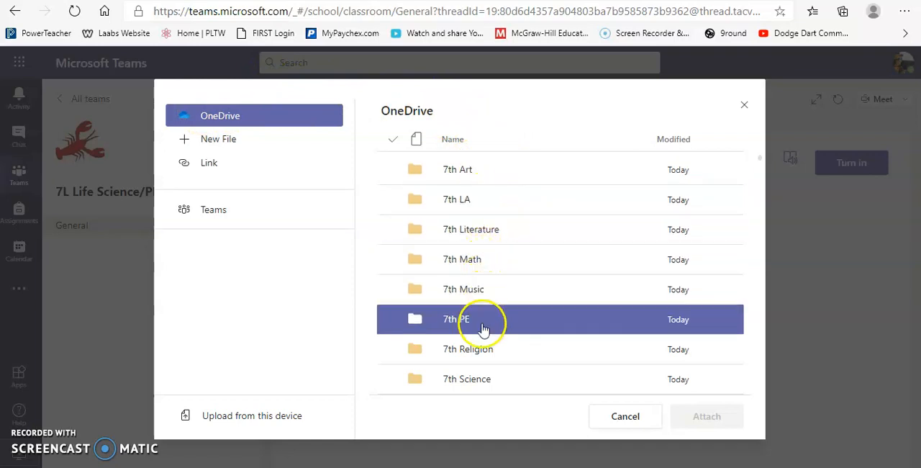
pyautogui.moveTo(484, 379)
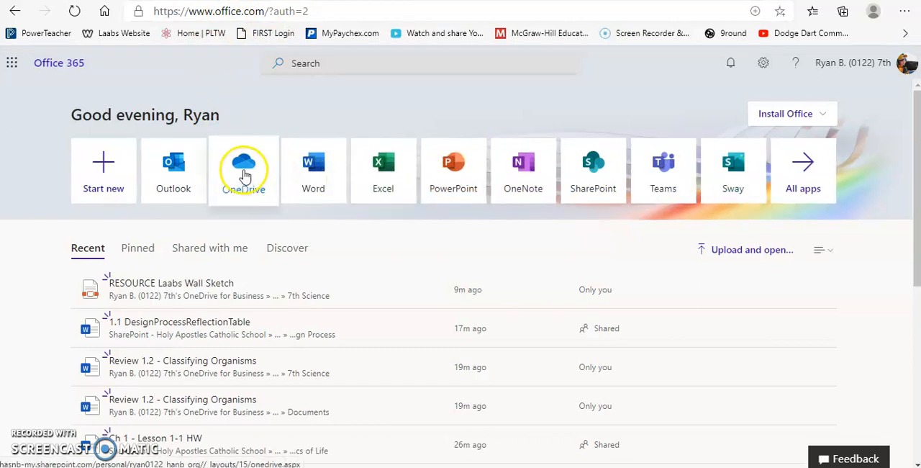
pyautogui.moveTo(243, 167)
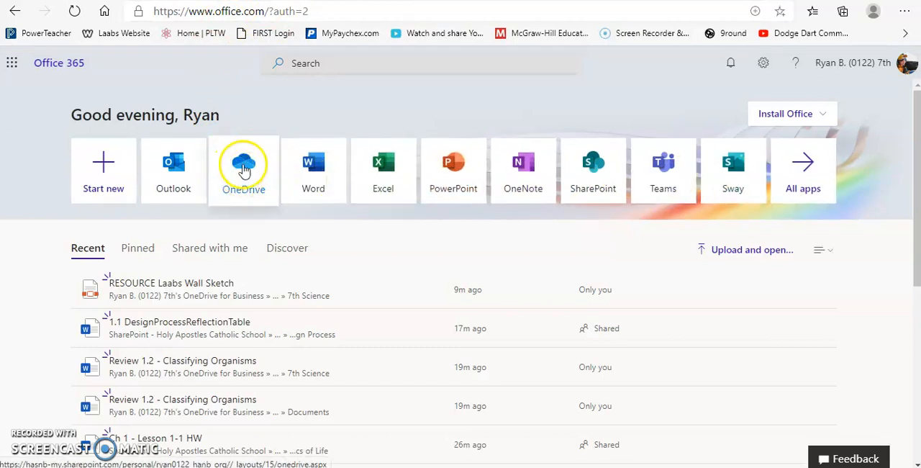
# - Open OneDrive from the Office 365 home and browse the 7th-grade class folders
pyautogui.click(243, 165)
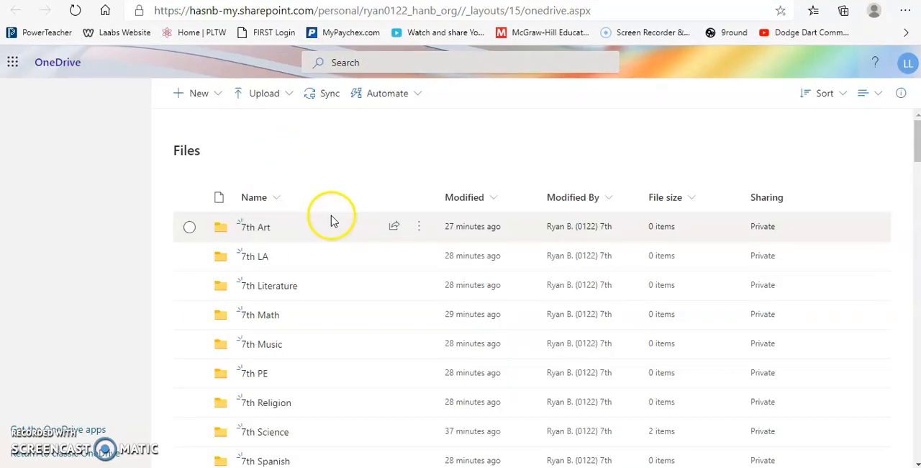
pyautogui.moveTo(265, 232)
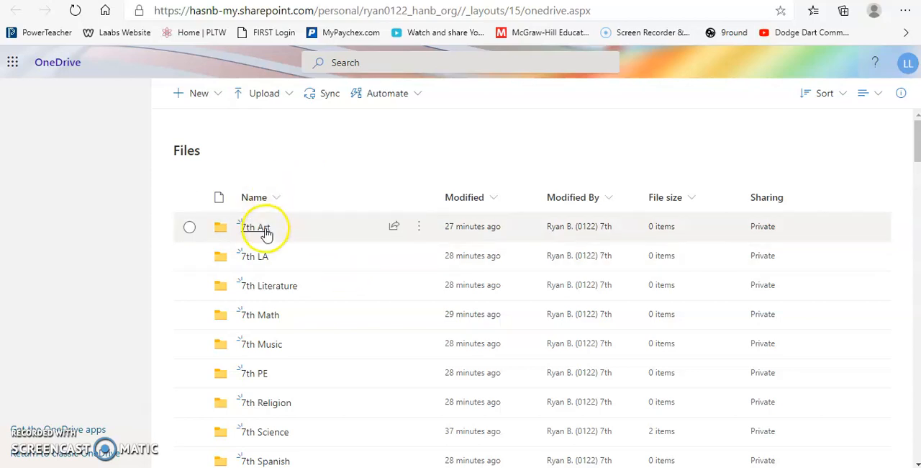
pyautogui.scroll(-3)
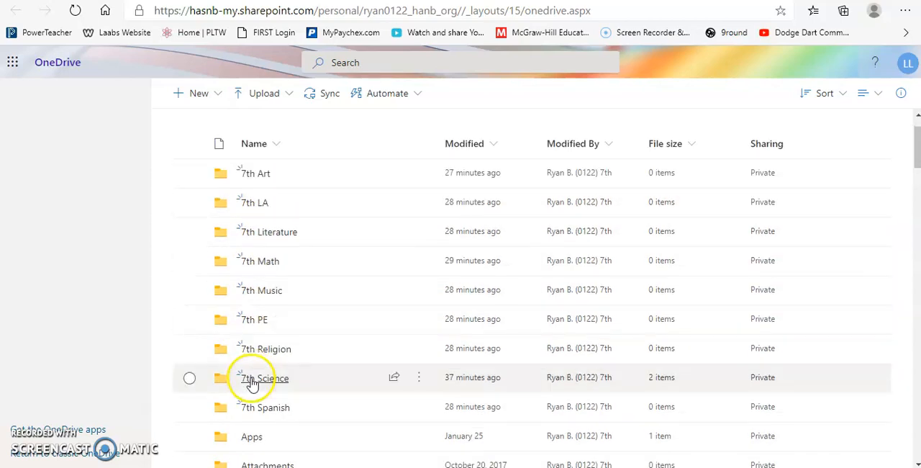
pyautogui.moveTo(259, 173)
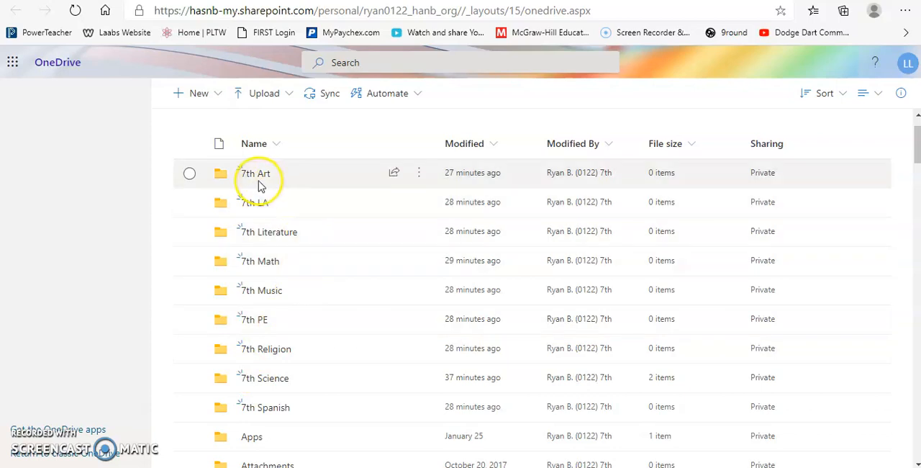
pyautogui.moveTo(255, 178)
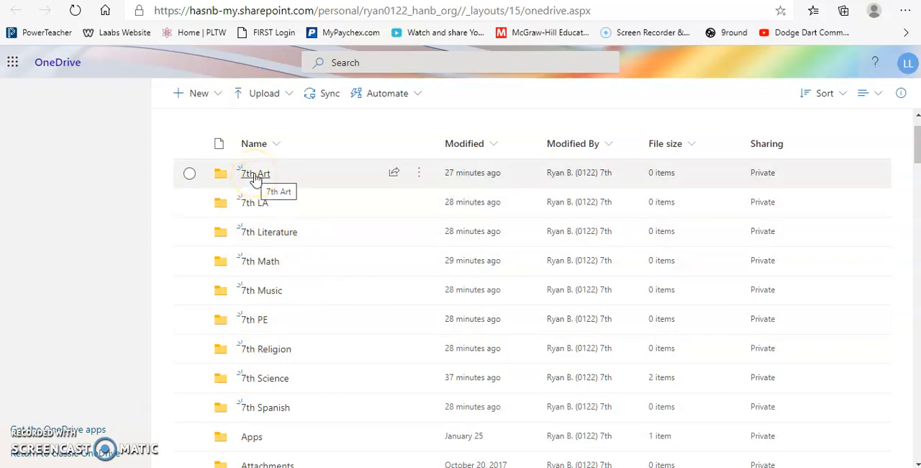
pyautogui.moveTo(265, 208)
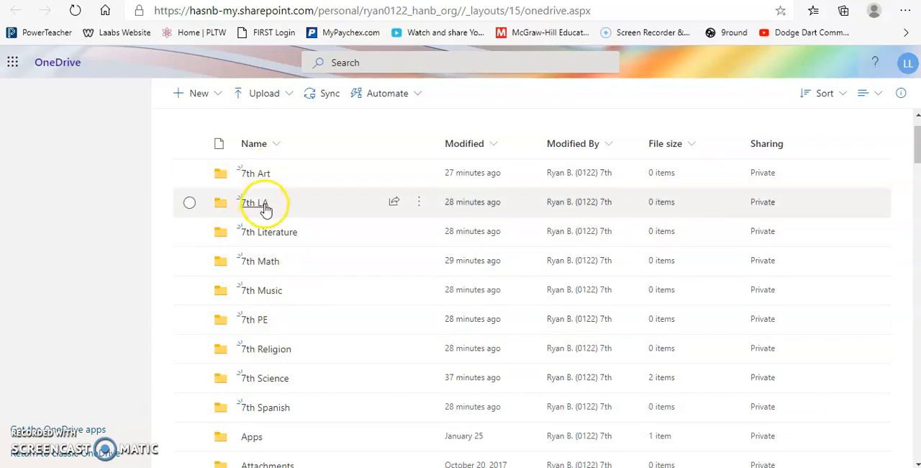
pyautogui.moveTo(246, 331)
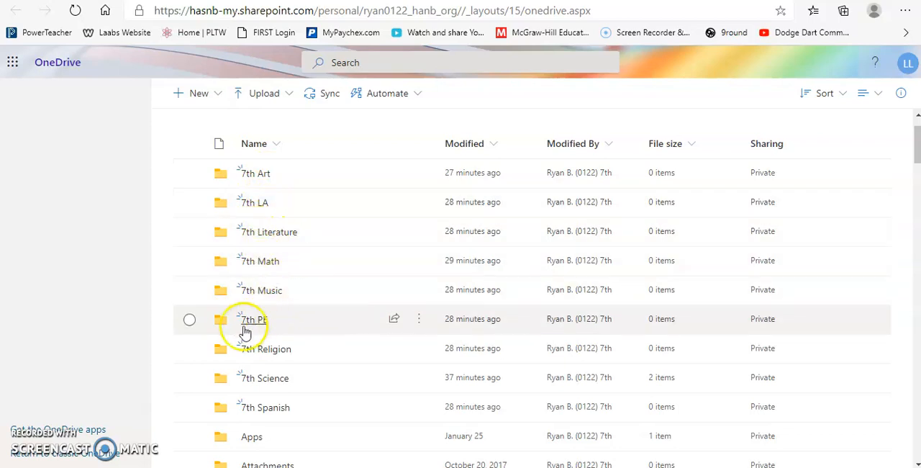
pyautogui.moveTo(271, 216)
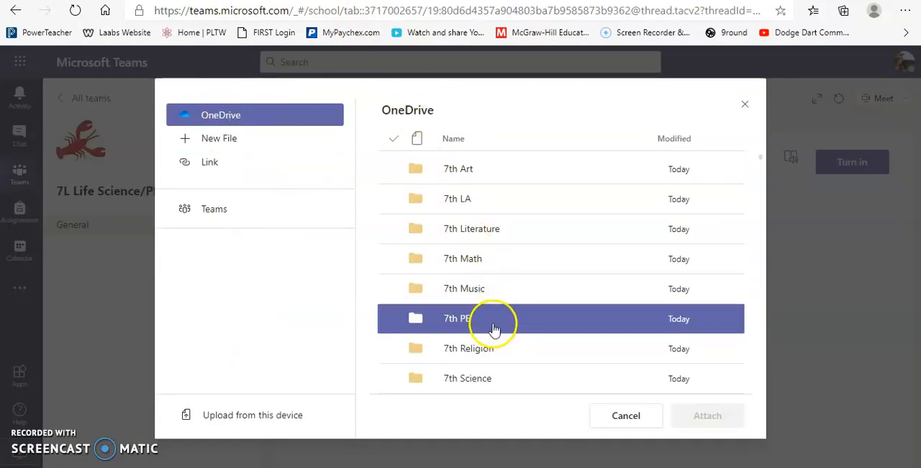
pyautogui.moveTo(486, 378)
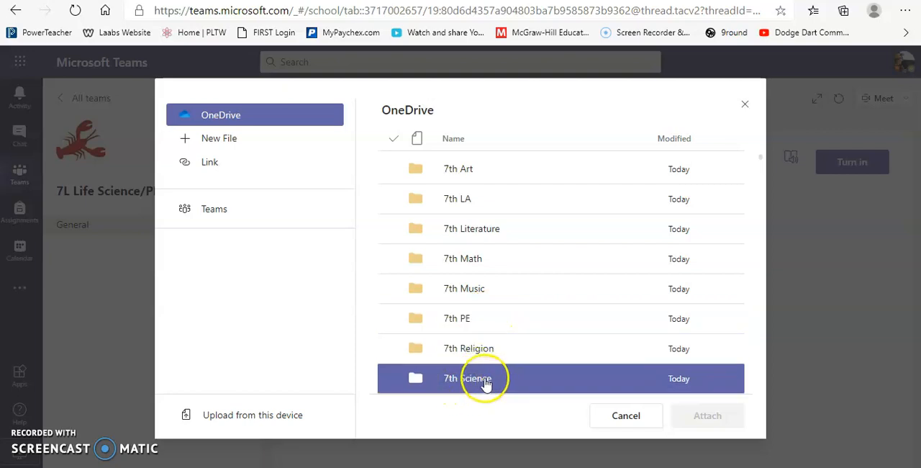
pyautogui.moveTo(472, 384)
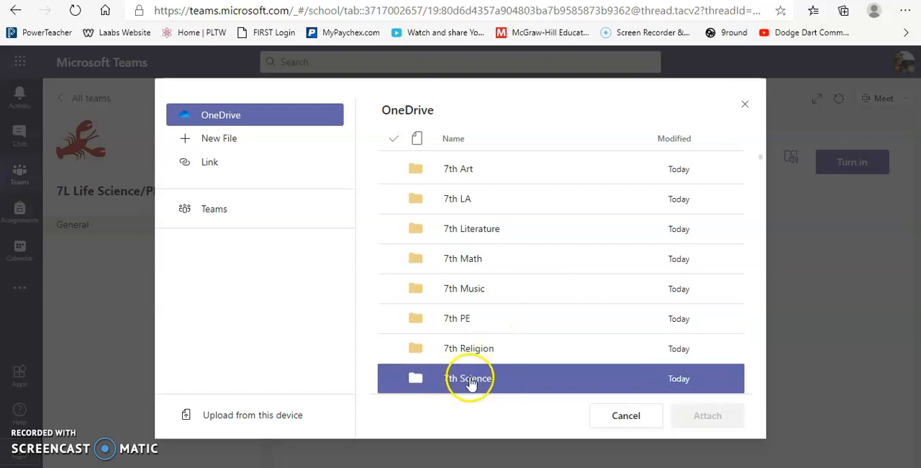
# - Attach Review 1.2 - Classifying Organisms.docx from the 7th Science folder to Lesson 1.2
pyautogui.doubleClick(469, 378)
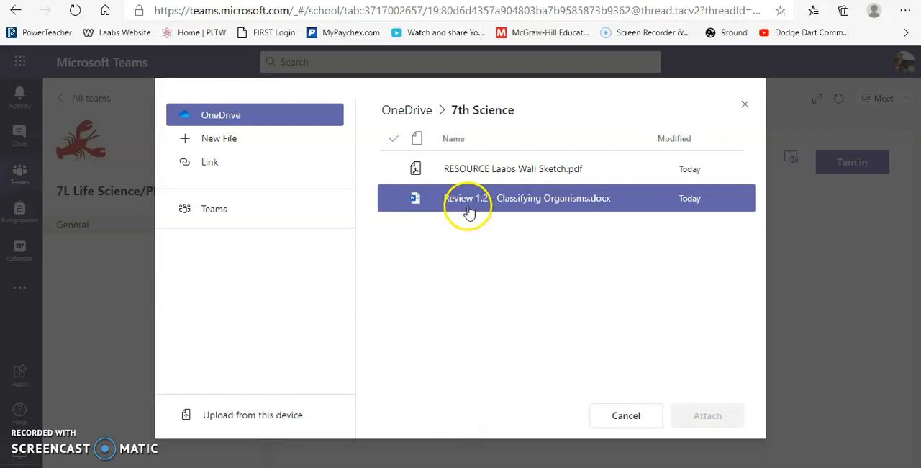
pyautogui.moveTo(568, 202)
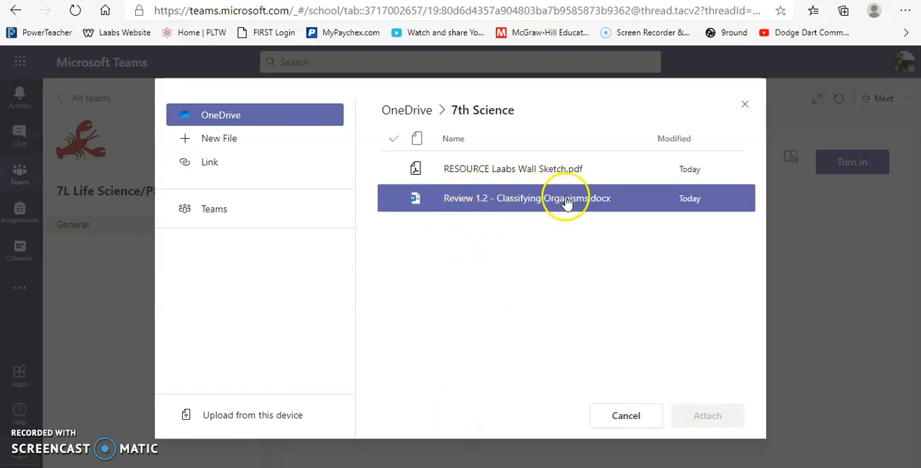
pyautogui.moveTo(597, 204)
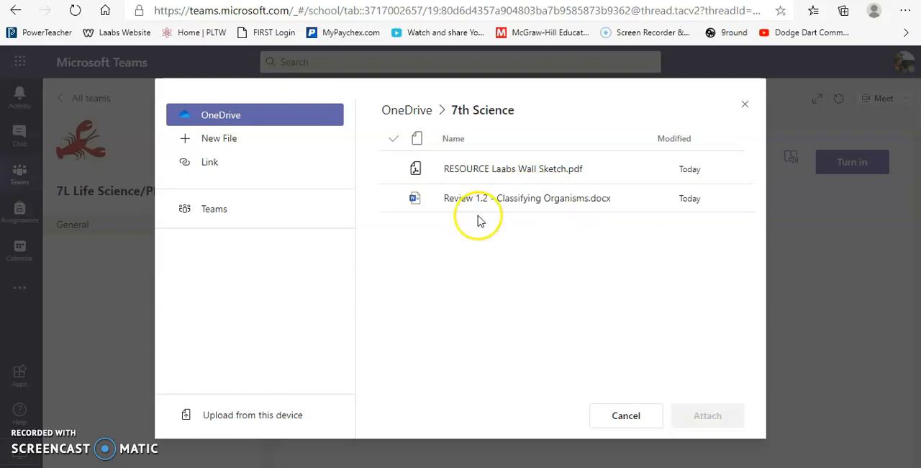
pyautogui.click(475, 198)
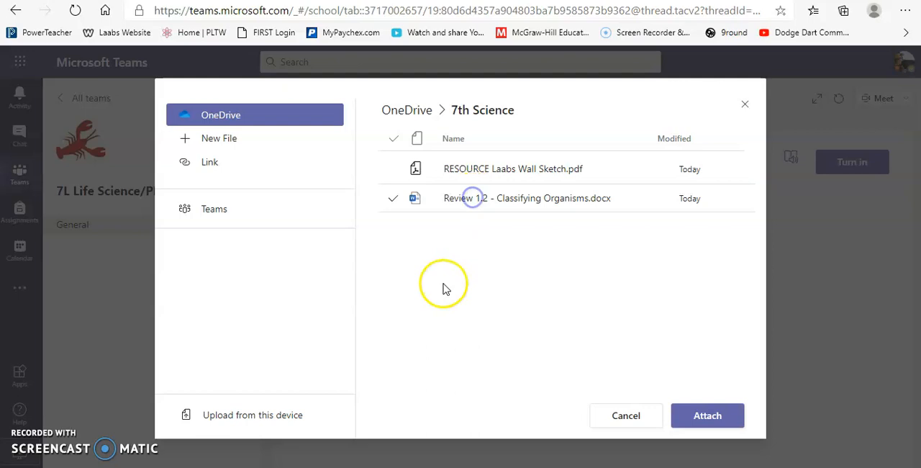
pyautogui.click(707, 415)
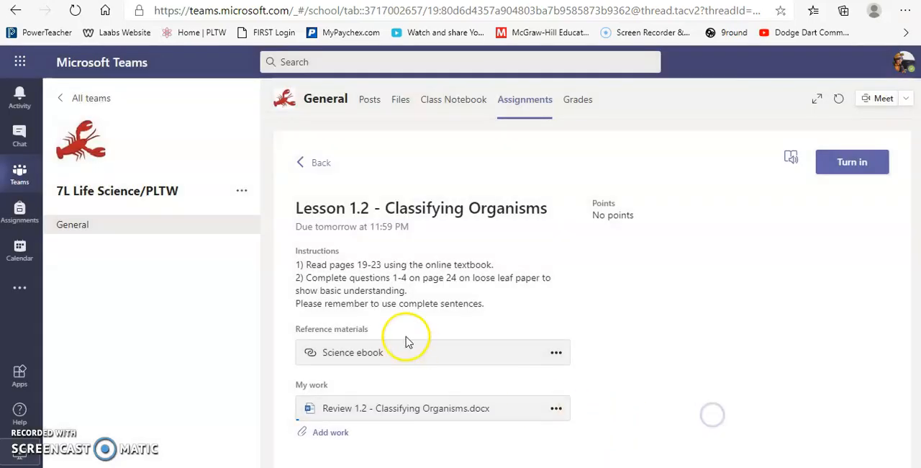
pyautogui.moveTo(305, 427)
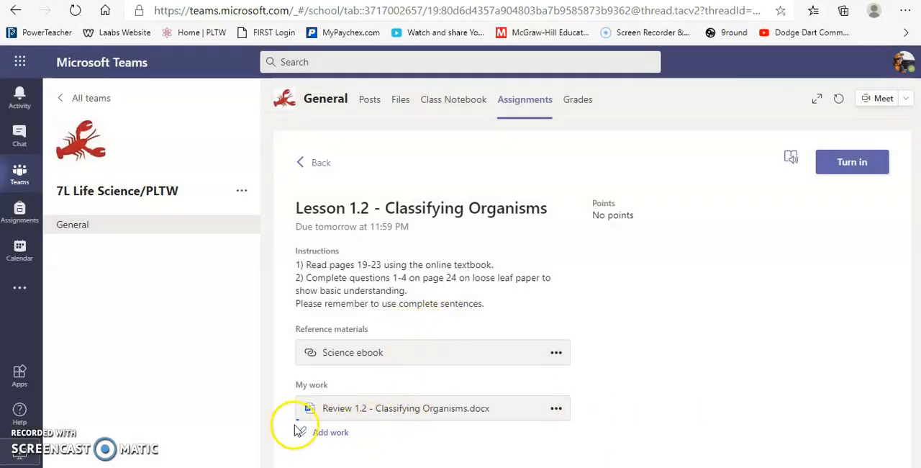
pyautogui.moveTo(539, 425)
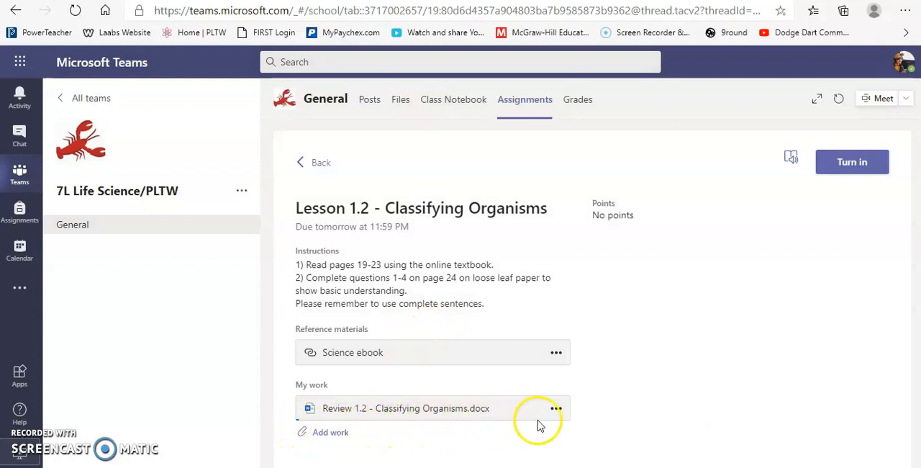
pyautogui.moveTo(590, 419)
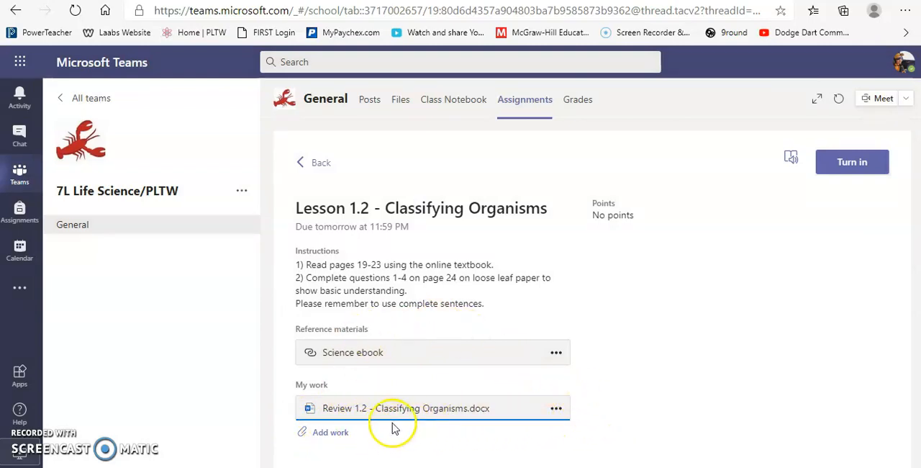
pyautogui.moveTo(801, 250)
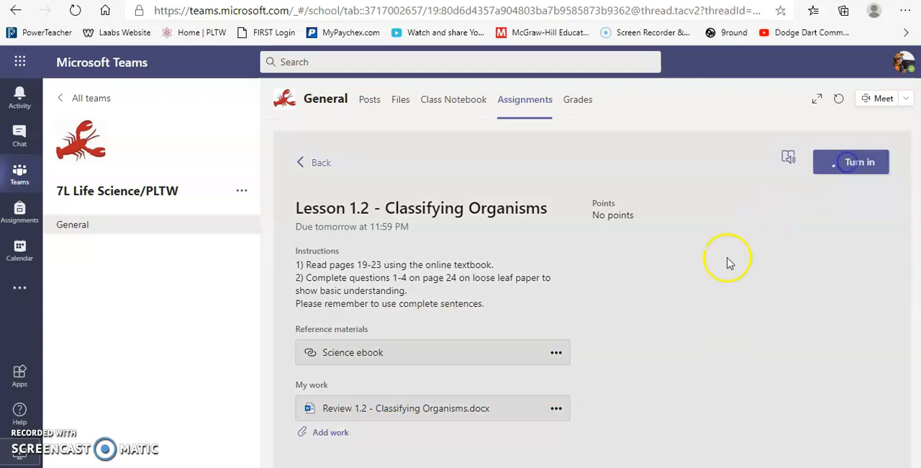
# - Turn in Lesson 1.2 and view the attached Review 1.2 document
pyautogui.click(851, 161)
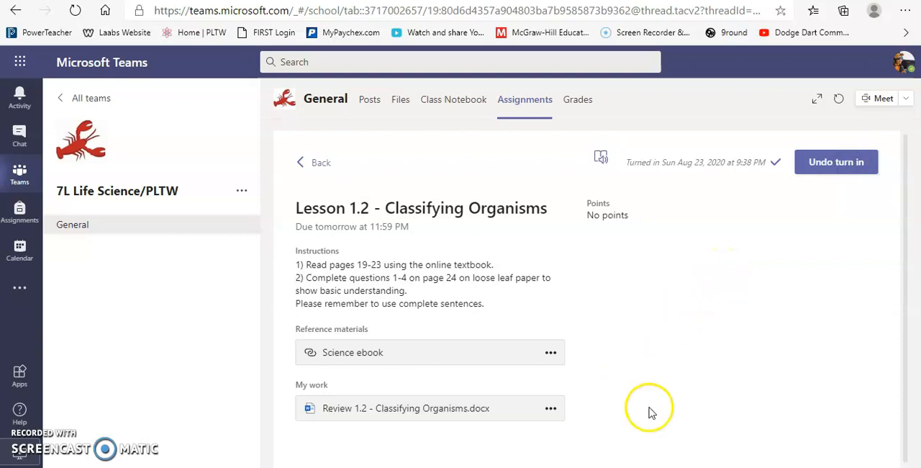
pyautogui.click(399, 409)
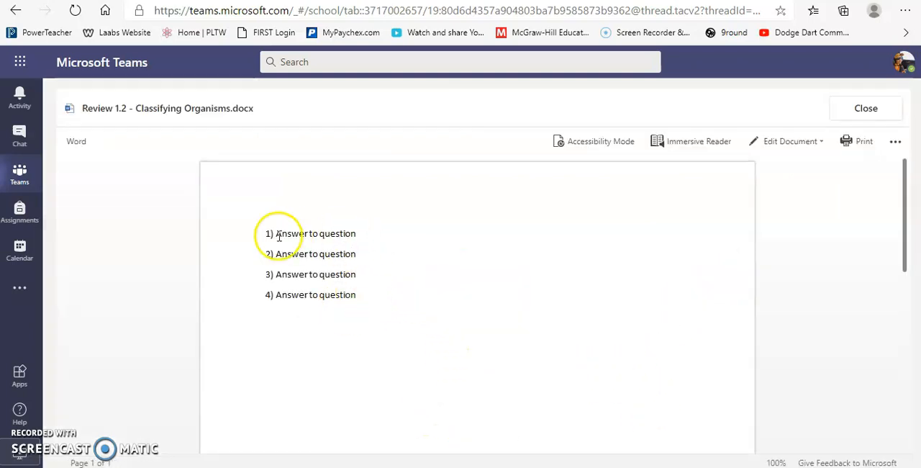
pyautogui.moveTo(301, 305)
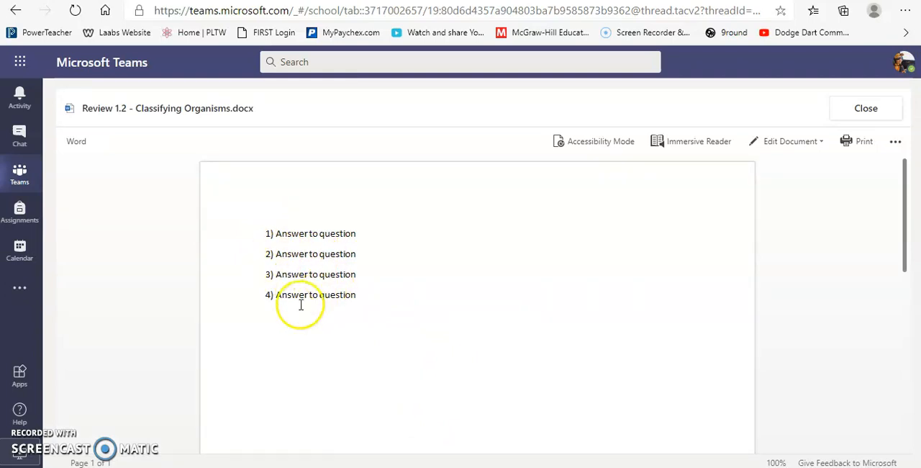
pyautogui.moveTo(709, 159)
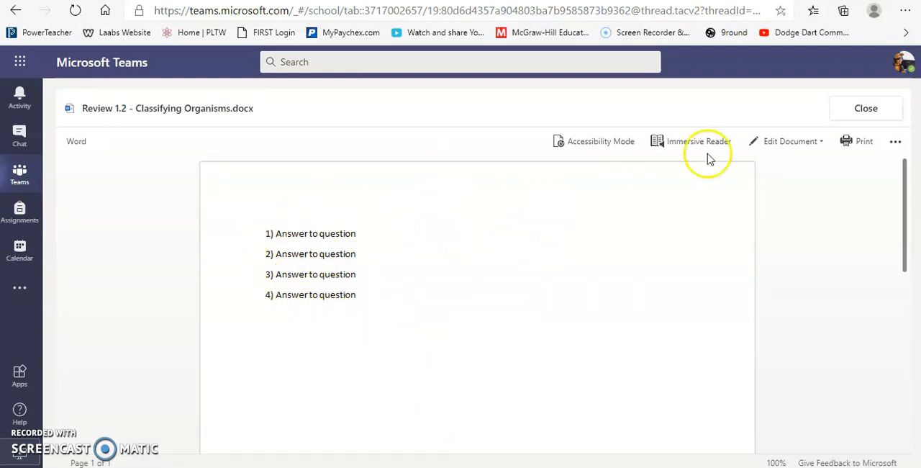
pyautogui.moveTo(610, 149)
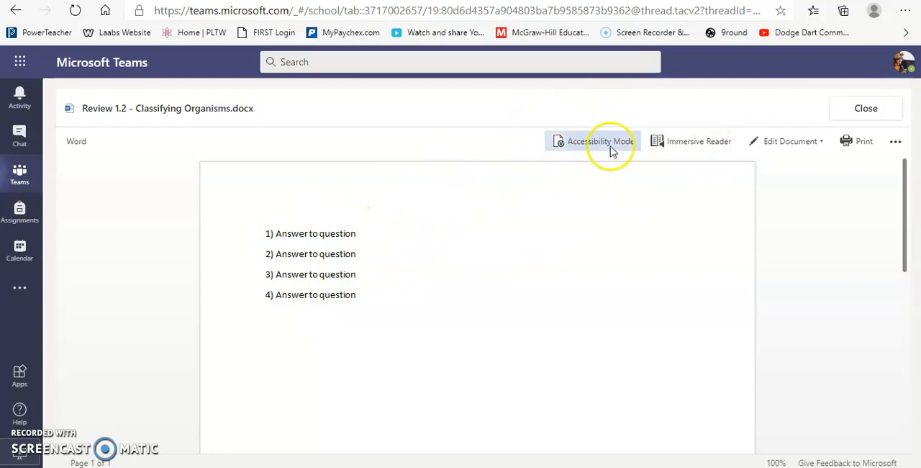
pyautogui.click(866, 108)
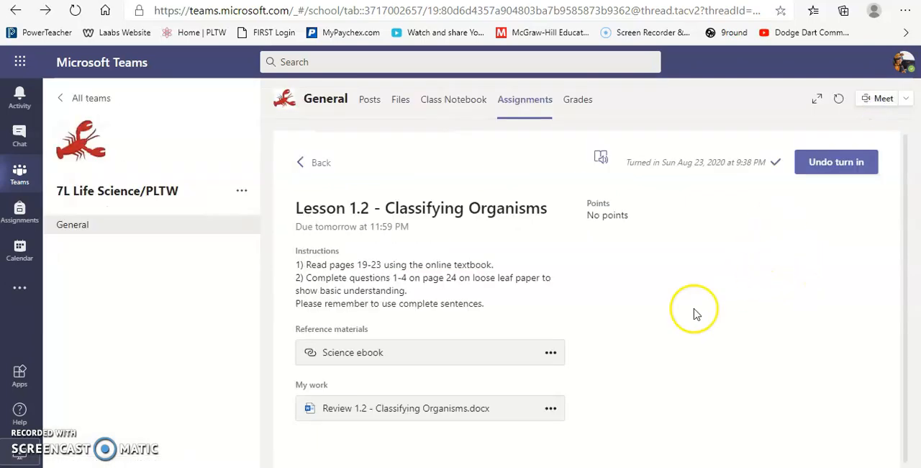
pyautogui.moveTo(587, 331)
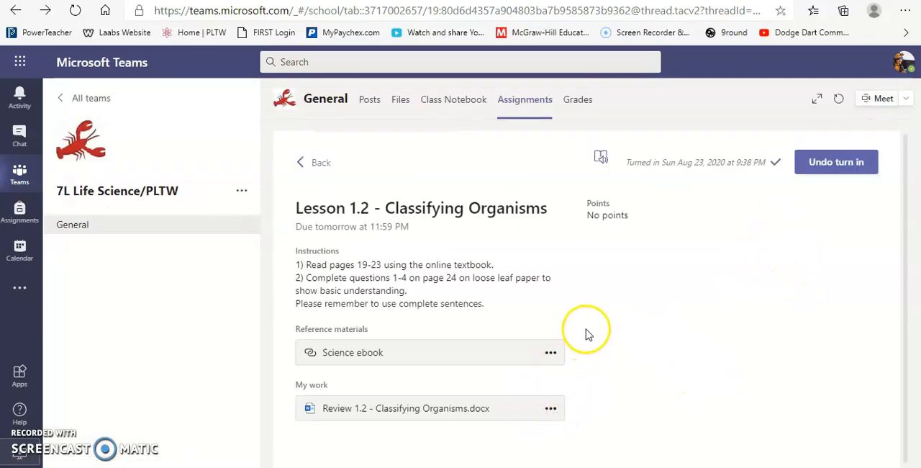
pyautogui.moveTo(568, 447)
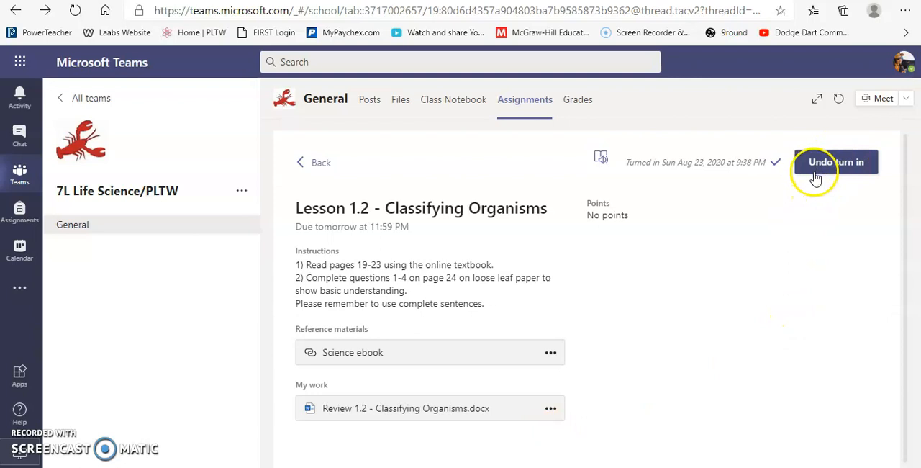
pyautogui.moveTo(431, 425)
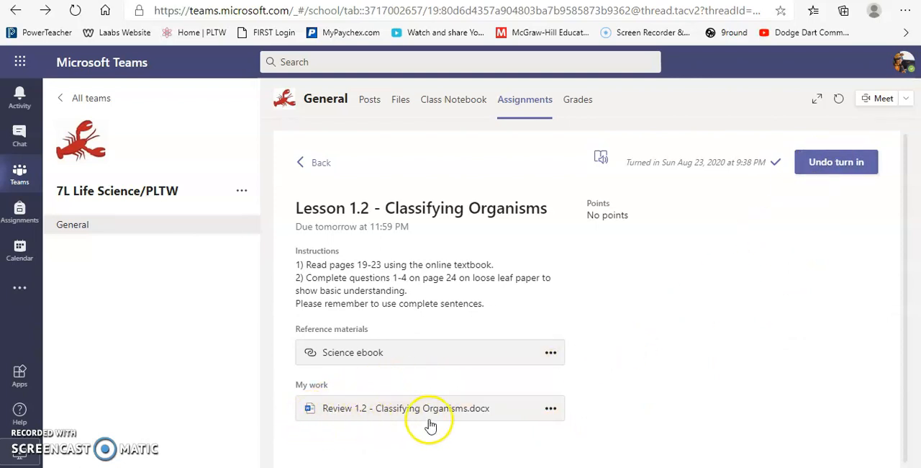
pyautogui.moveTo(427, 377)
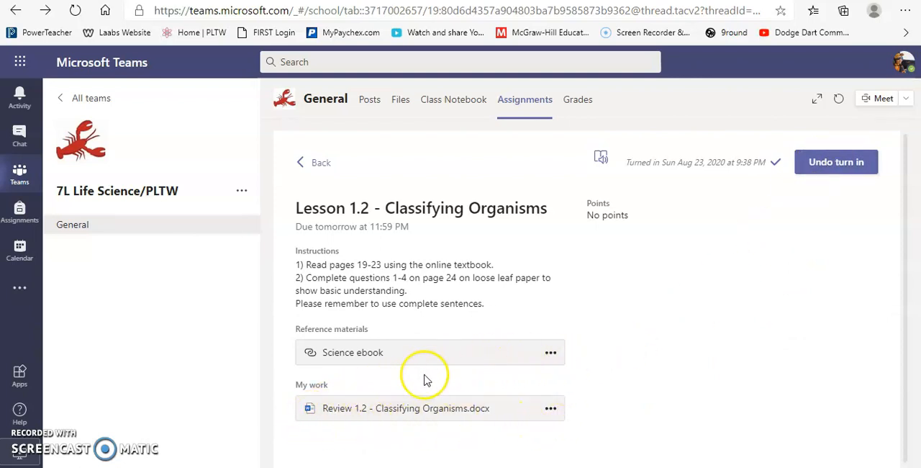
pyautogui.moveTo(367, 351)
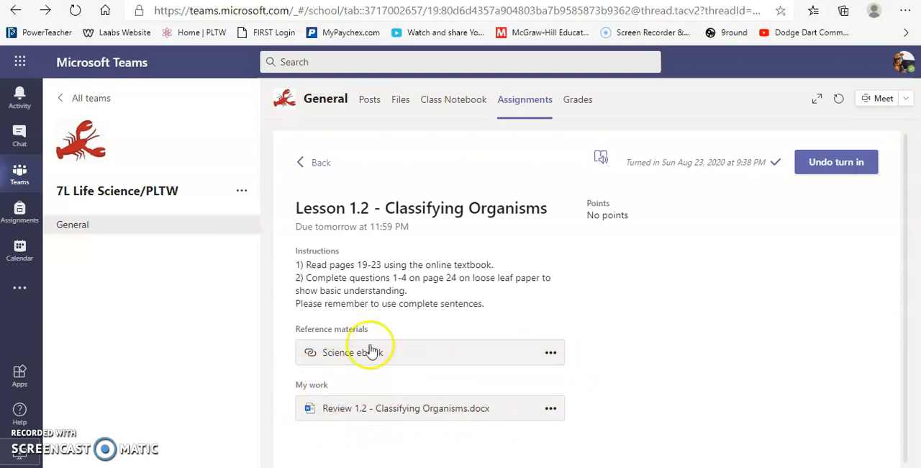
pyautogui.moveTo(628, 344)
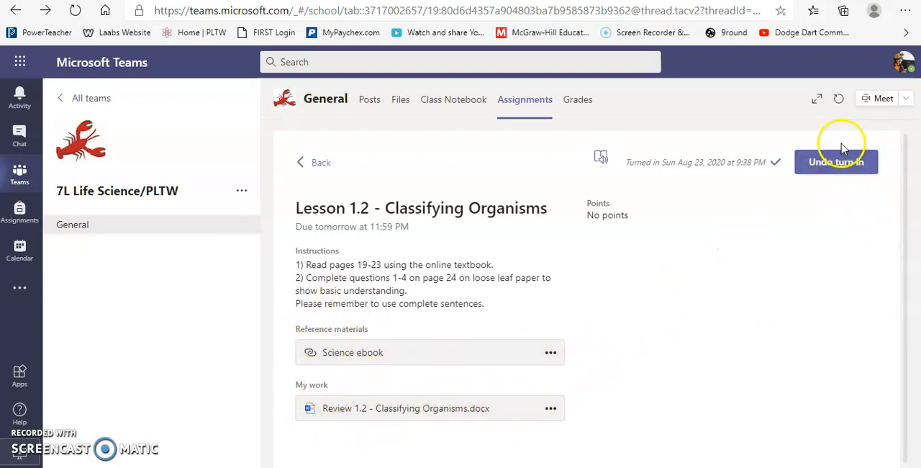
pyautogui.moveTo(844, 168)
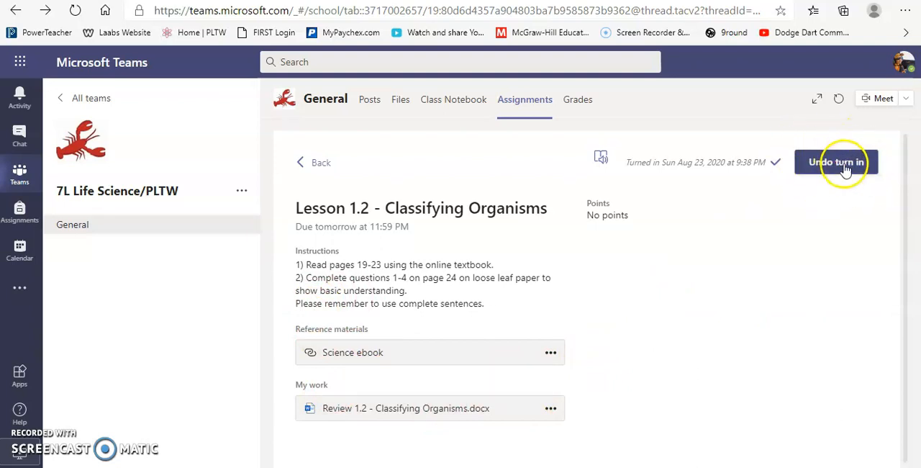
pyautogui.moveTo(840, 176)
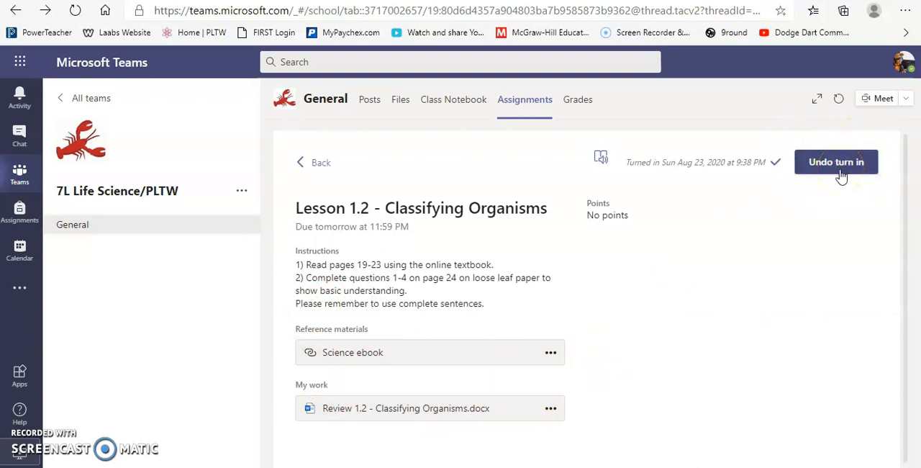
pyautogui.moveTo(360, 346)
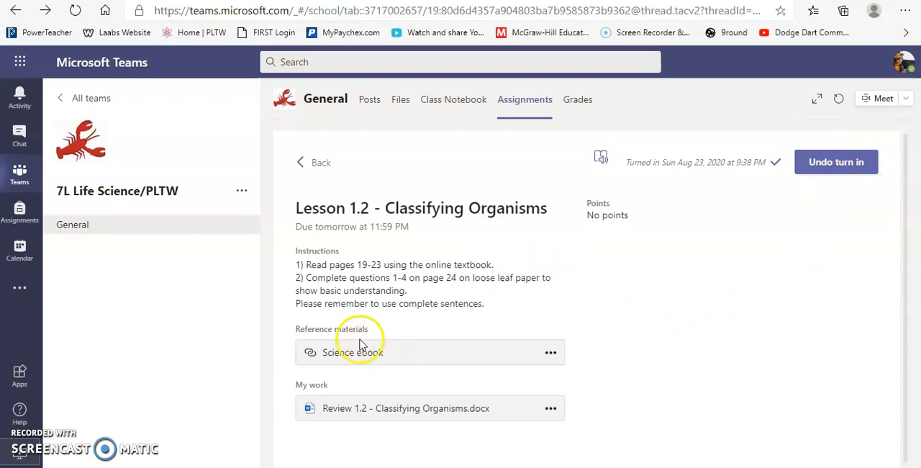
pyautogui.moveTo(334, 359)
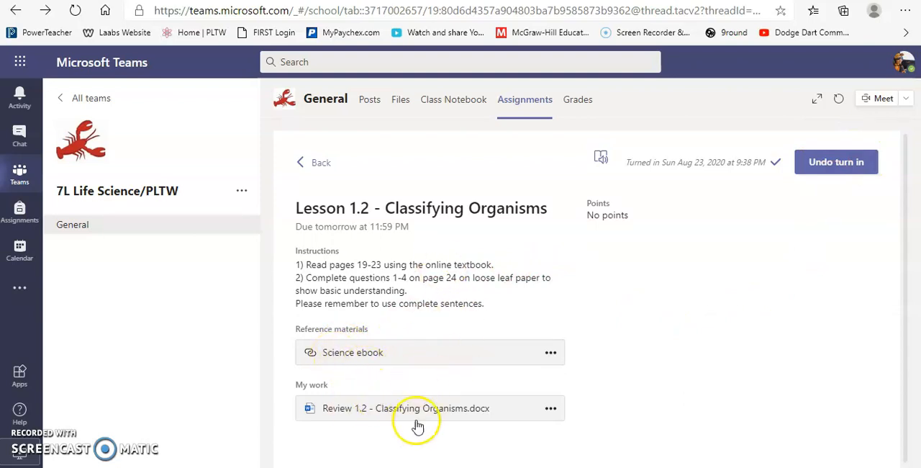
pyautogui.moveTo(484, 384)
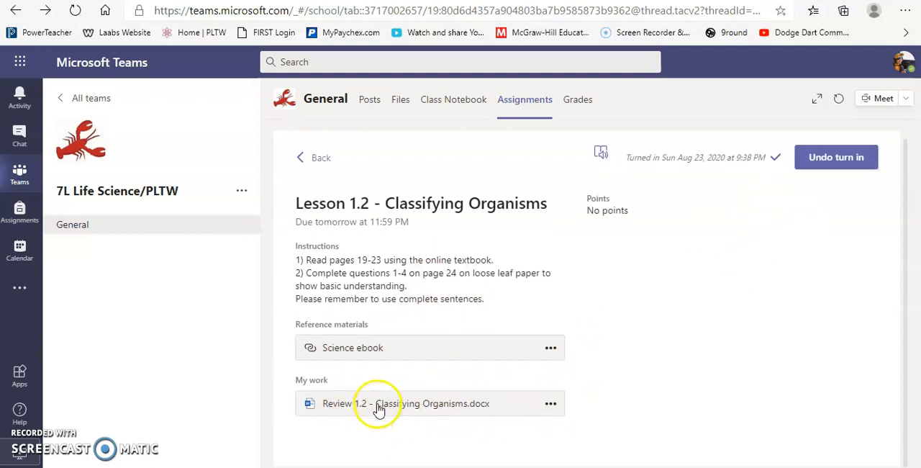
pyautogui.moveTo(542, 403)
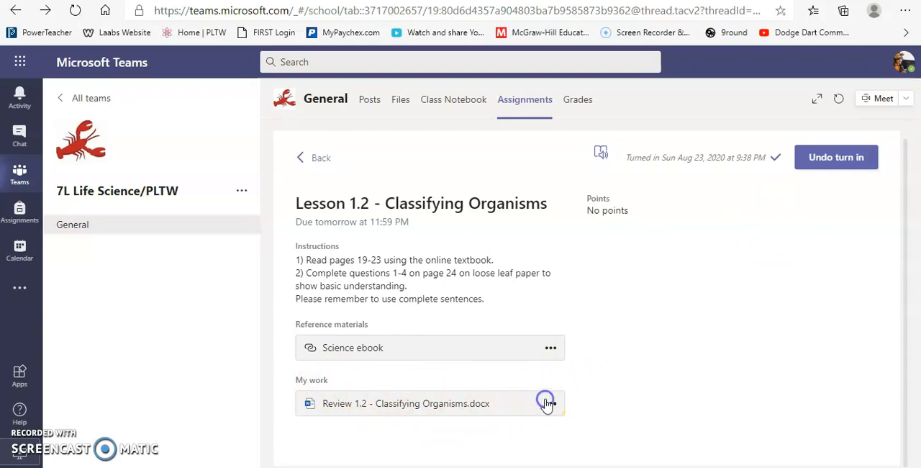
# - Look over the turned-in Lesson 1.2 details and go back to the assignments list
pyautogui.click(550, 403)
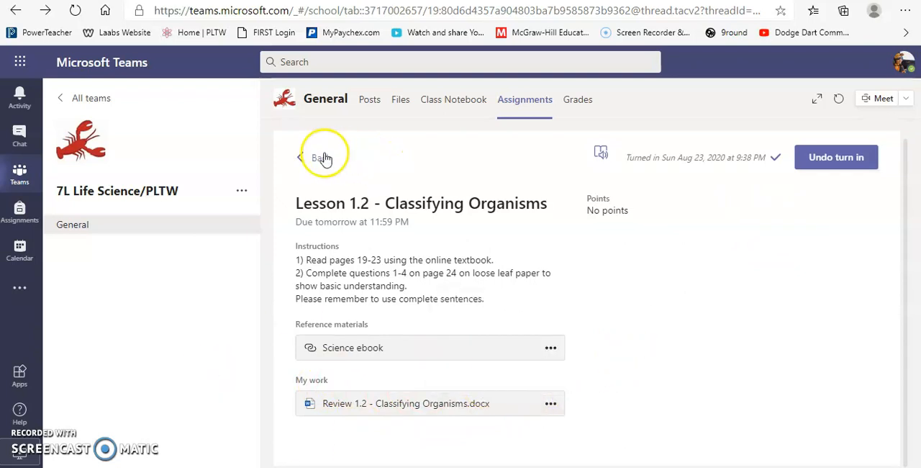
pyautogui.click(314, 156)
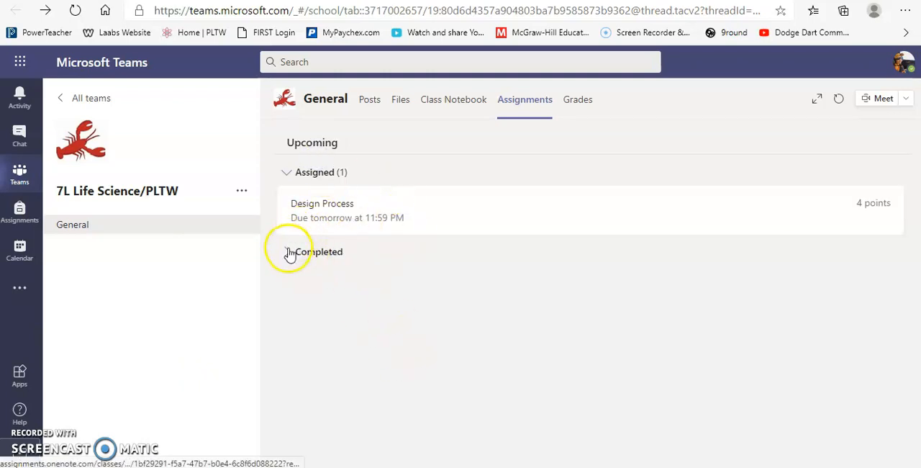
# - Open the Design Process assignment and view its video instructions and reflection table
pyautogui.click(287, 252)
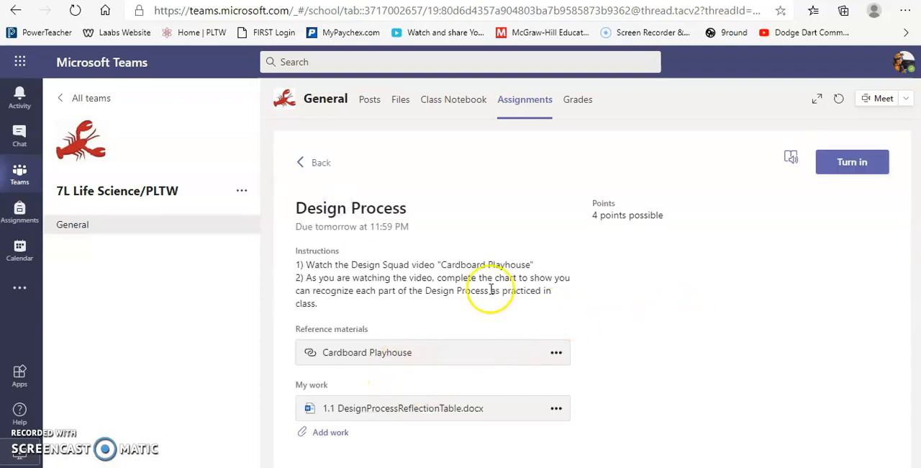
pyautogui.moveTo(303, 214)
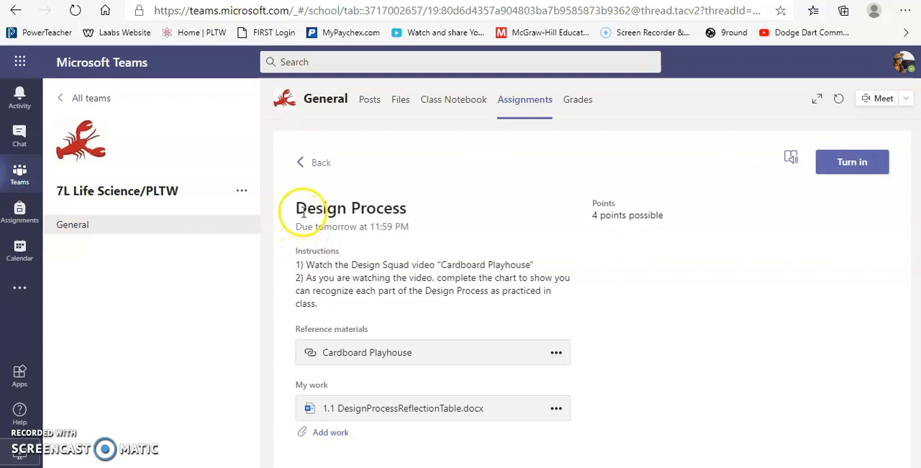
pyautogui.moveTo(367, 239)
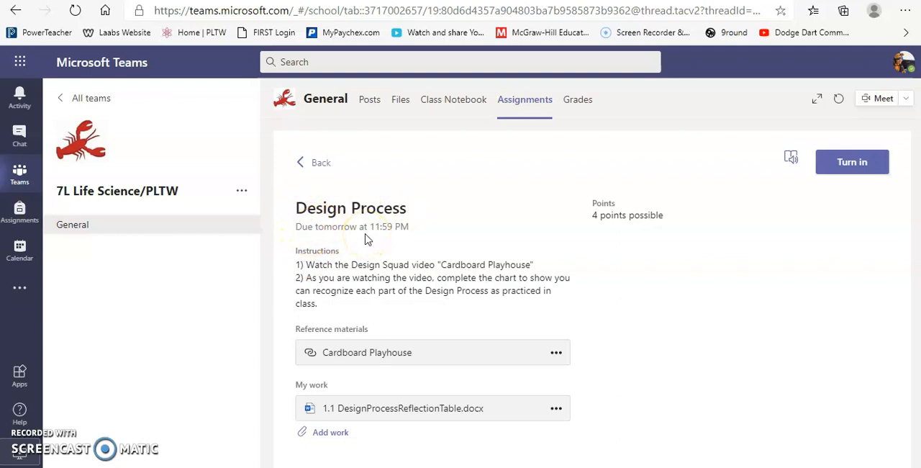
pyautogui.moveTo(360, 267)
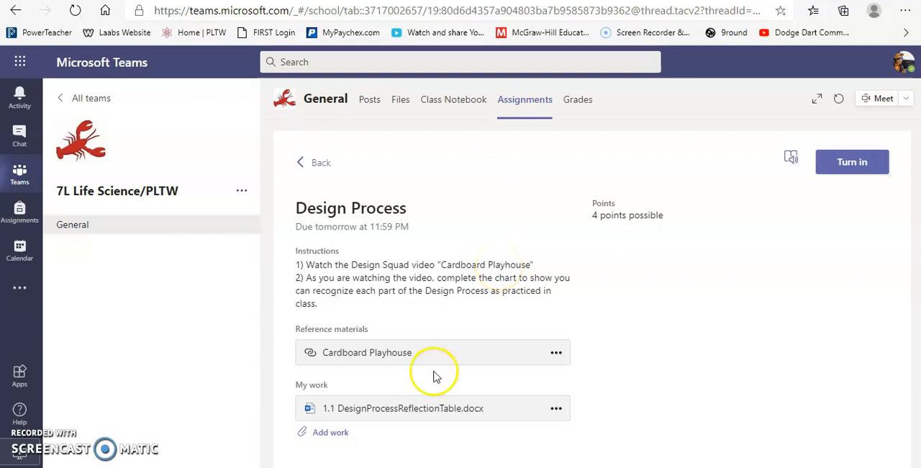
pyautogui.click(366, 353)
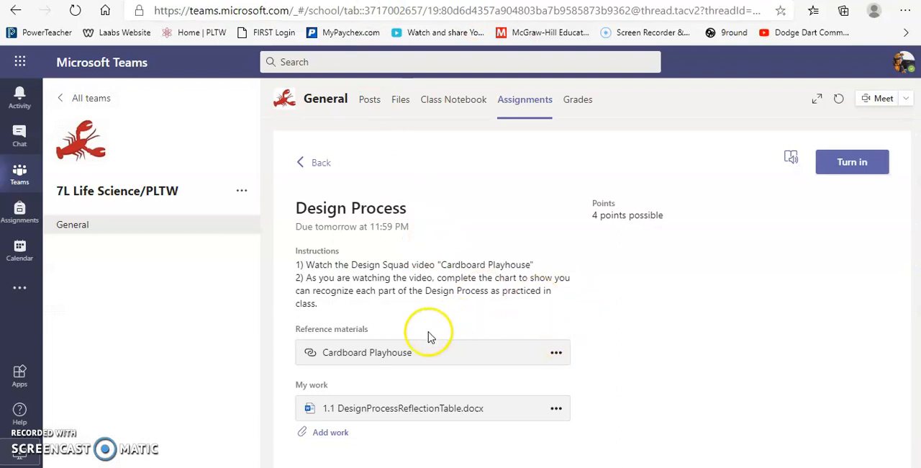
pyautogui.moveTo(495, 278)
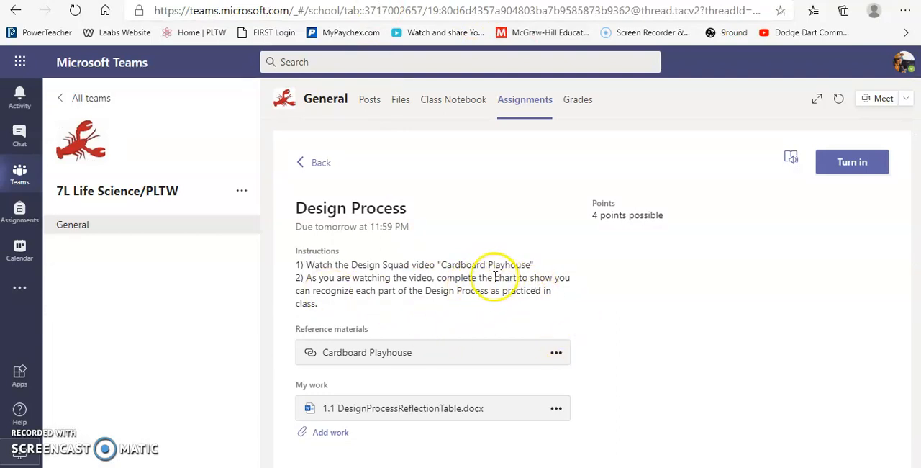
pyautogui.moveTo(389, 414)
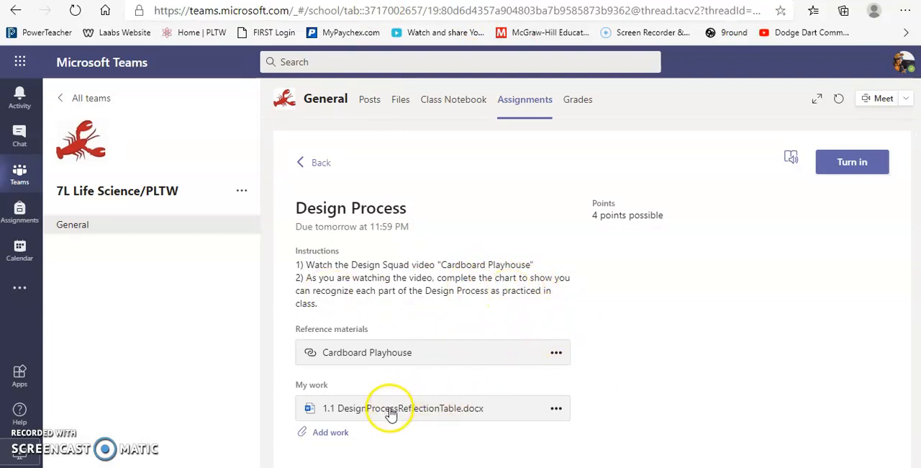
# - Open 1.1 DesignProcessReflectionTable.docx and type notes into two Movie column cells
pyautogui.click(396, 409)
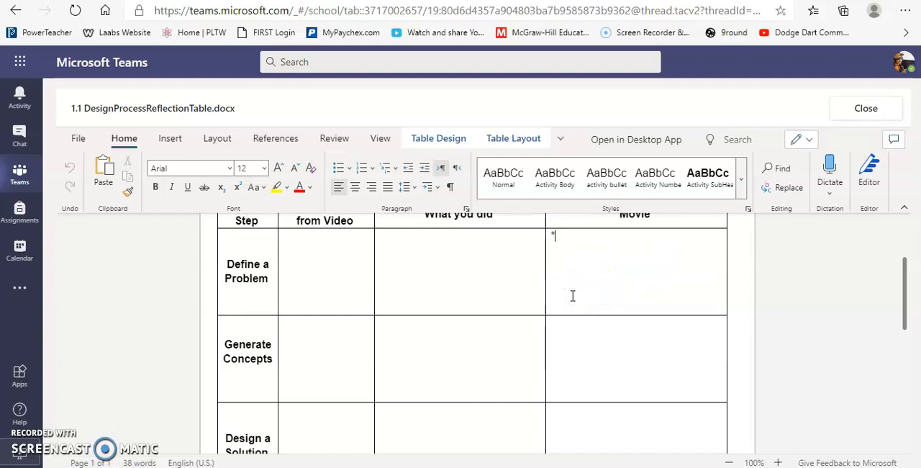
pyautogui.write('notes')
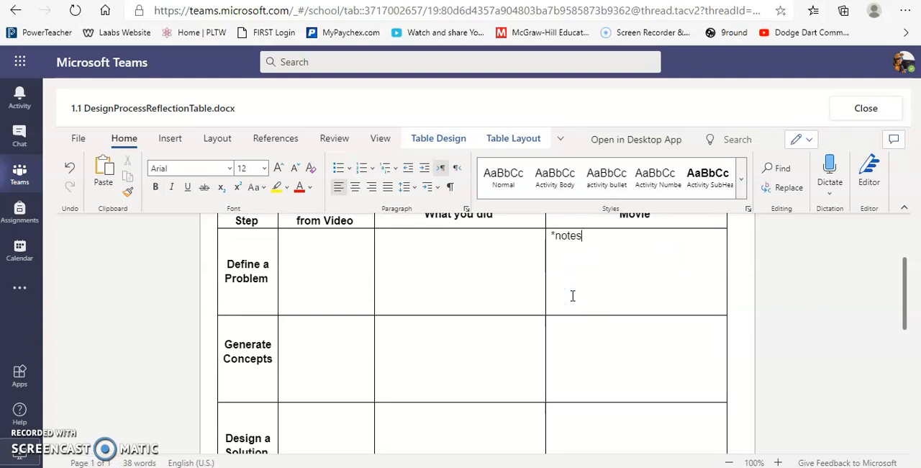
pyautogui.write('notes notes')
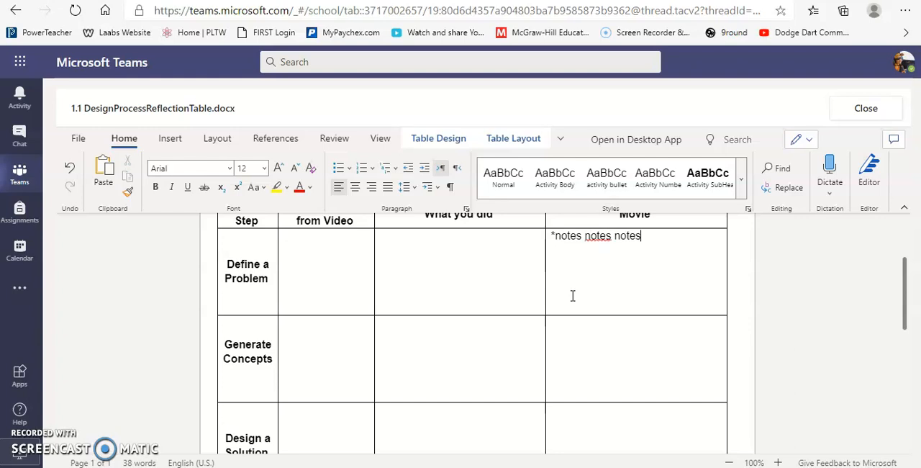
pyautogui.write('*grl')
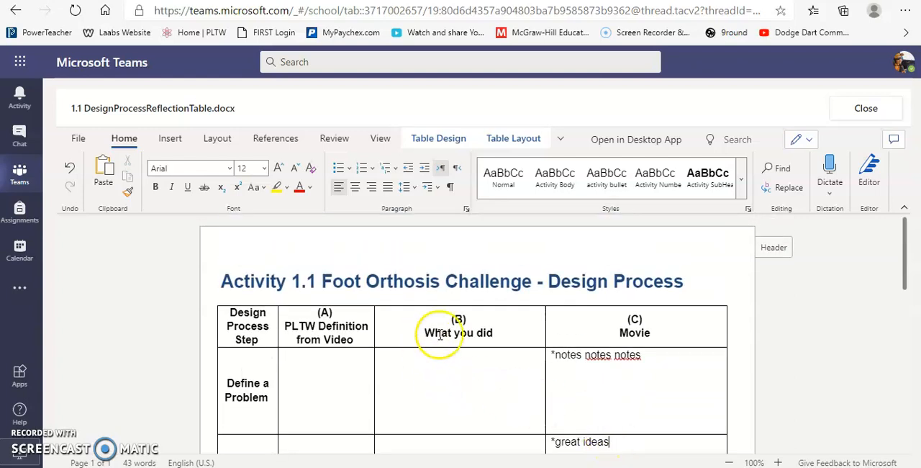
pyautogui.moveTo(422, 362)
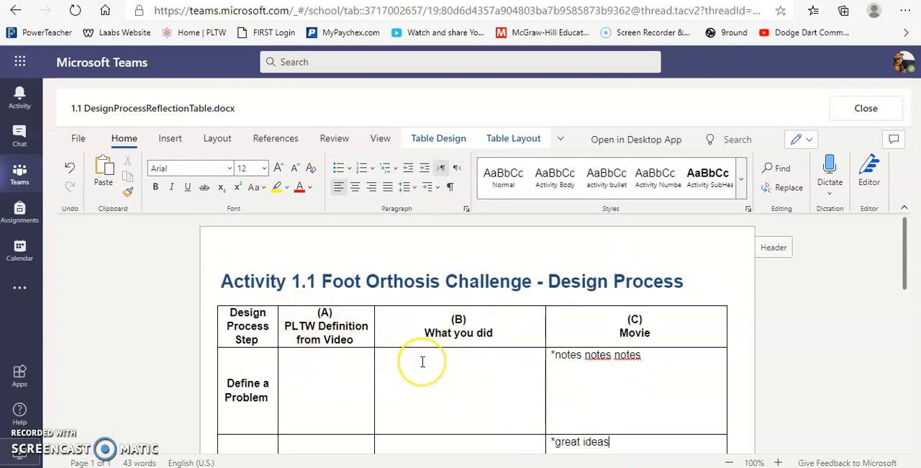
pyautogui.moveTo(473, 332)
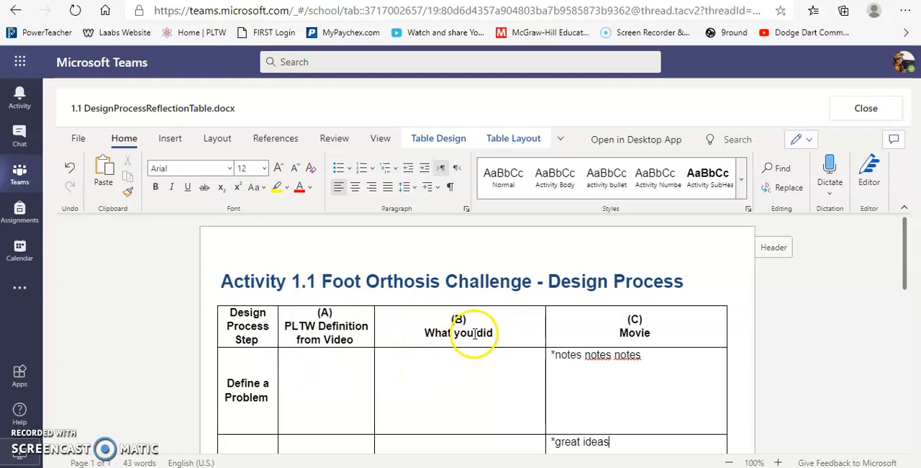
pyautogui.moveTo(356, 338)
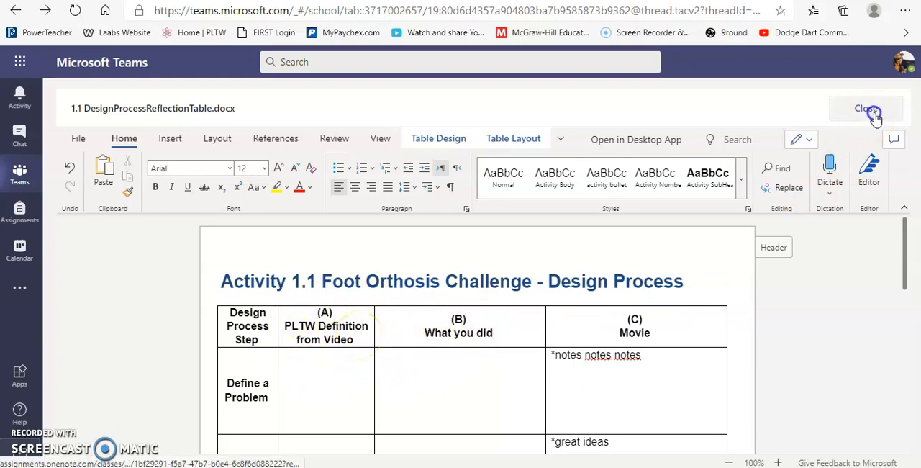
# - Close the reflection table document to return to the Design Process assignment page
pyautogui.click(866, 108)
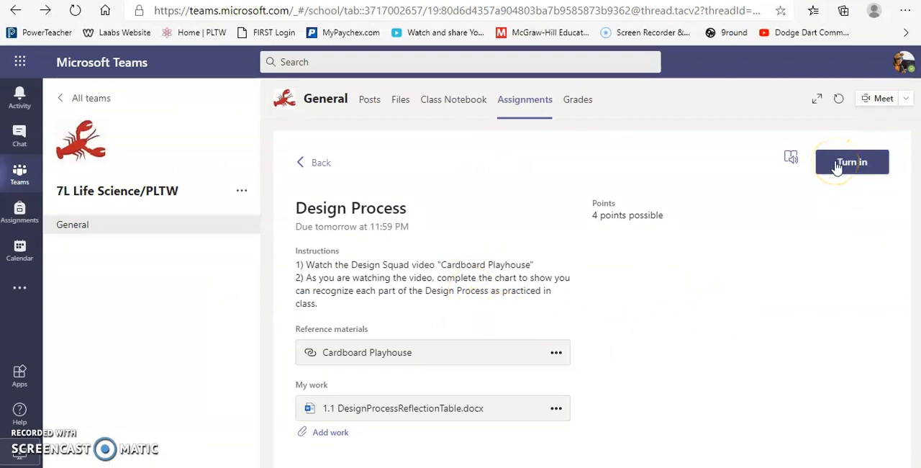
pyautogui.moveTo(667, 377)
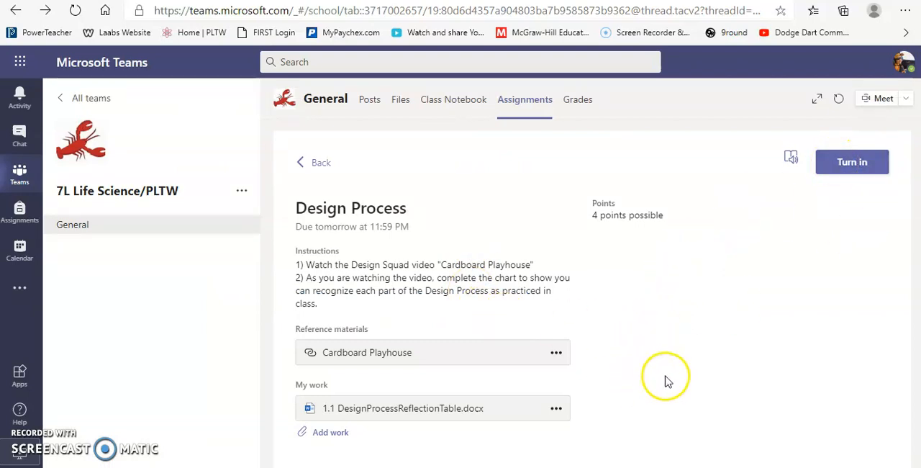
pyautogui.moveTo(490, 416)
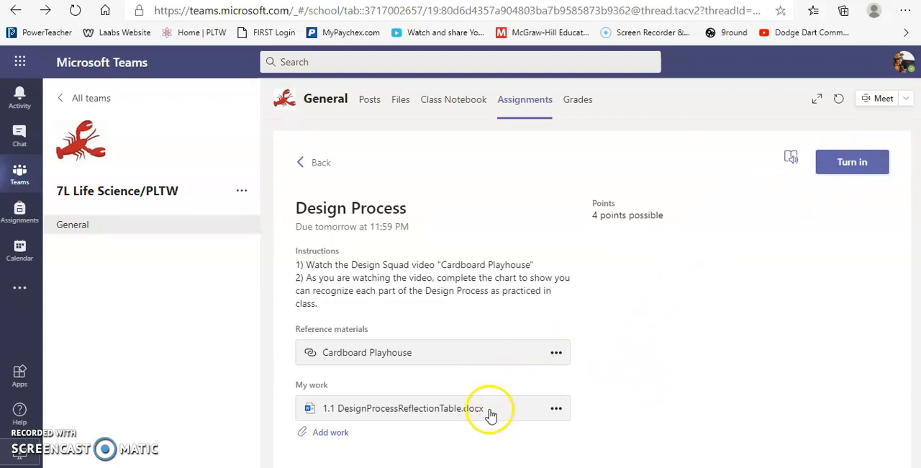
pyautogui.moveTo(389, 413)
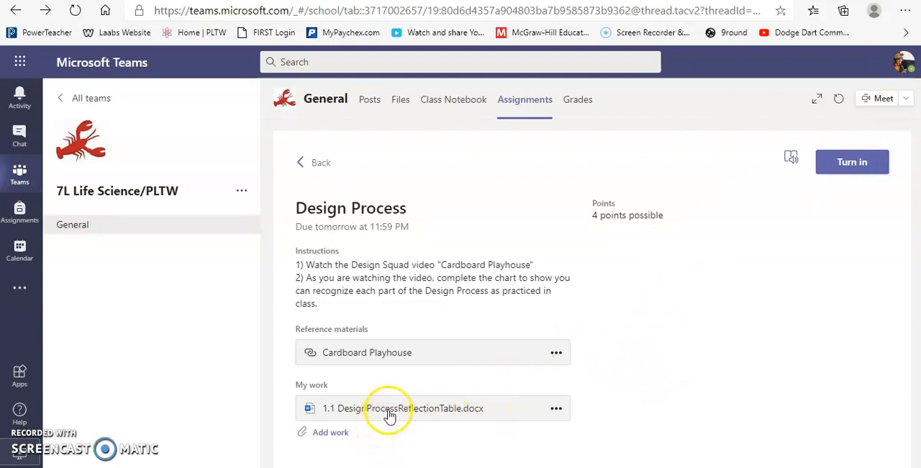
# - Reopen the reflection table and type 'in class notes that would be helpful' in Define a Problem's definition cell
pyautogui.click(390, 408)
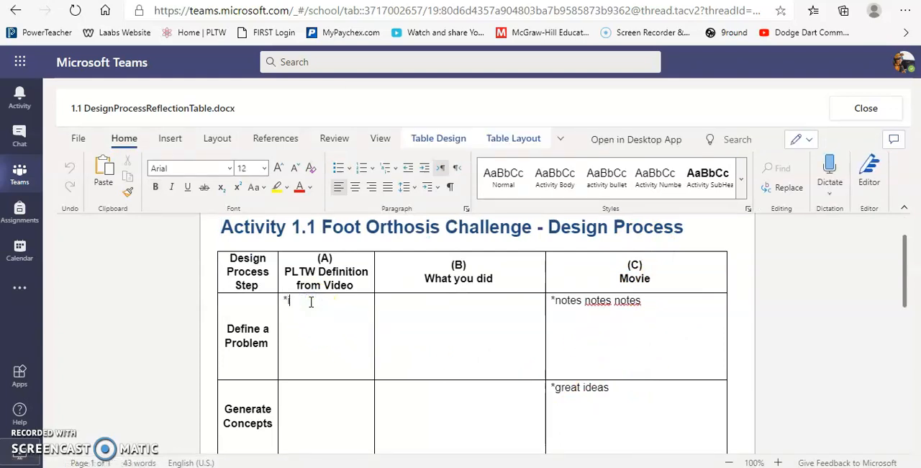
pyautogui.write('in class notes t')
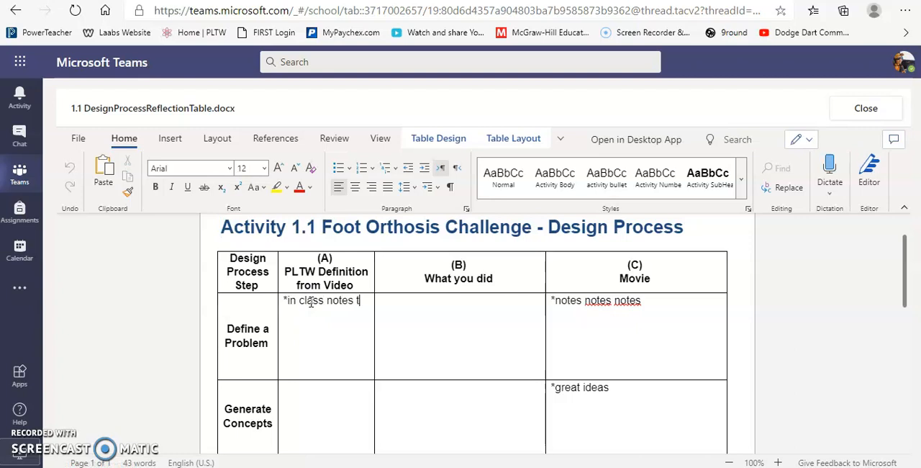
pyautogui.write('hat would be helpful')
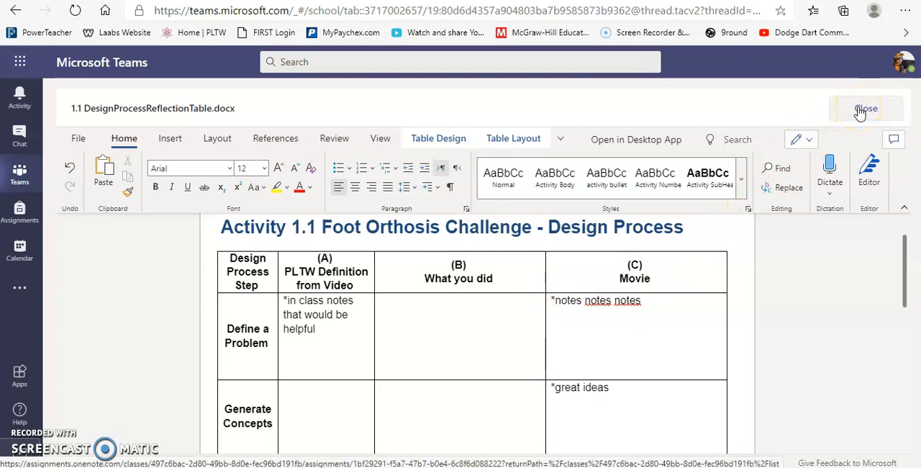
# - Close the document and turn in the Design Process assignment
pyautogui.click(867, 108)
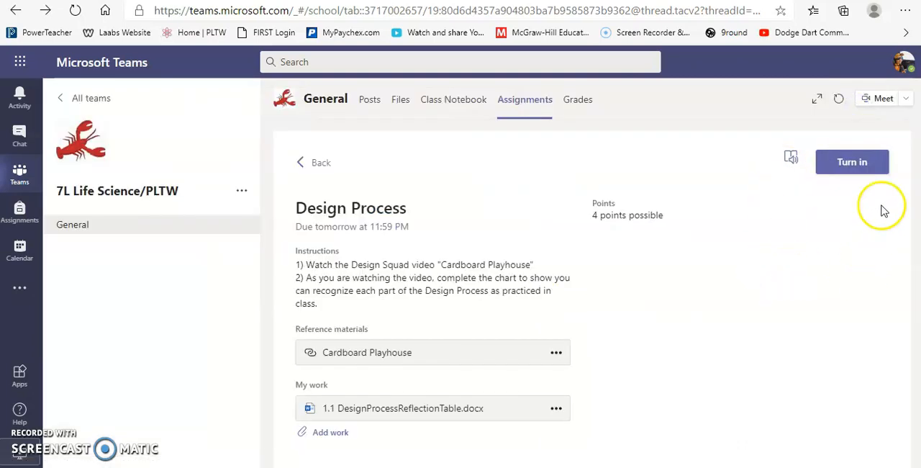
pyautogui.click(852, 162)
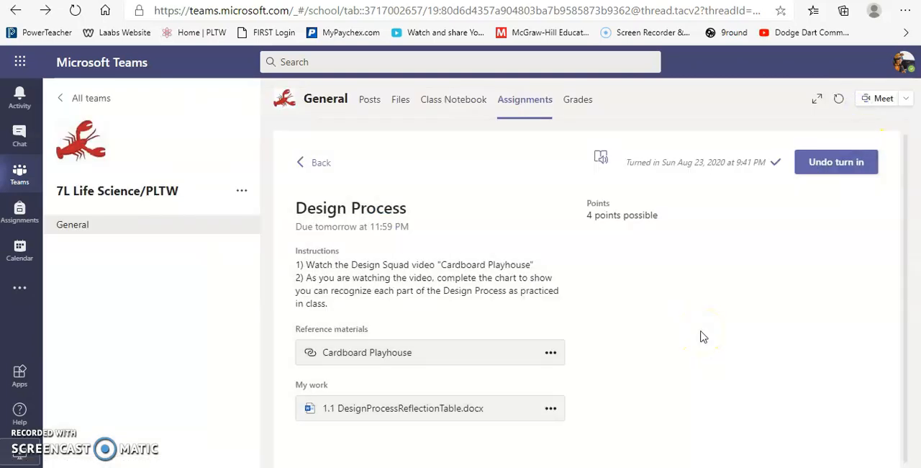
pyautogui.moveTo(450, 421)
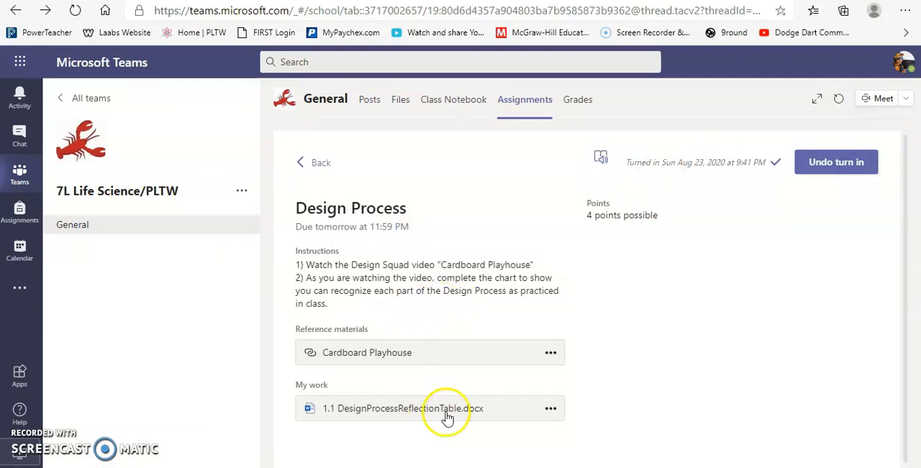
pyautogui.moveTo(234, 210)
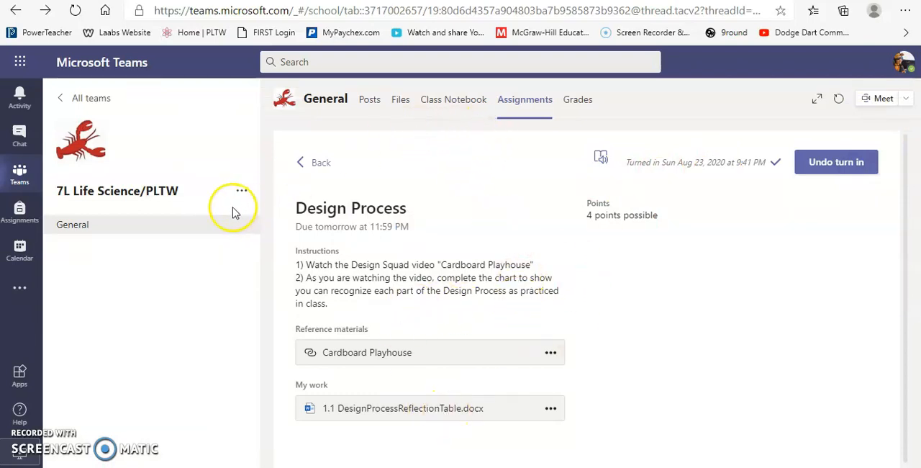
pyautogui.moveTo(524, 105)
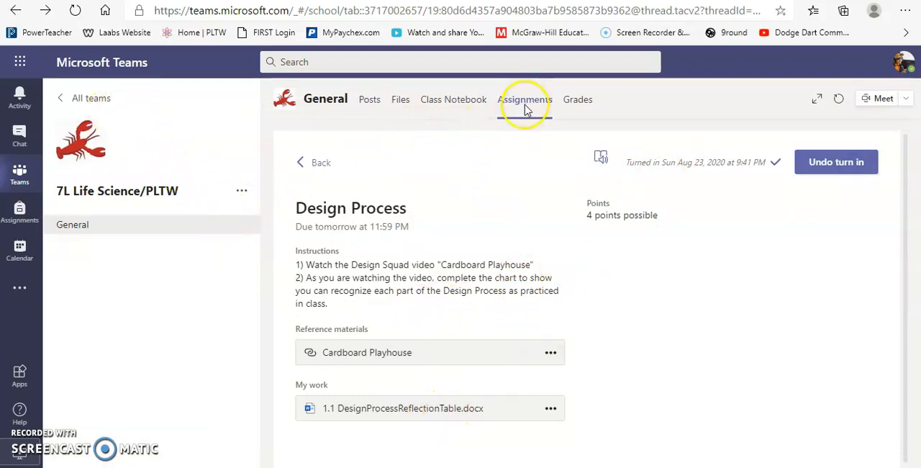
# - Open the class Assignments tab and expand the Completed section showing three assignments
pyautogui.click(525, 99)
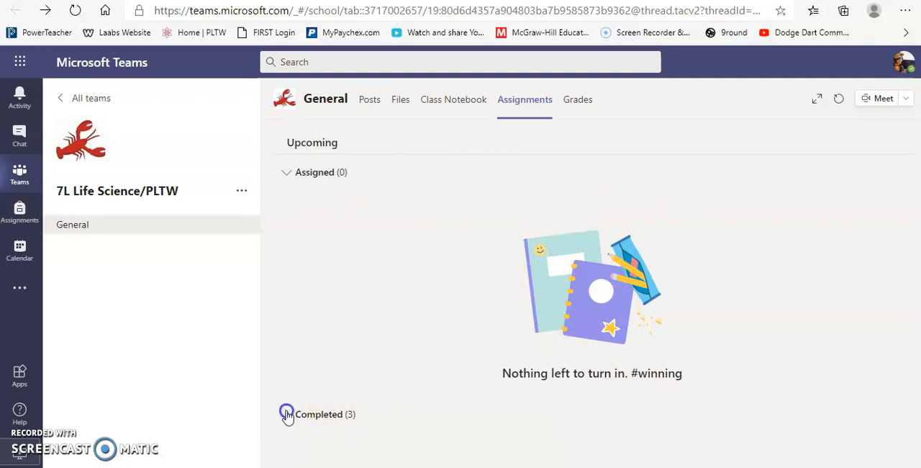
pyautogui.click(288, 414)
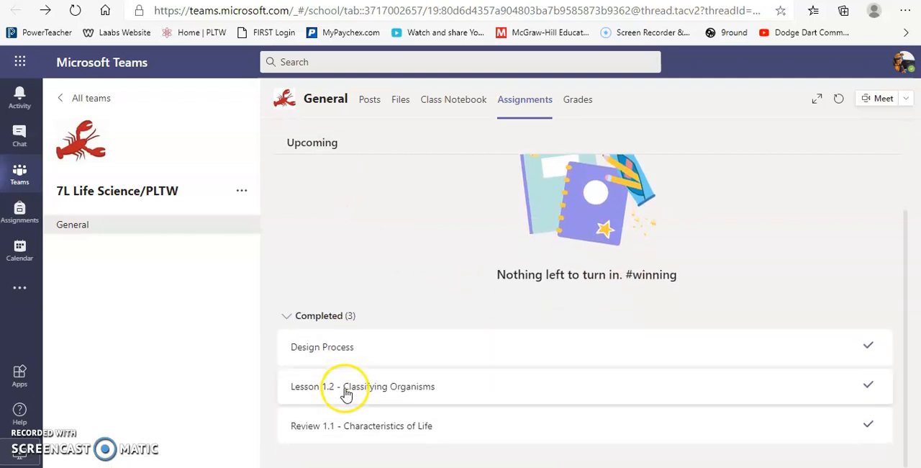
pyautogui.moveTo(403, 426)
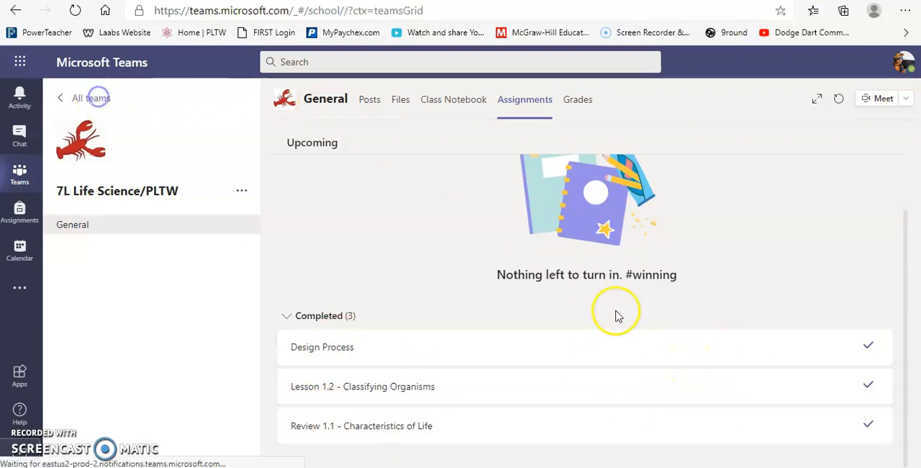
# - From All teams, open the 7L Life Science/PLTW team's General channel posts
pyautogui.click(89, 97)
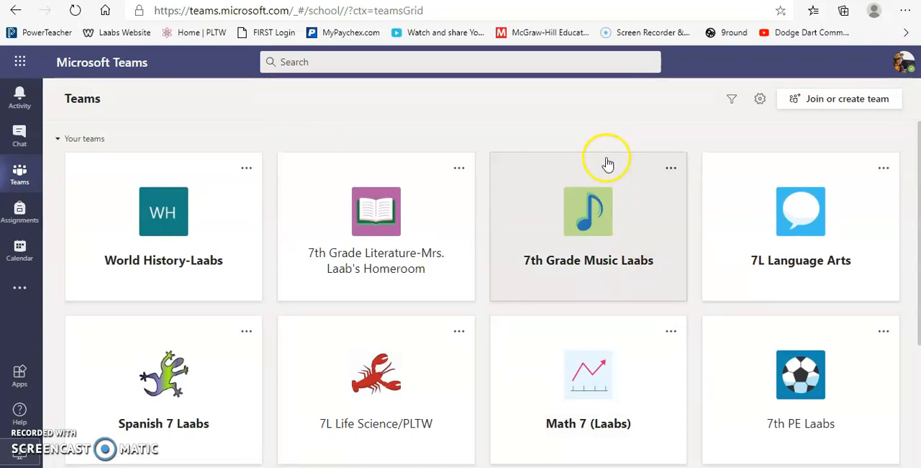
pyautogui.moveTo(787, 97)
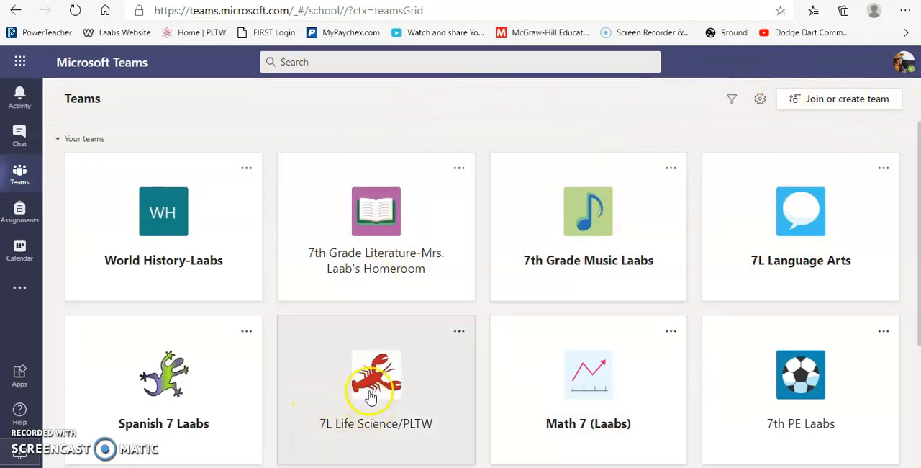
pyautogui.click(376, 379)
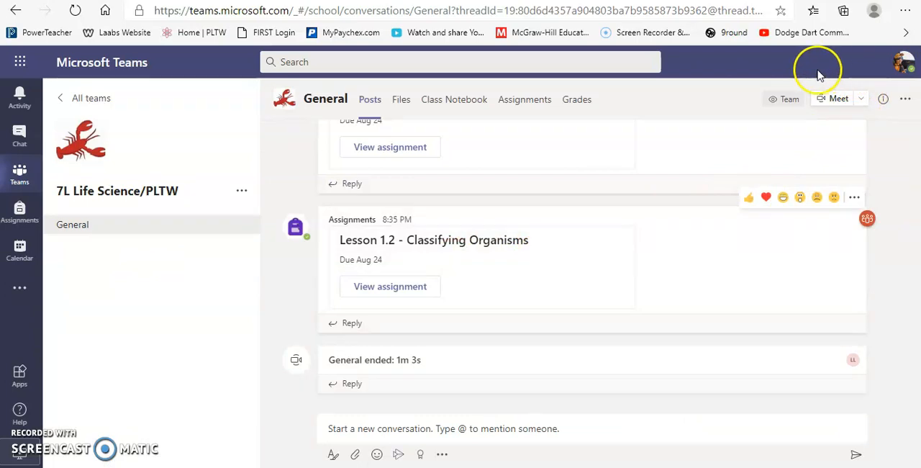
pyautogui.moveTo(554, 345)
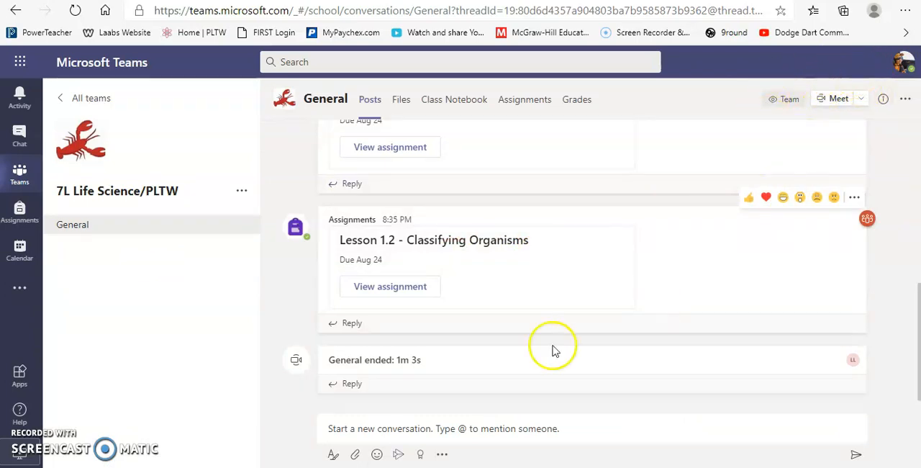
pyautogui.moveTo(294, 368)
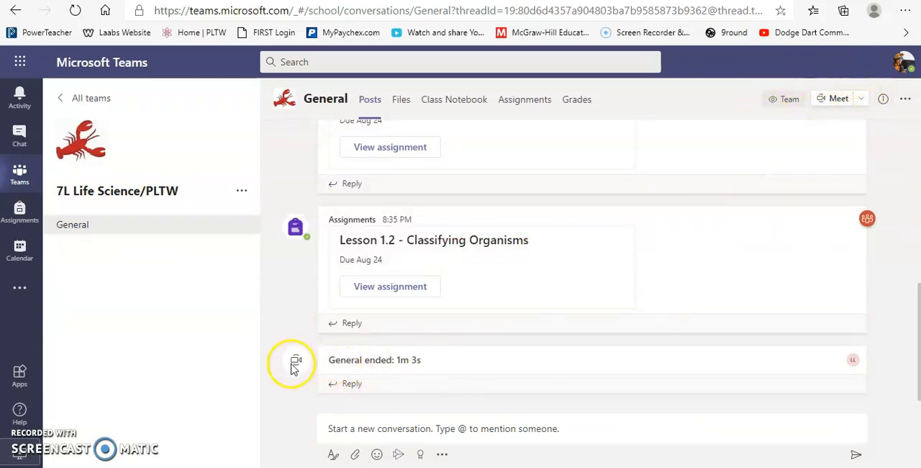
pyautogui.moveTo(380, 371)
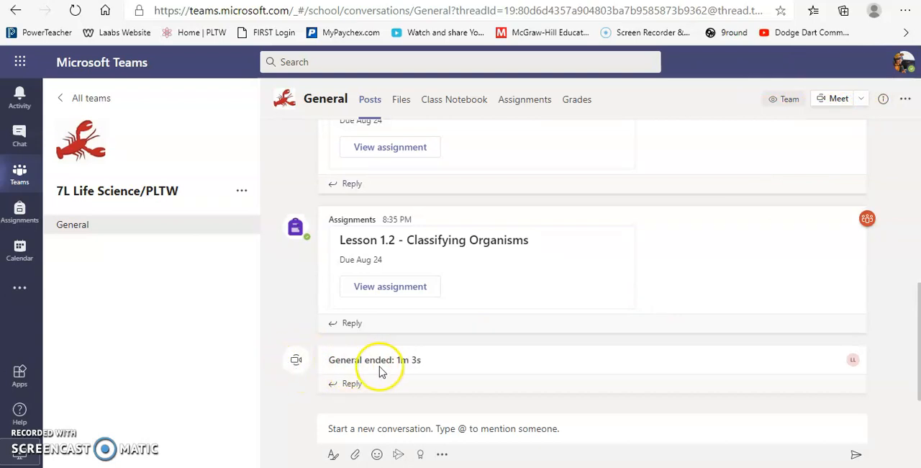
pyautogui.moveTo(442, 375)
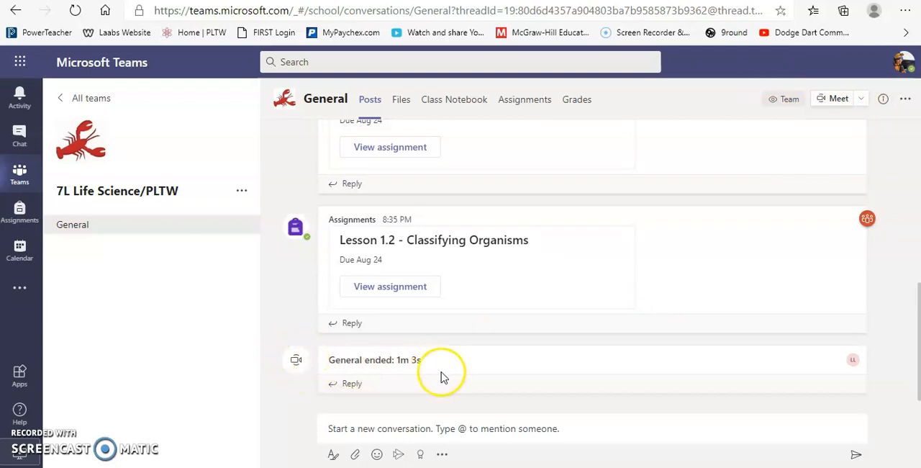
pyautogui.moveTo(834, 144)
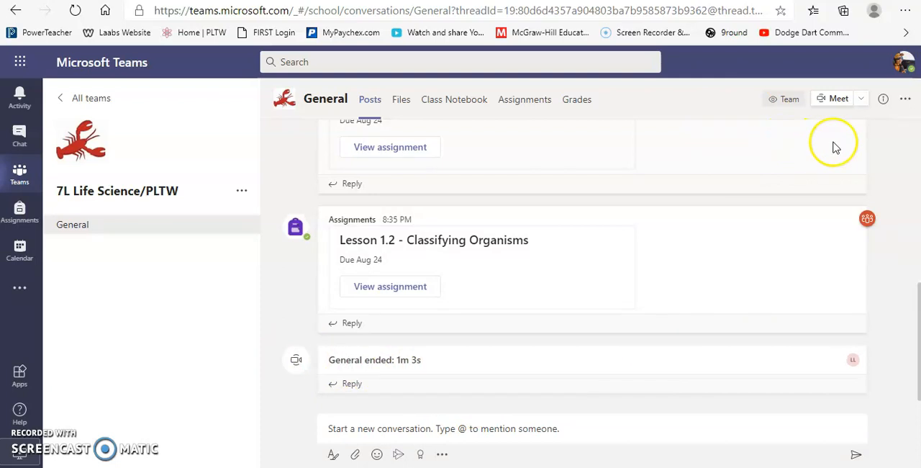
pyautogui.moveTo(790, 133)
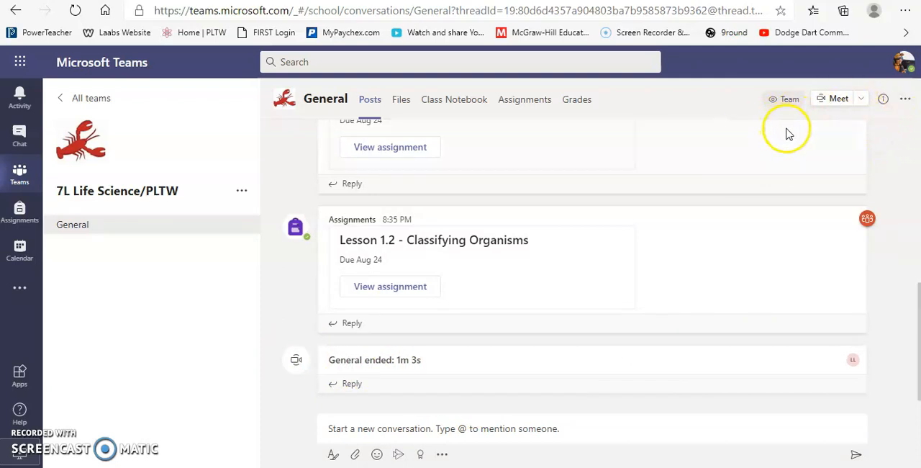
pyautogui.moveTo(397, 383)
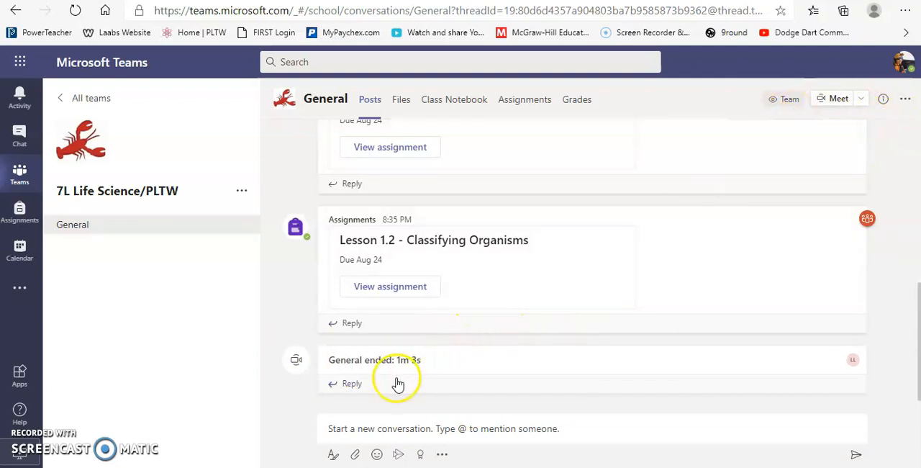
pyautogui.moveTo(437, 395)
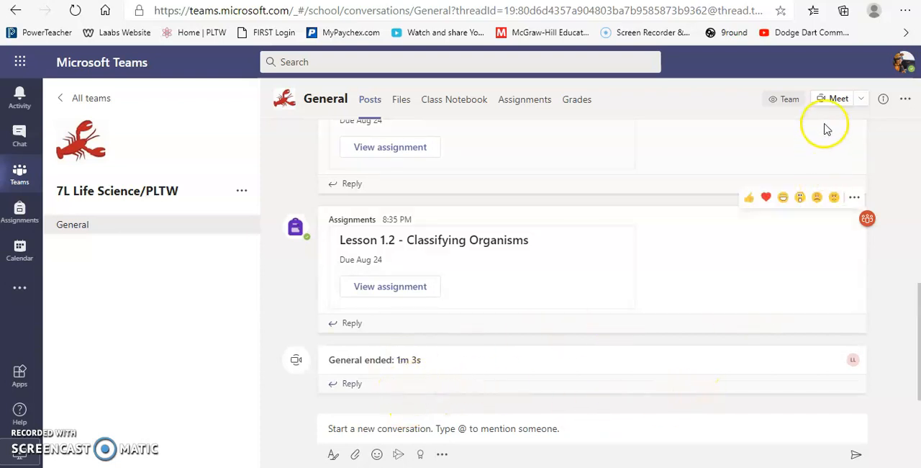
pyautogui.moveTo(835, 98)
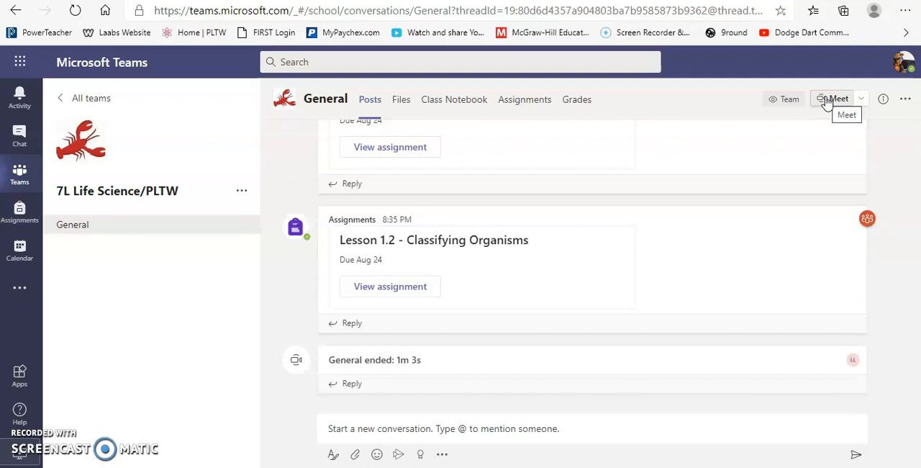
pyautogui.moveTo(376, 396)
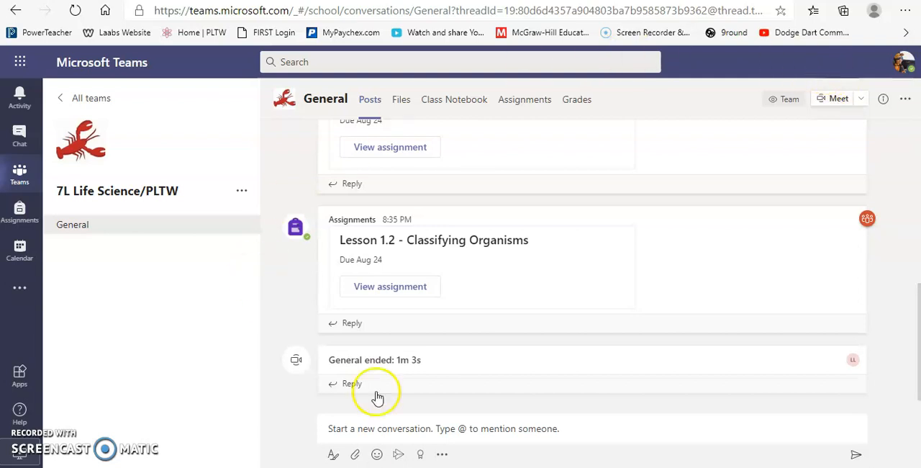
pyautogui.moveTo(367, 417)
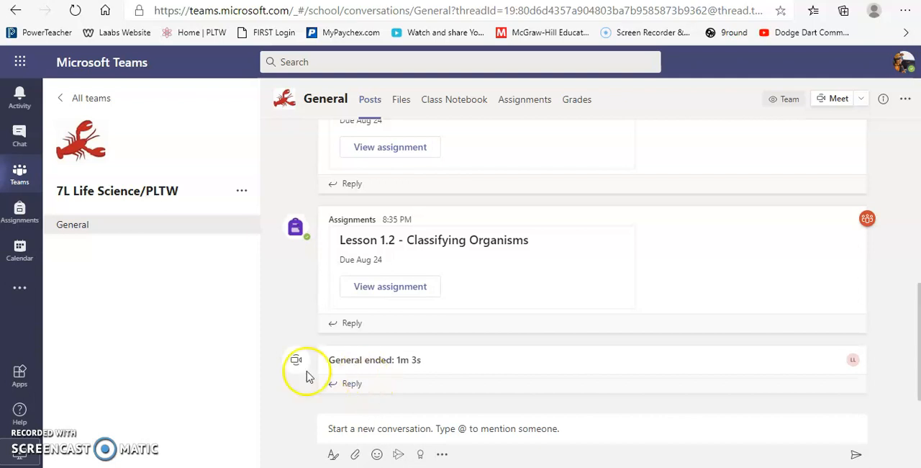
pyautogui.moveTo(20, 208)
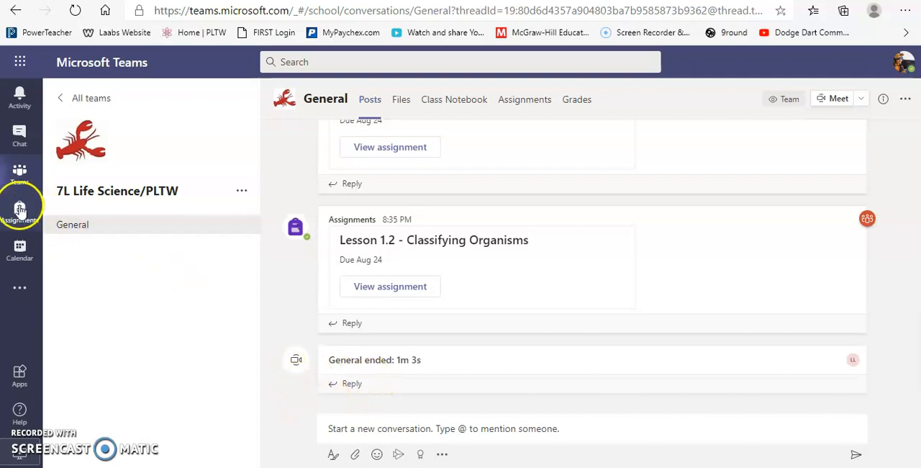
# - Visit Assignments, then open the Calendar and scroll through the August 24–28, 2020 week
pyautogui.click(19, 211)
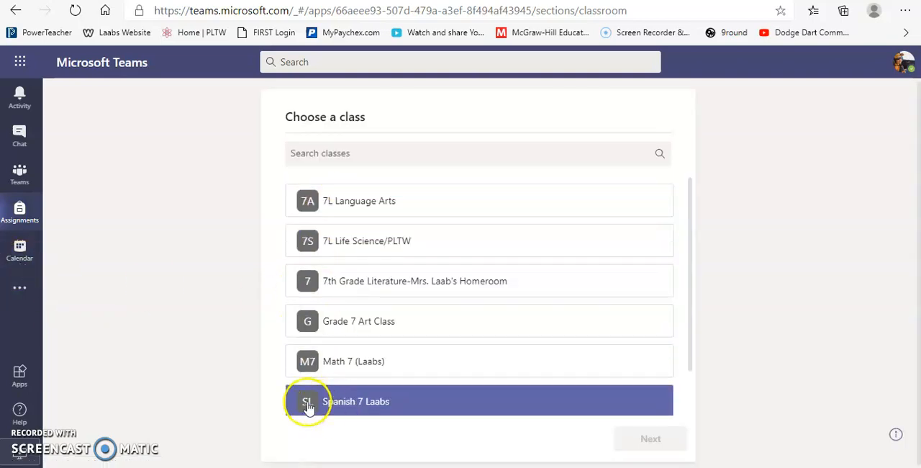
pyautogui.click(20, 250)
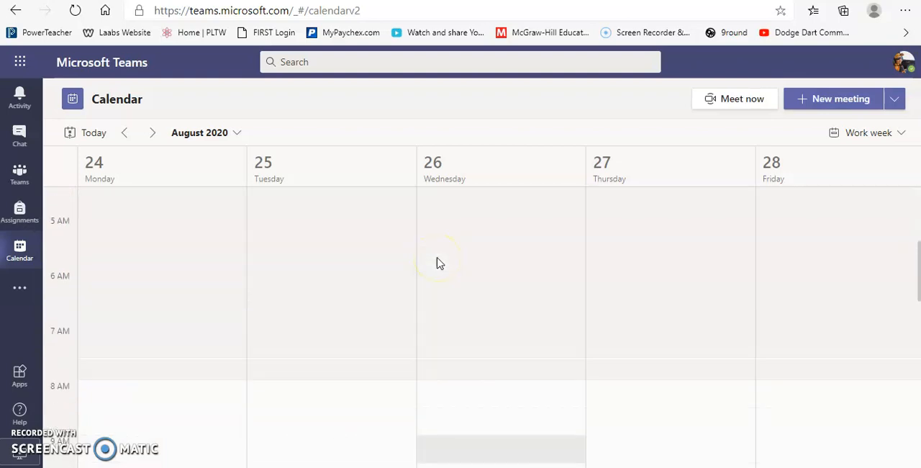
pyautogui.scroll(-3)
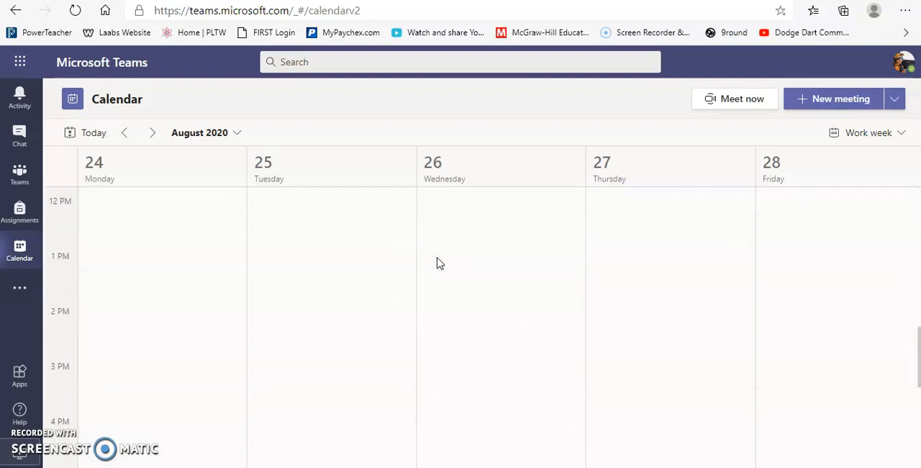
pyautogui.scroll(3)
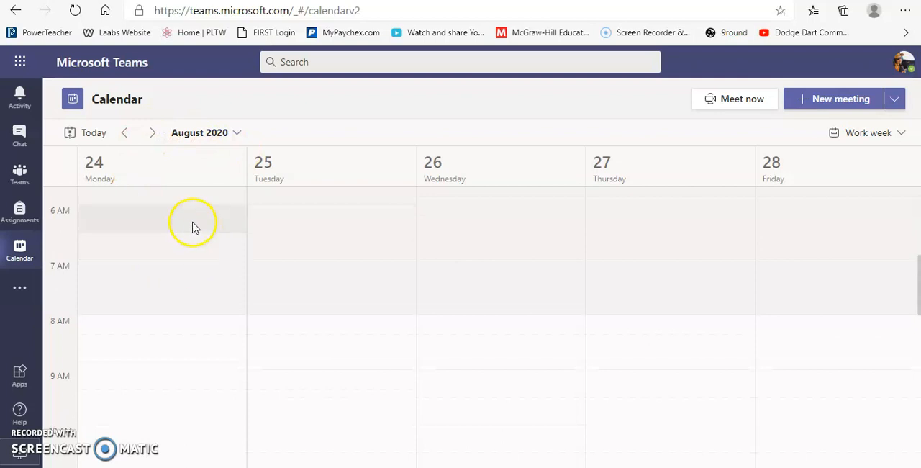
pyautogui.moveTo(20, 175)
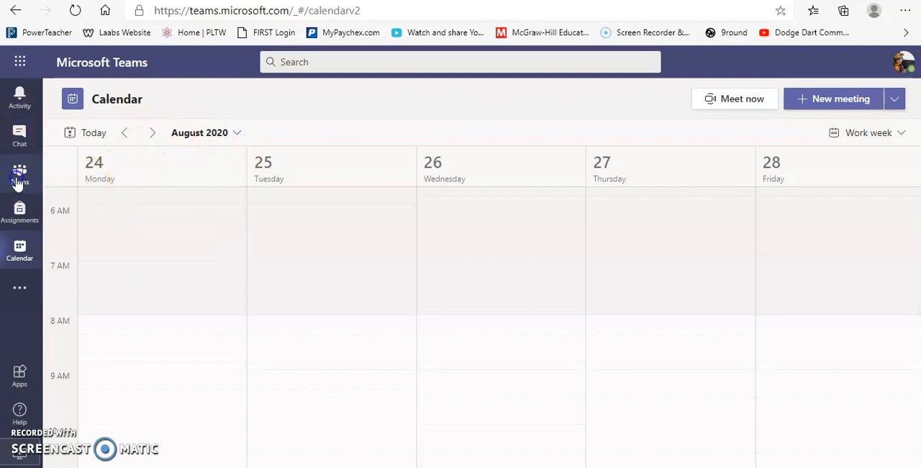
# - Go to Teams in the app bar and back out to the All teams grid
pyautogui.click(20, 173)
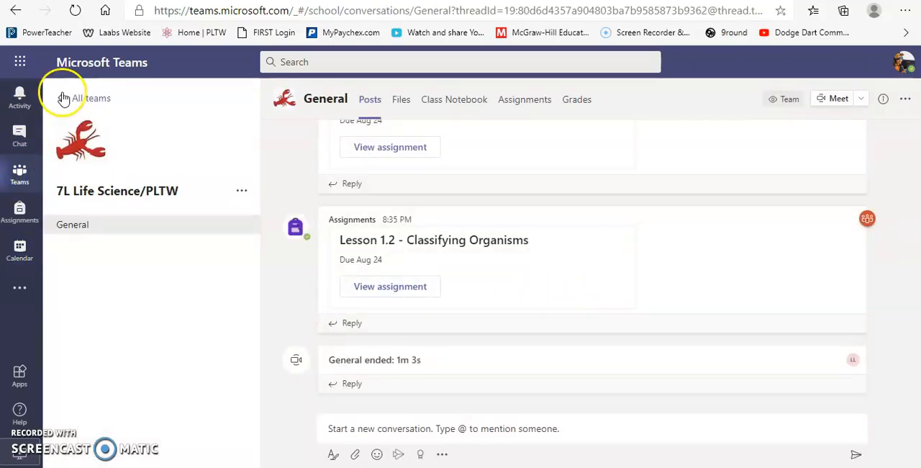
pyautogui.click(64, 97)
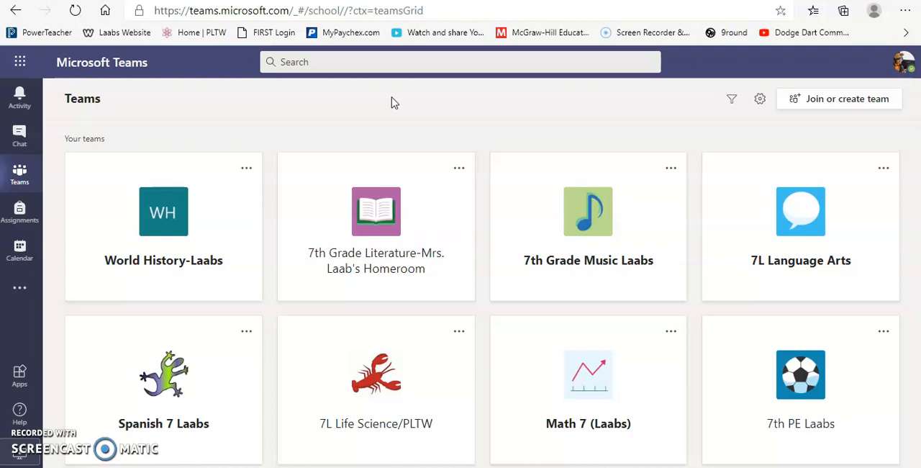
pyautogui.moveTo(546, 144)
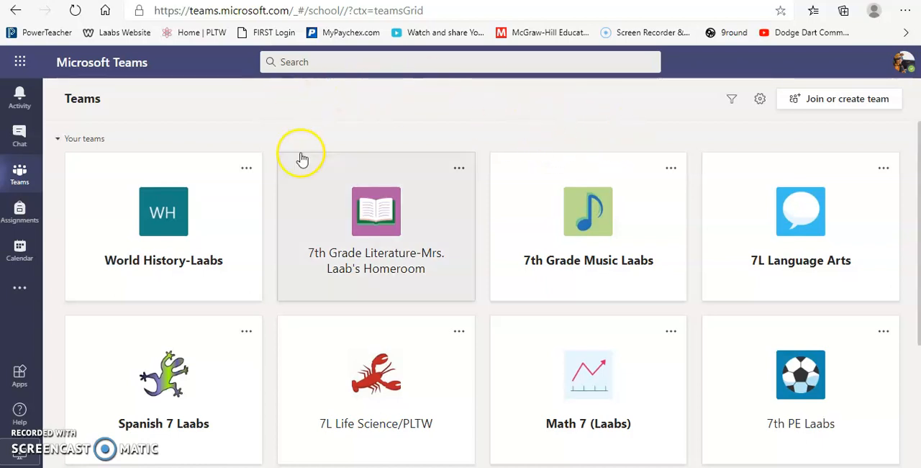
pyautogui.moveTo(595, 121)
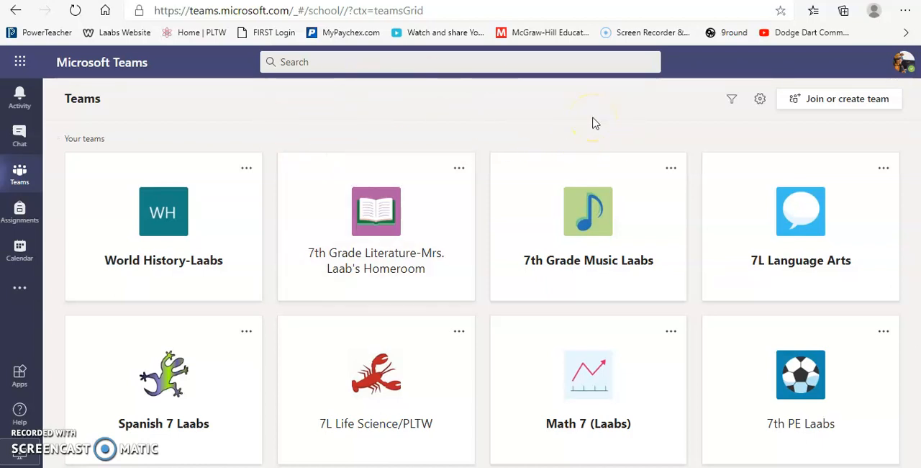